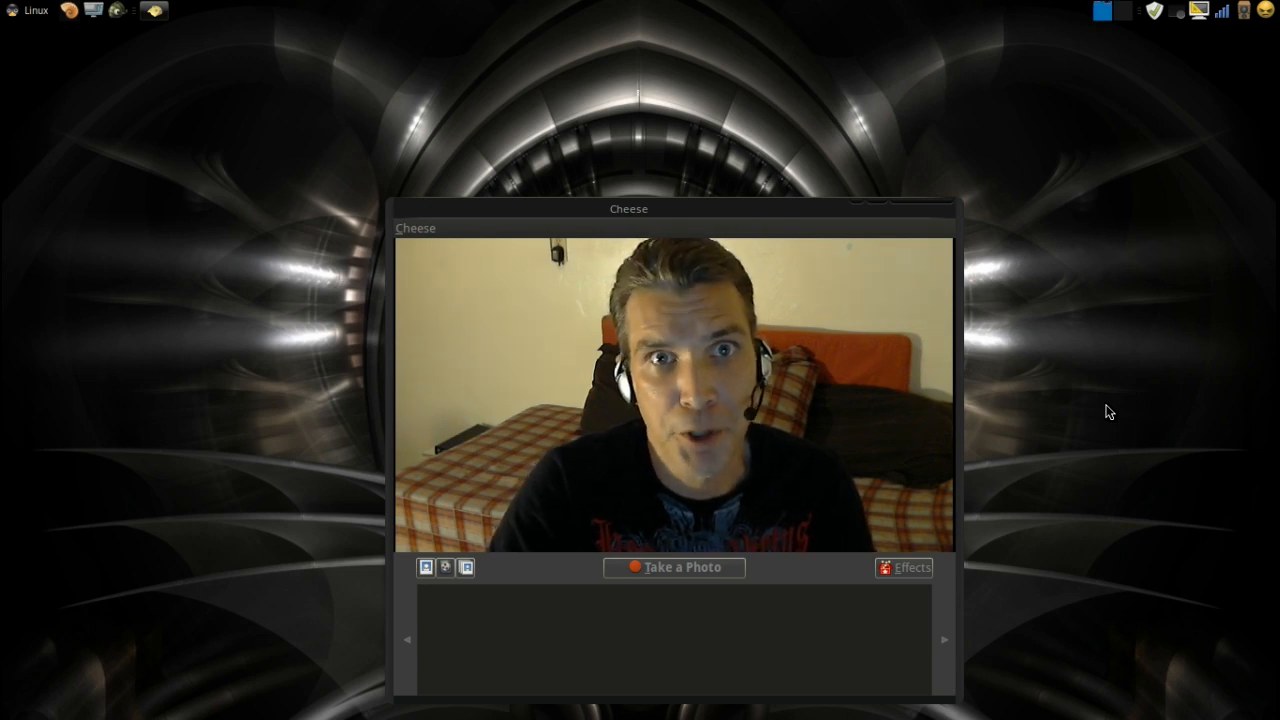
mouse_move(630, 253)
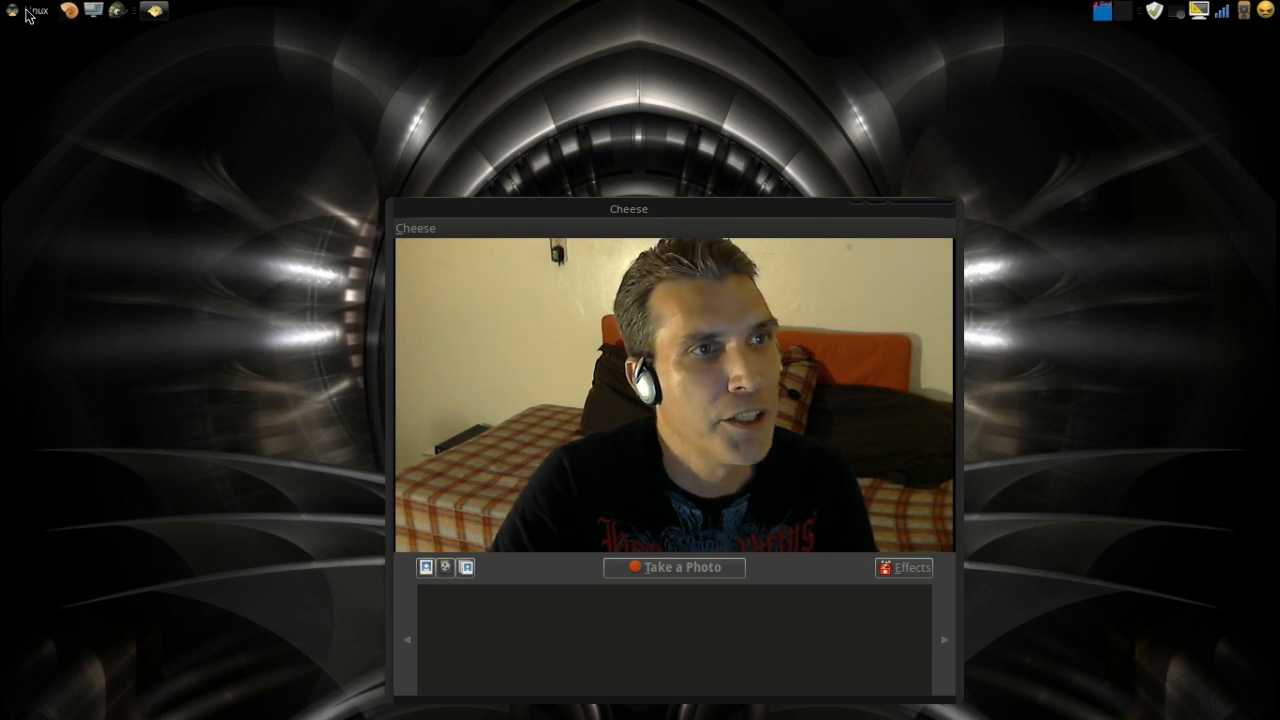
- Search the applications menu for 'open' and launch OpenShot
click(12, 11)
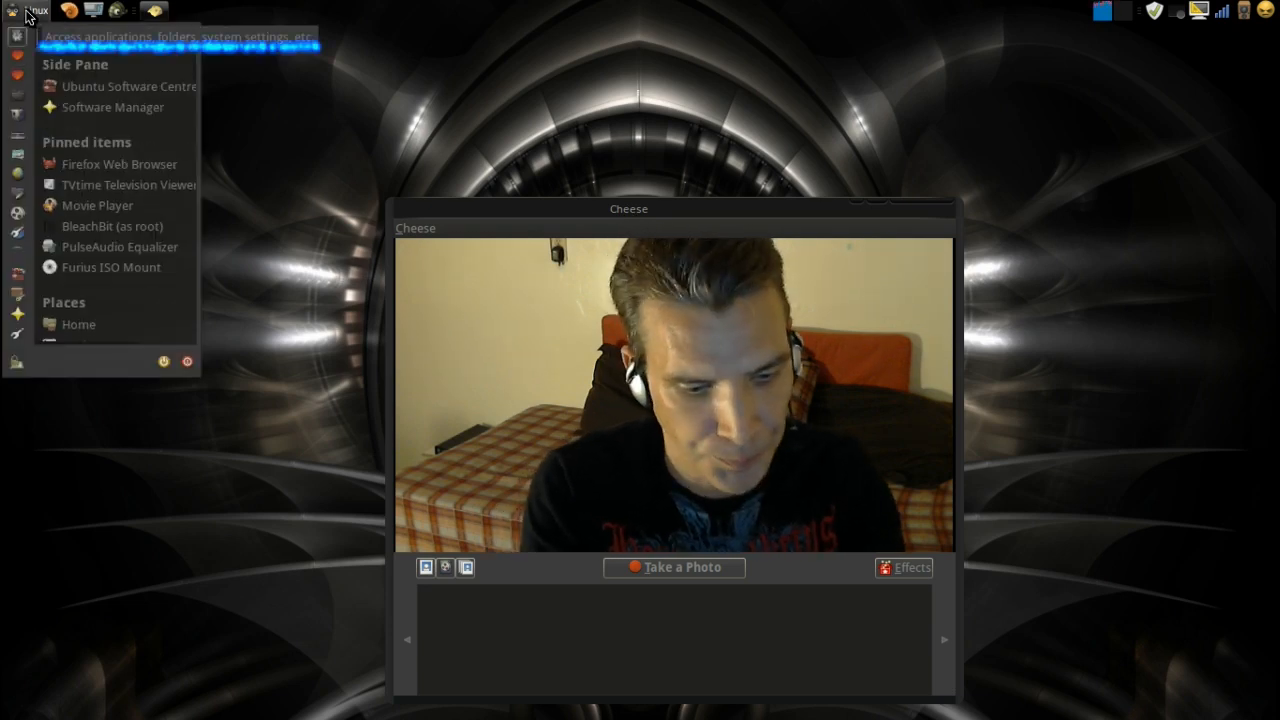
text(open)
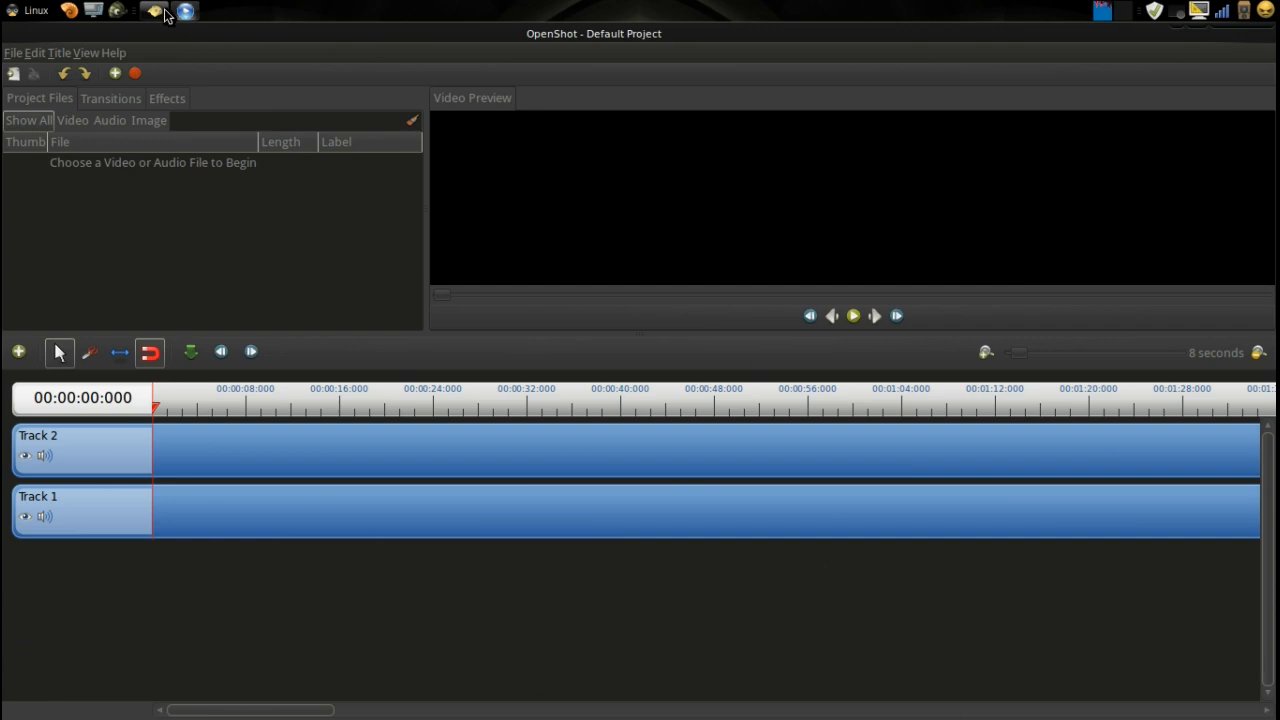
- Shrink the Cheese webcam window and move it off the OpenShot timeline
click(153, 11)
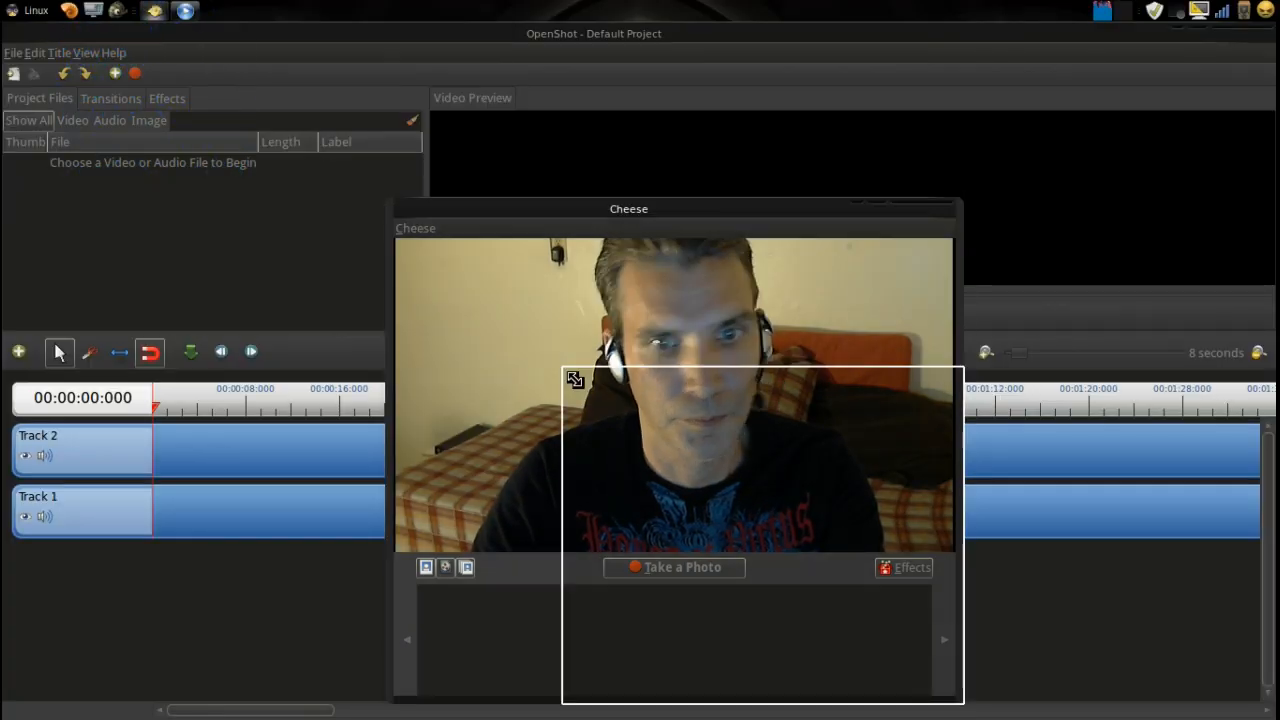
drag(629, 208, 762, 400)
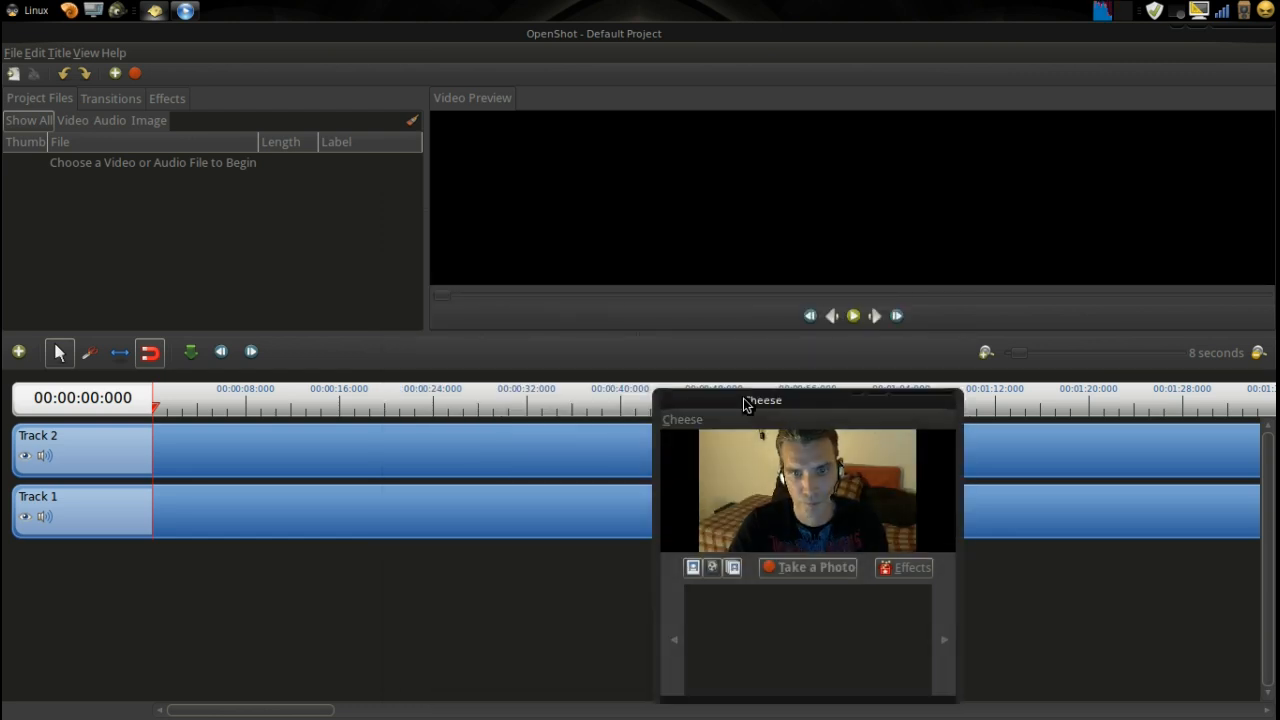
drag(745, 400, 1085, 572)
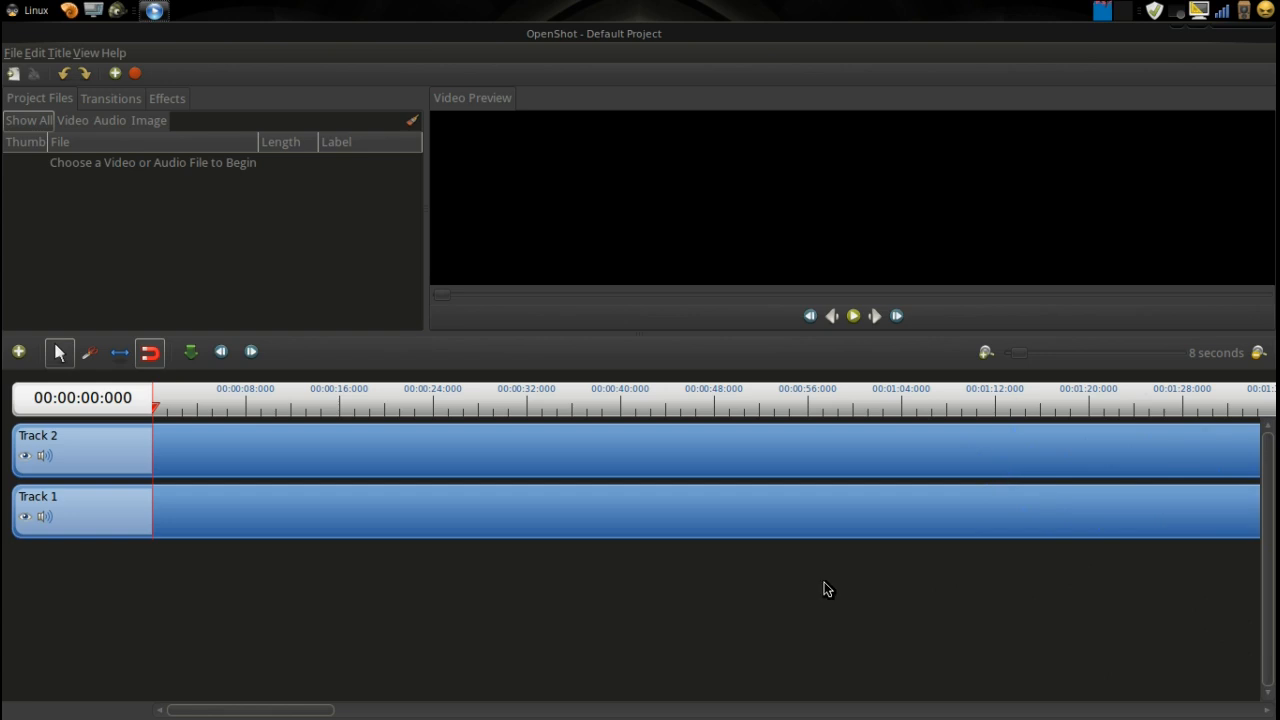
mouse_move(179, 186)
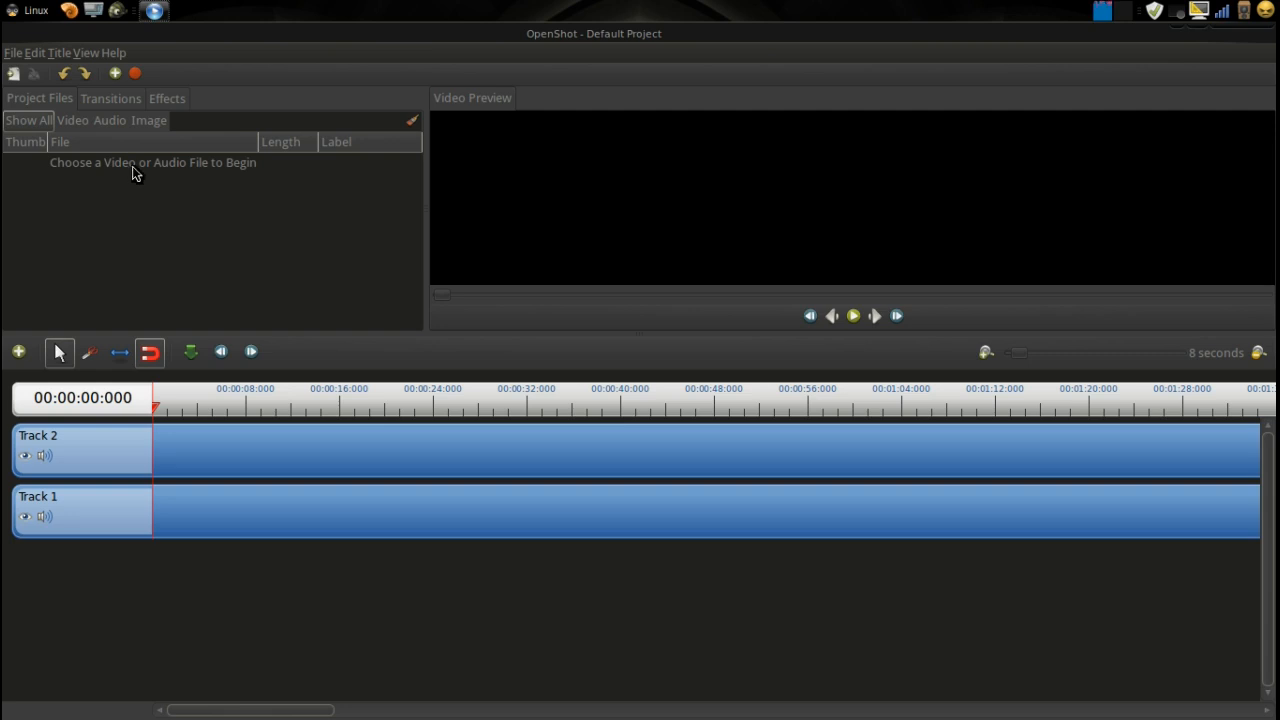
- Save the project to the Desktop as 'KidsLinuX' with a 15.0 project length
click(13, 52)
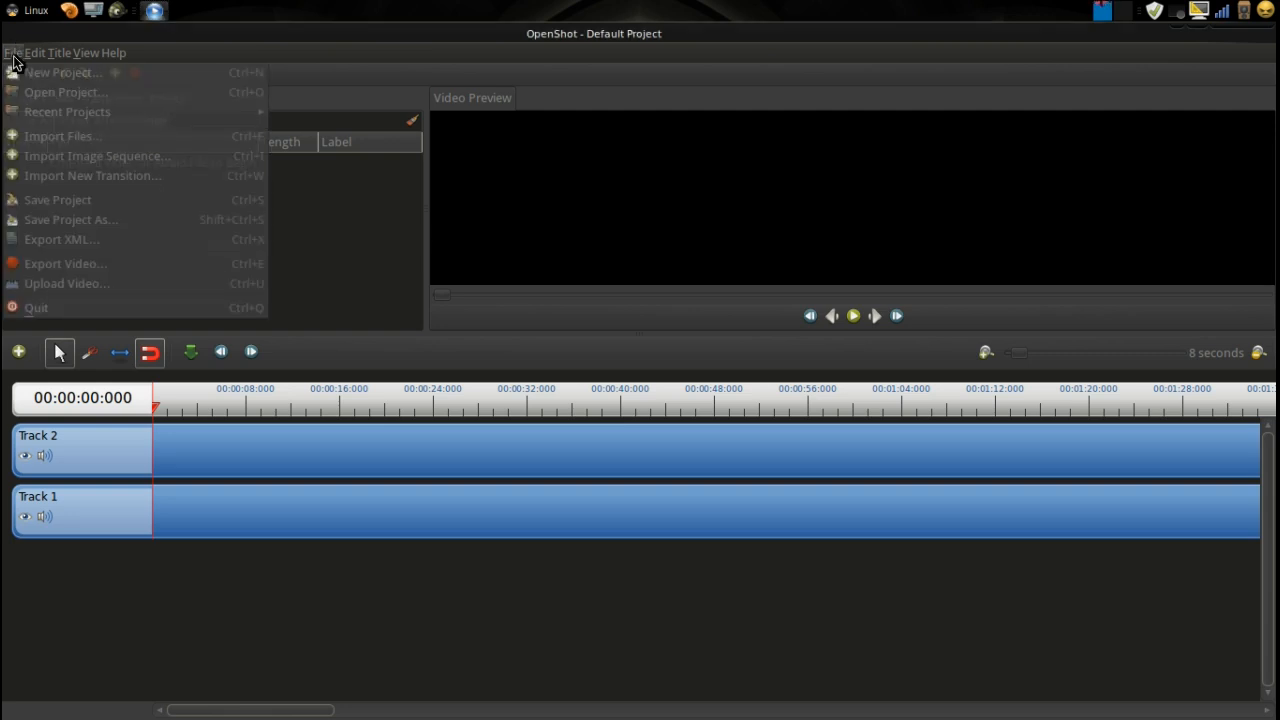
mouse_move(35, 205)
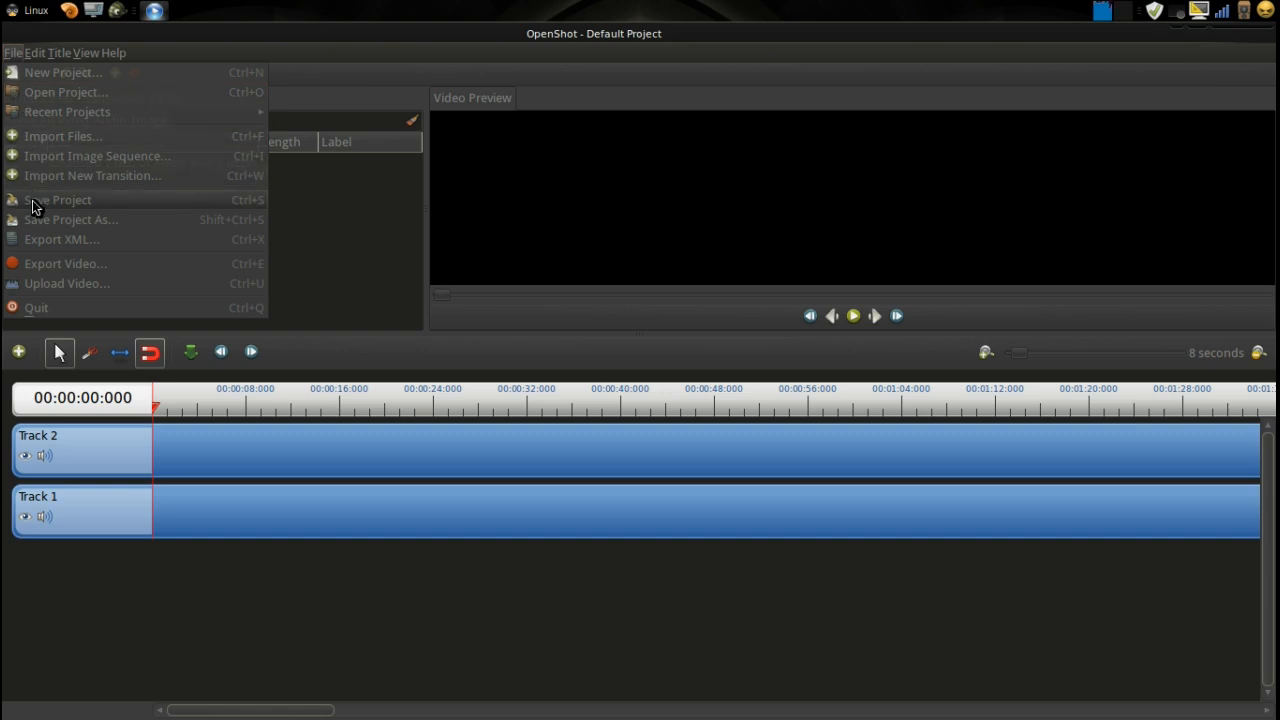
click(70, 219)
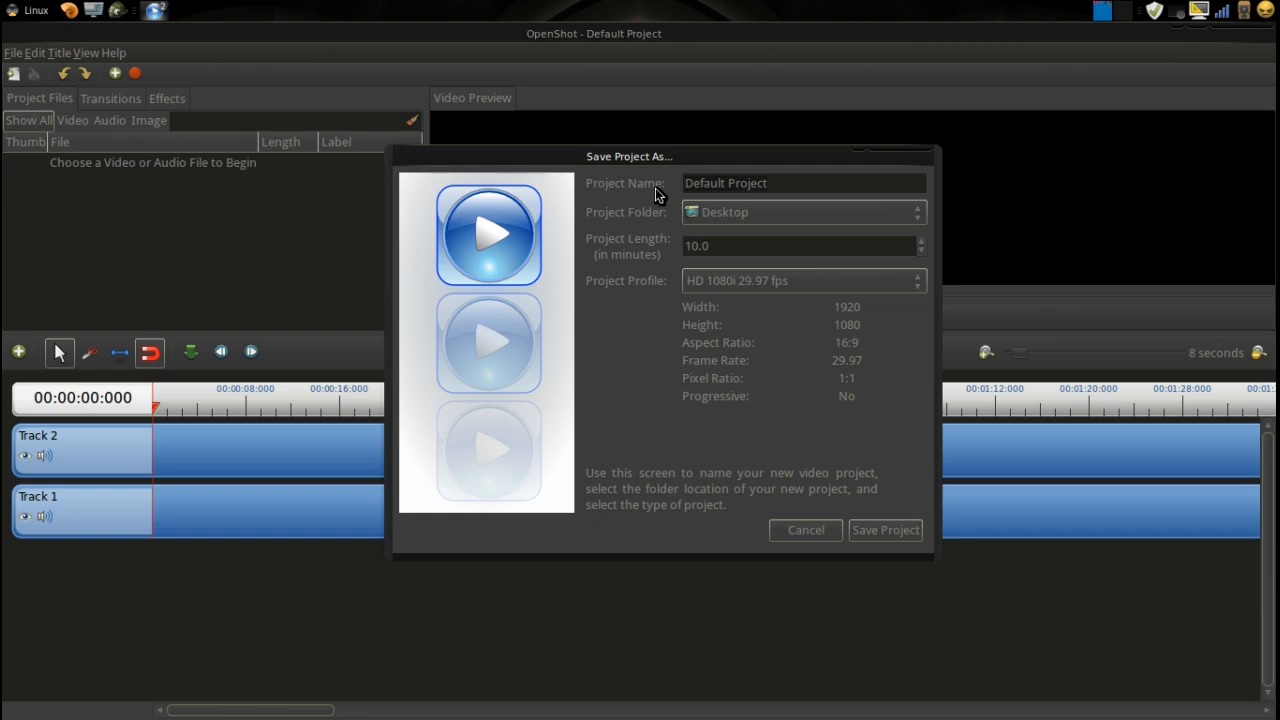
text(KidsL)
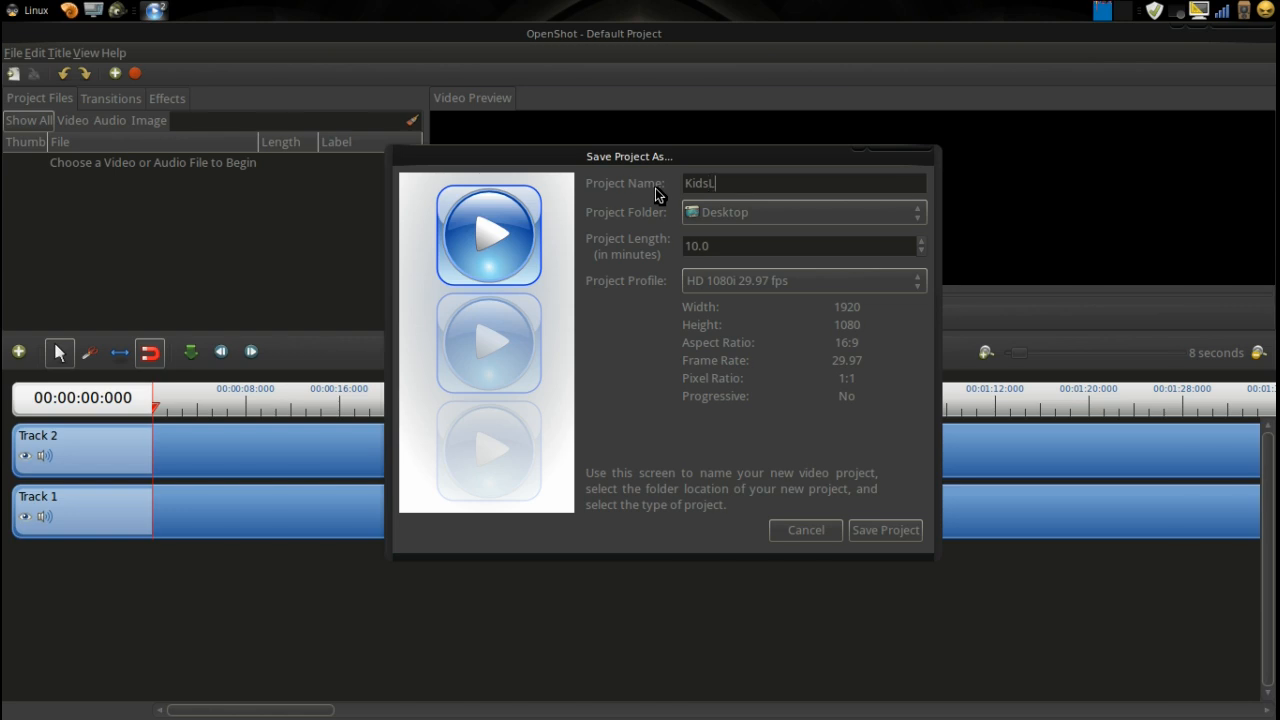
text(inux)
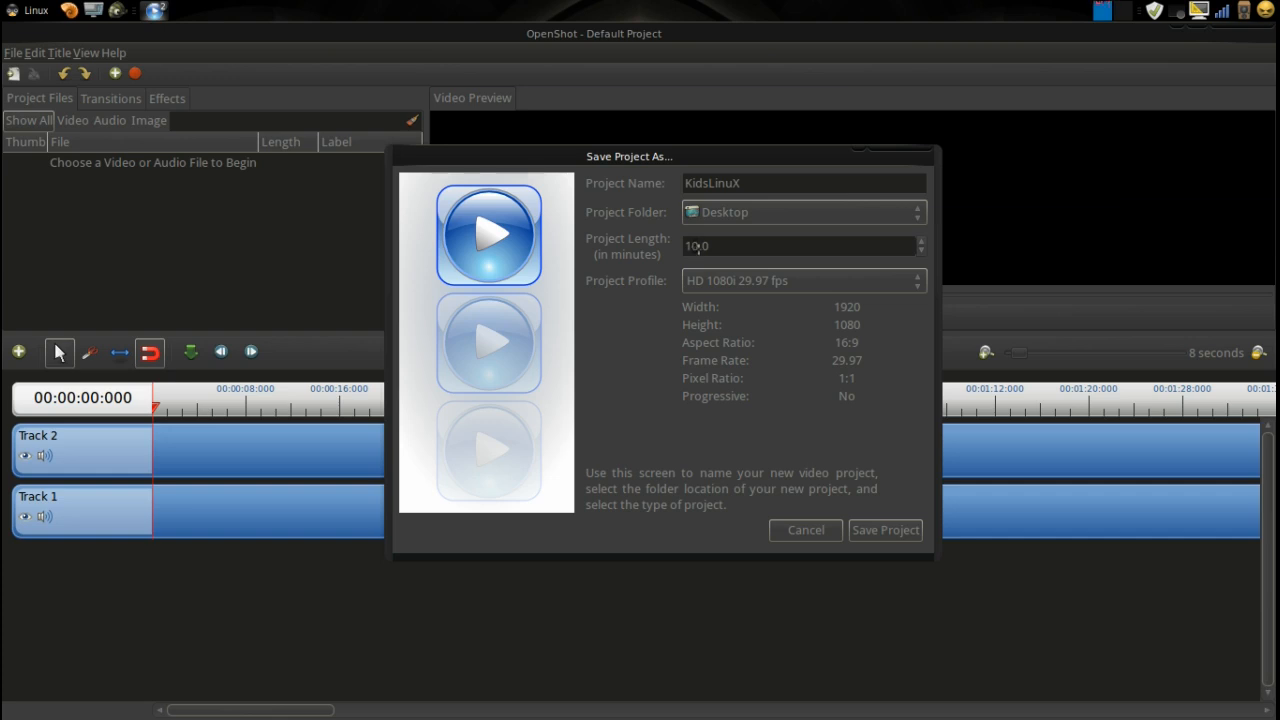
text(15.0)
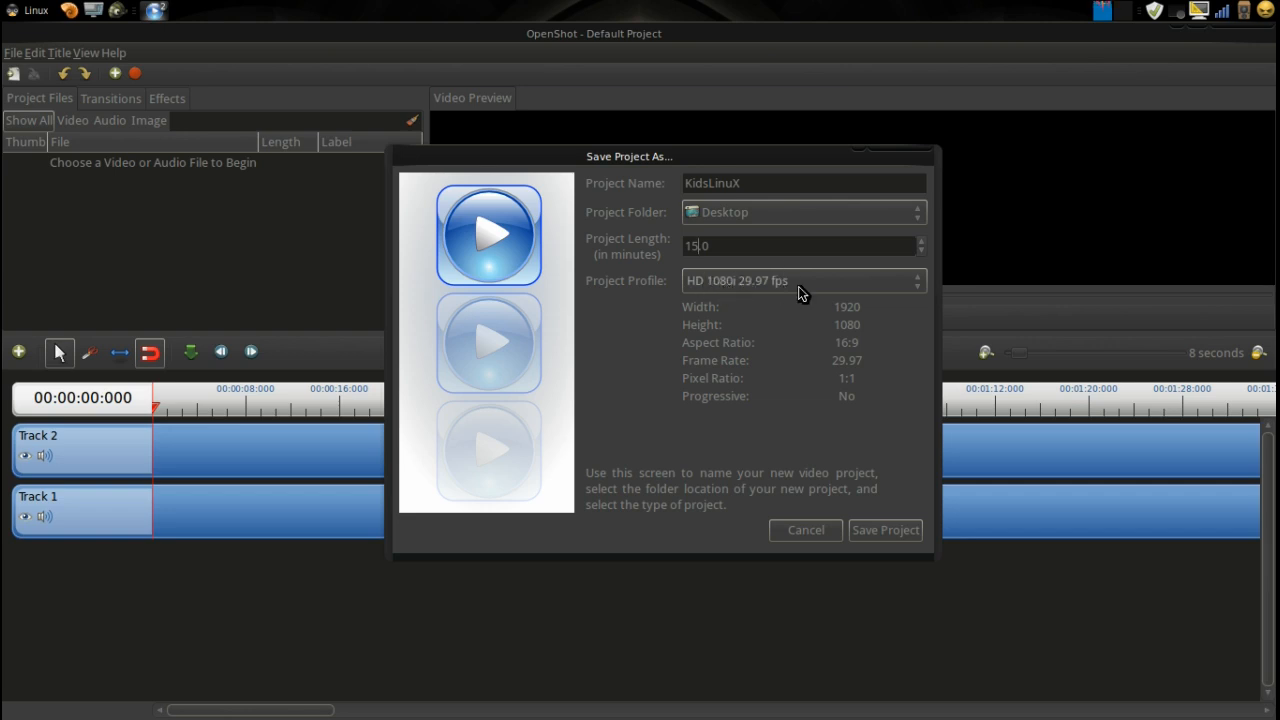
mouse_move(775, 293)
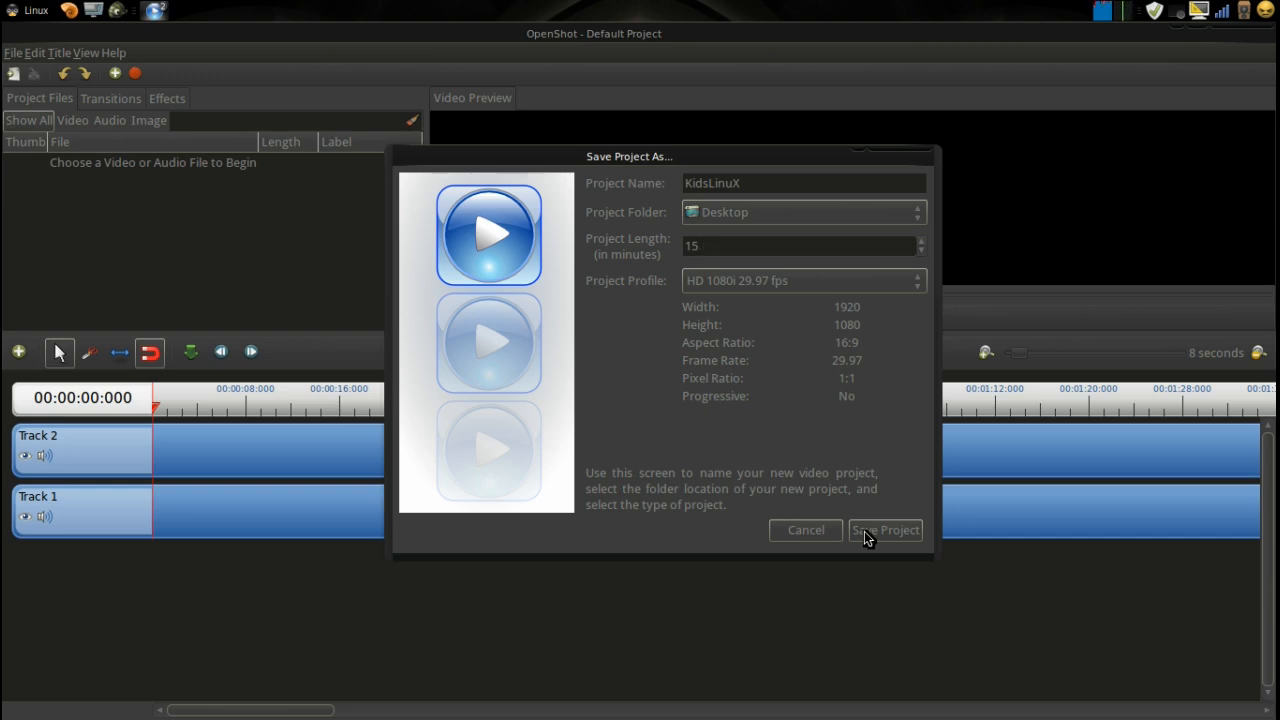
click(884, 530)
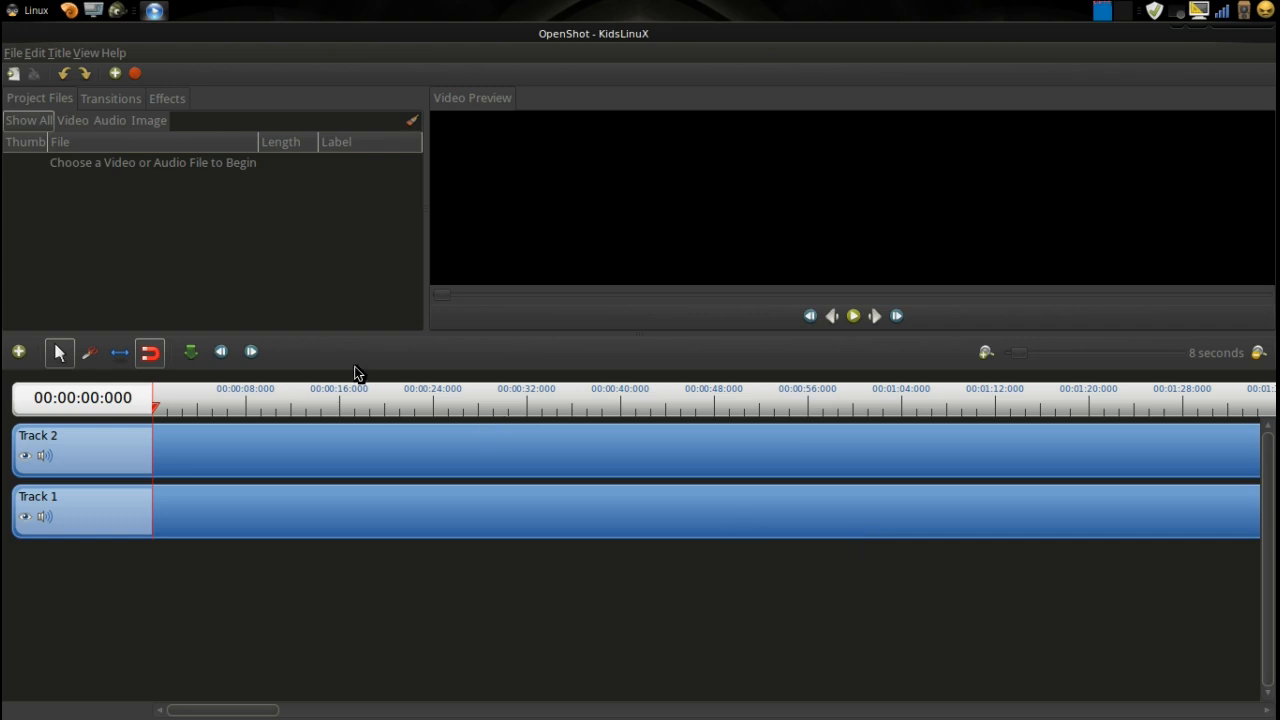
mouse_move(105, 253)
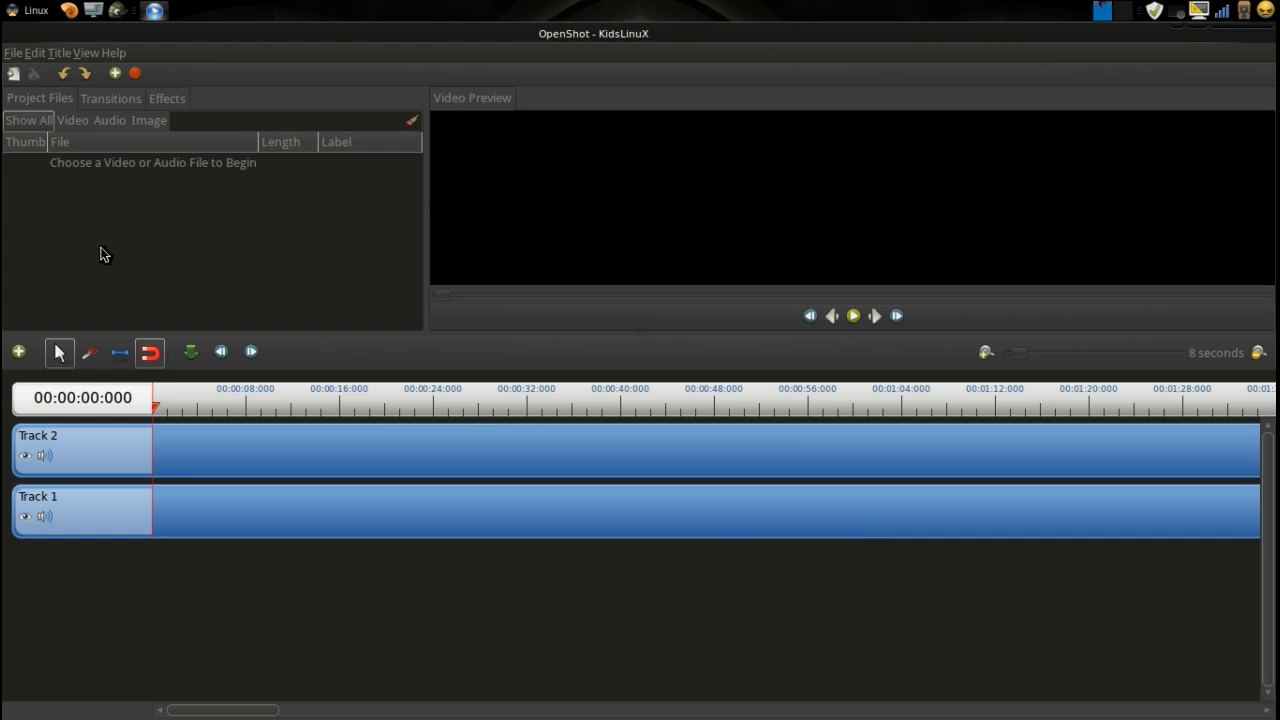
mouse_move(15, 55)
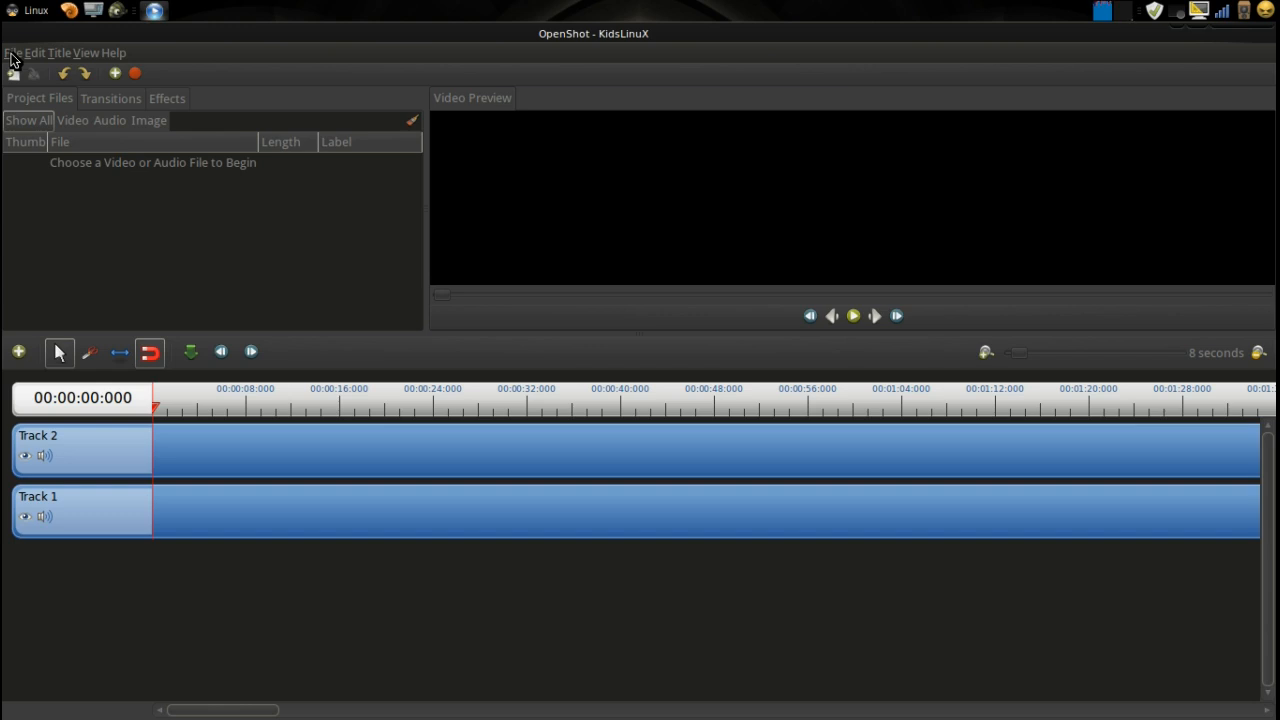
- Import the music mp3, kids.mkv and SpatTitle.mp4 from Documents
click(13, 52)
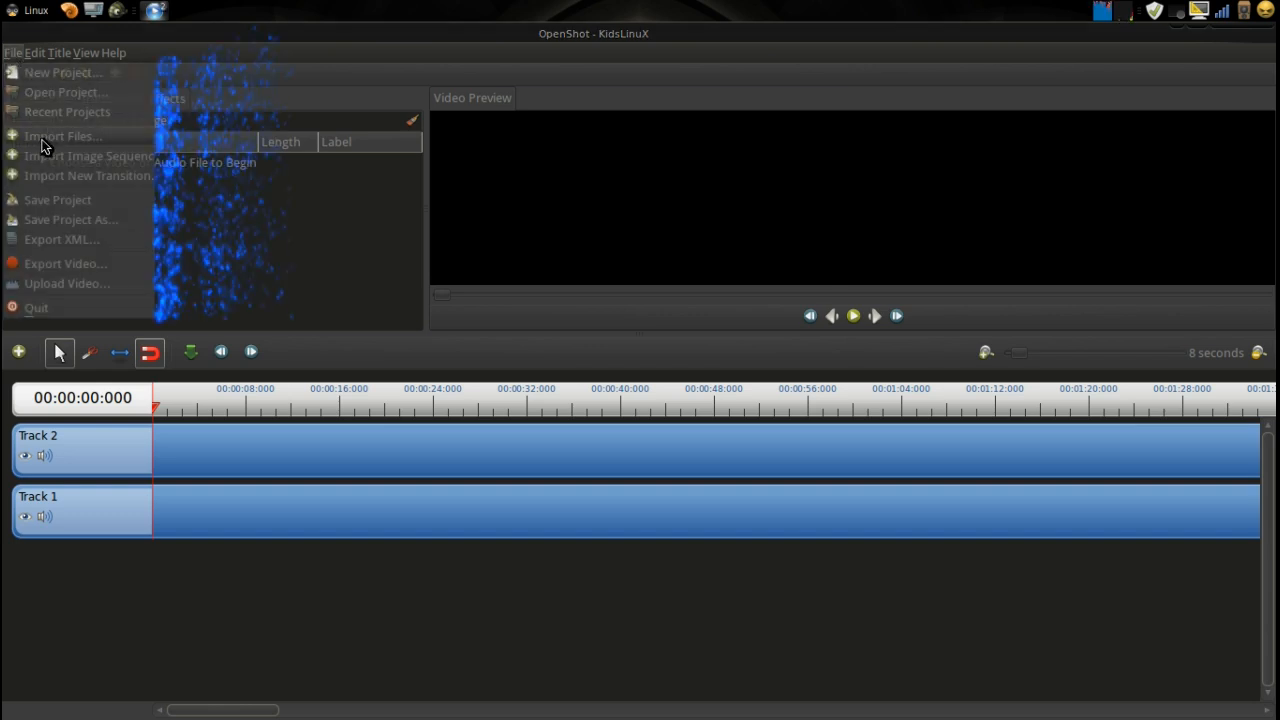
click(62, 136)
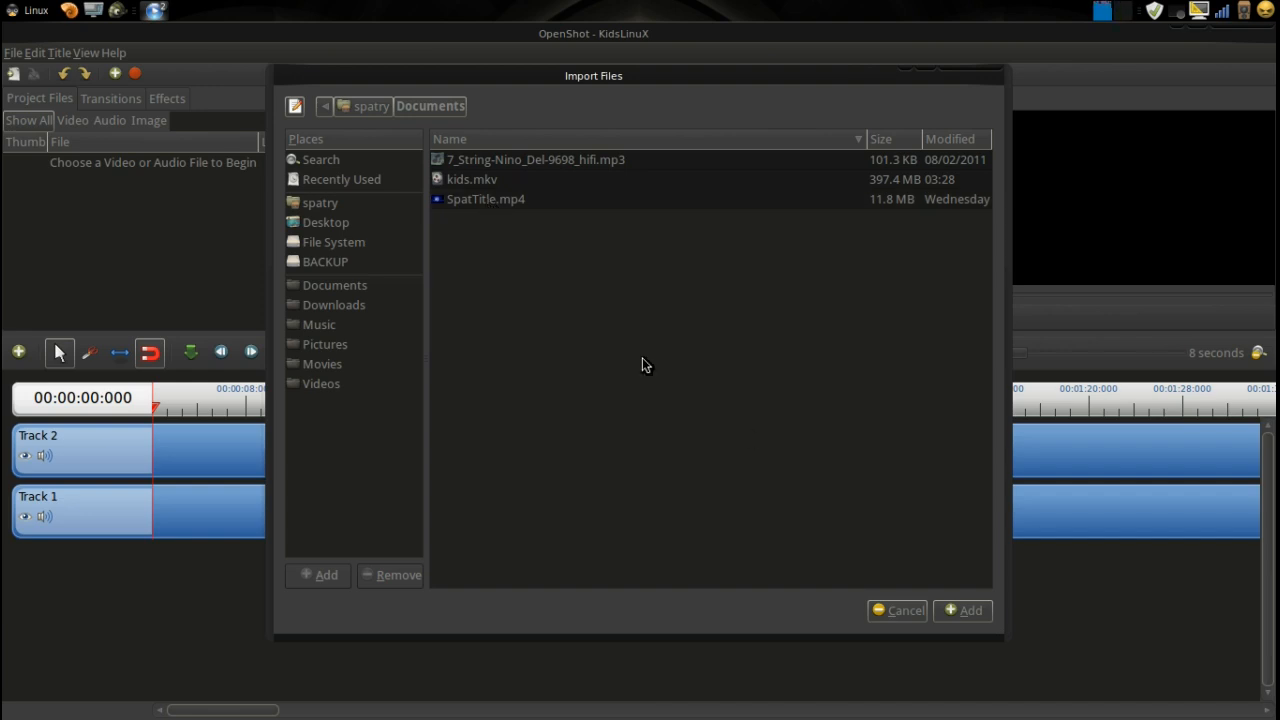
mouse_move(943, 617)
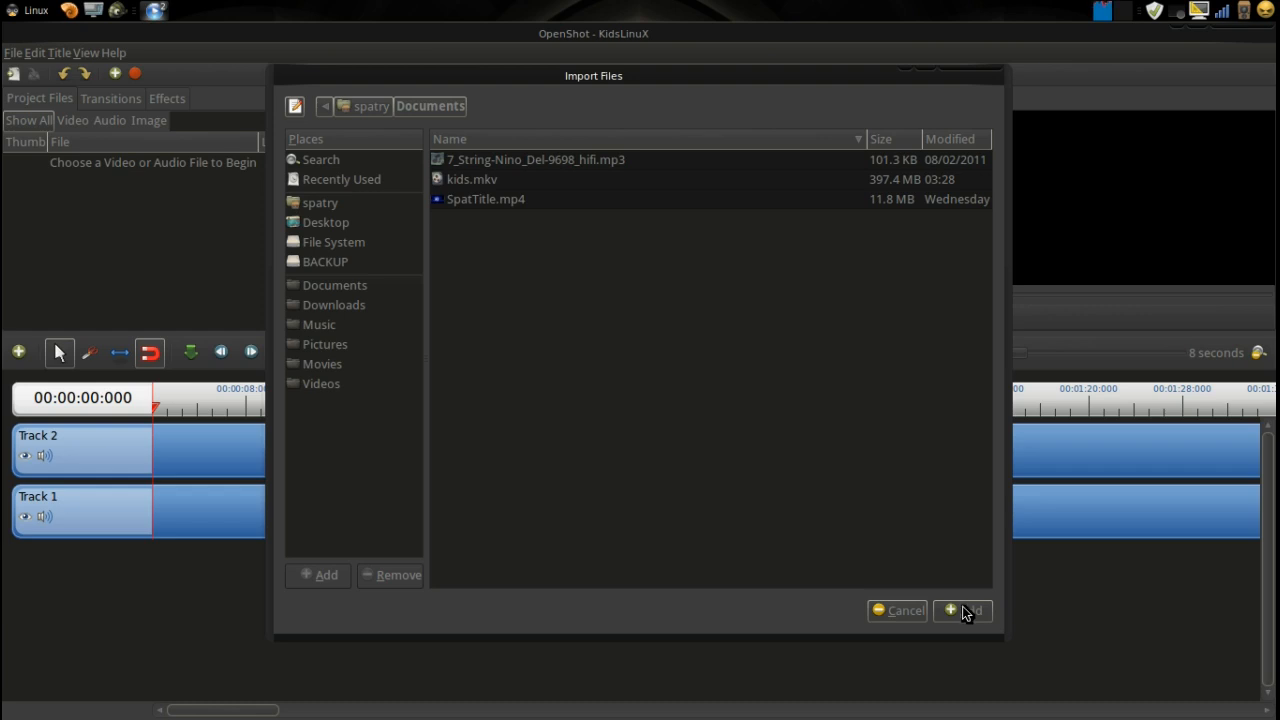
click(962, 611)
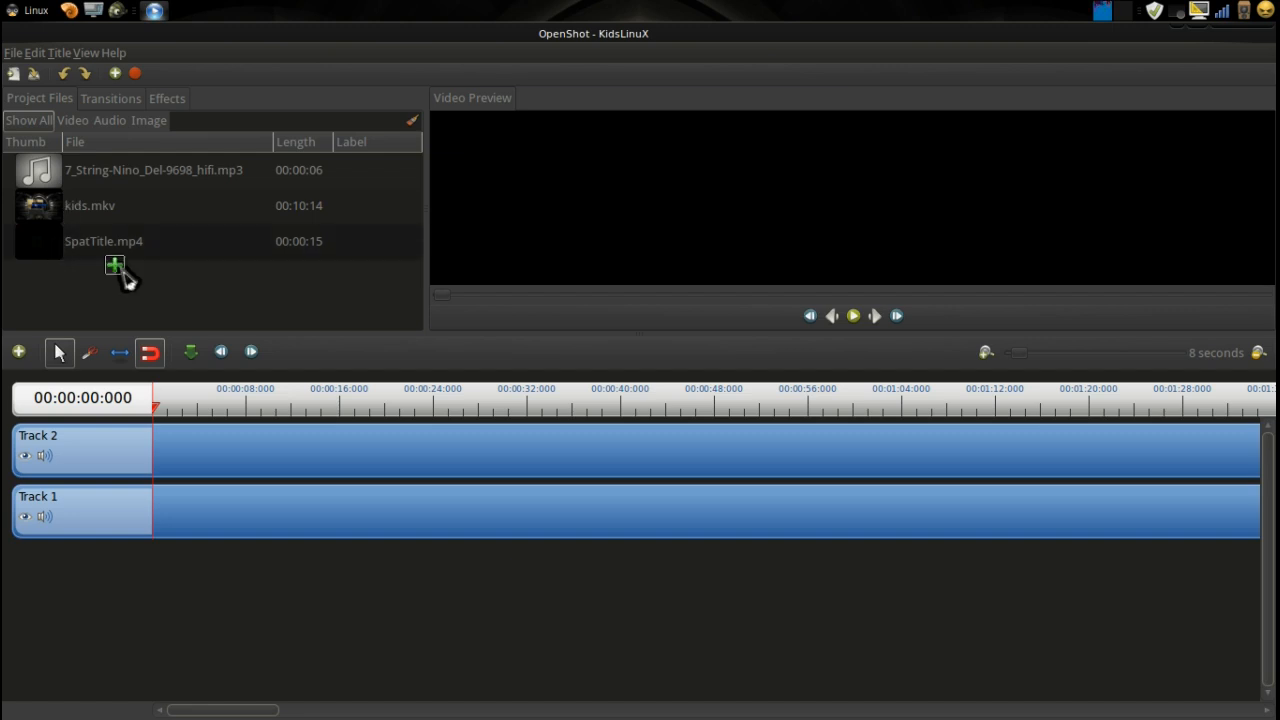
- Drag SpatTitle.mp4 to the start of Track 2 and the music clip onto Track 1
drag(103, 241, 185, 450)
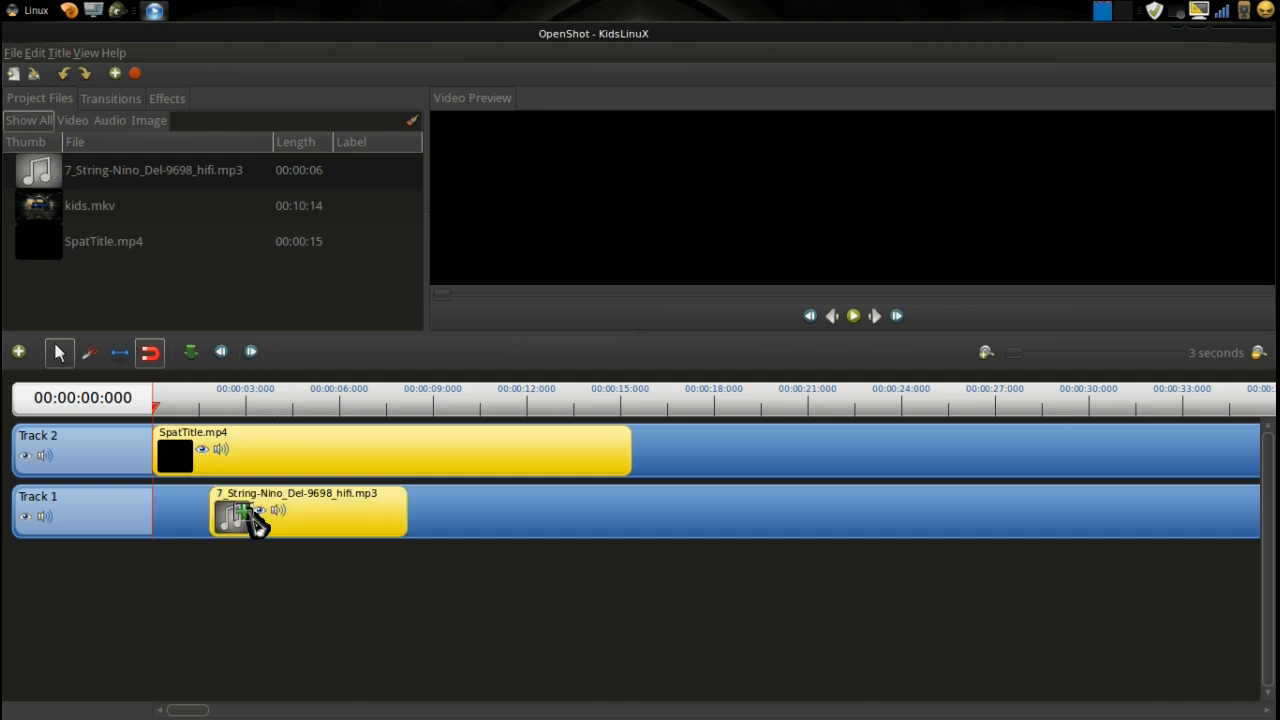
drag(255, 515, 180, 515)
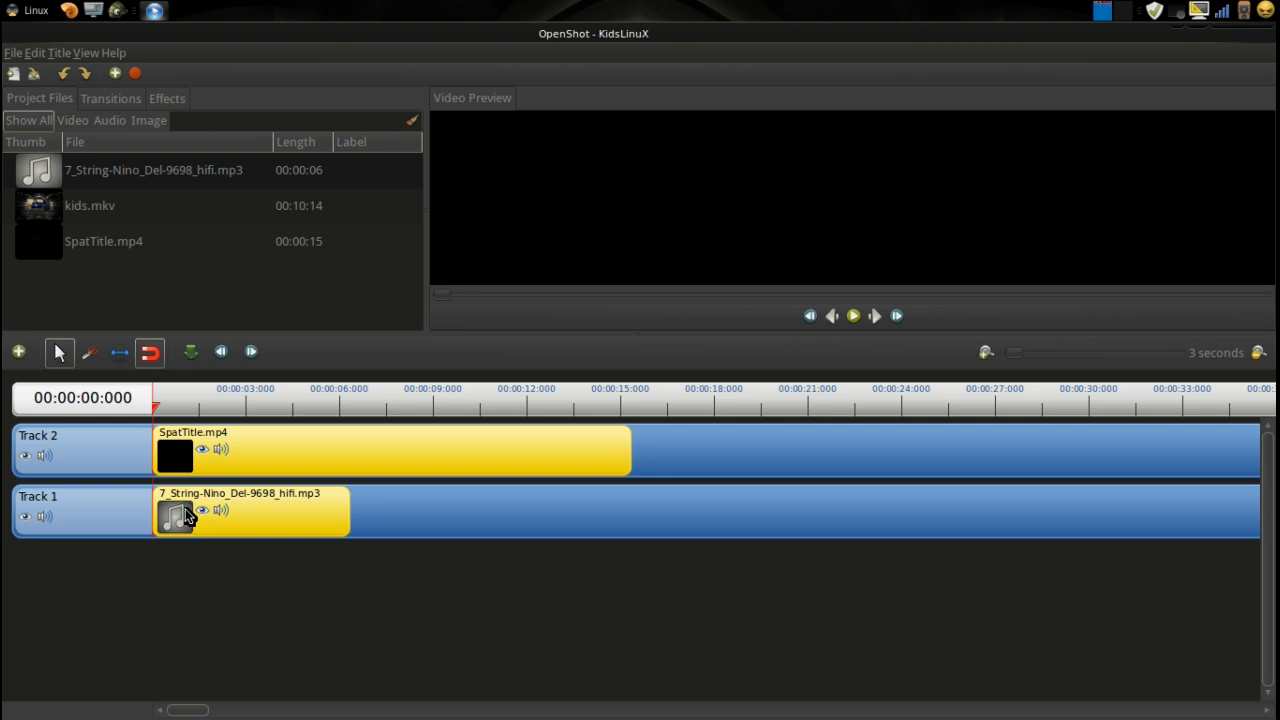
drag(185, 515, 405, 490)
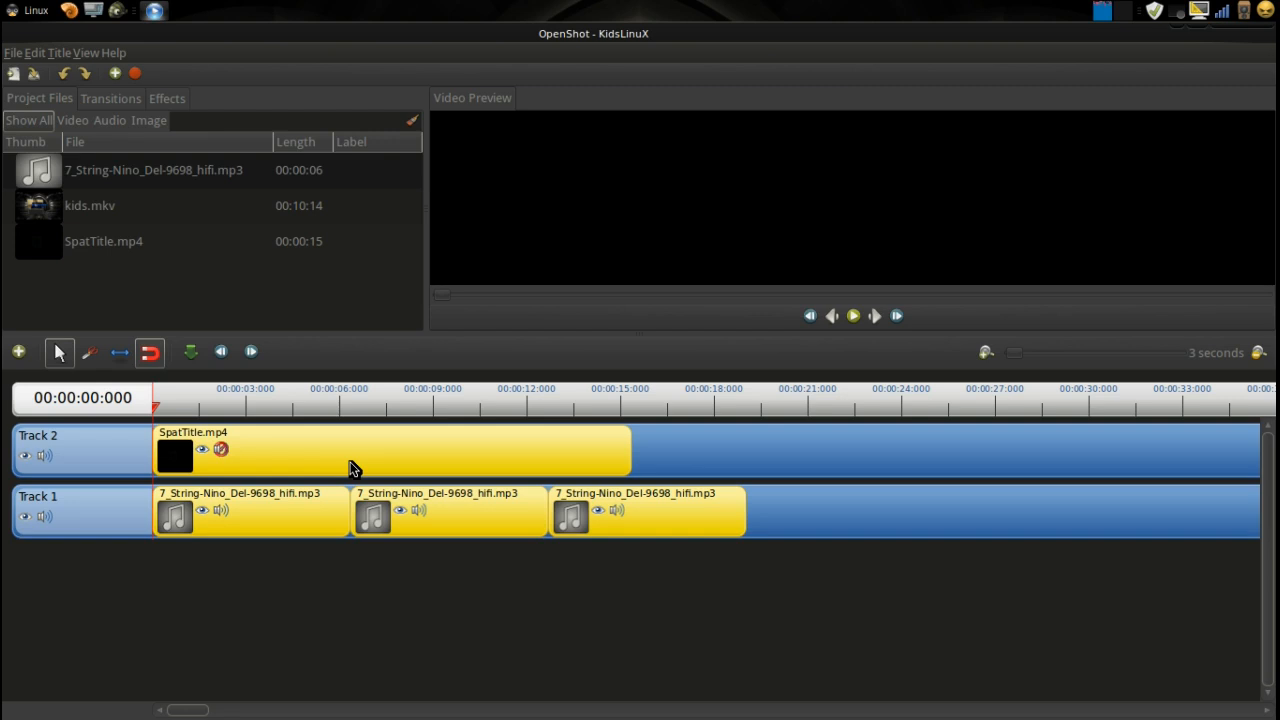
mouse_move(752, 518)
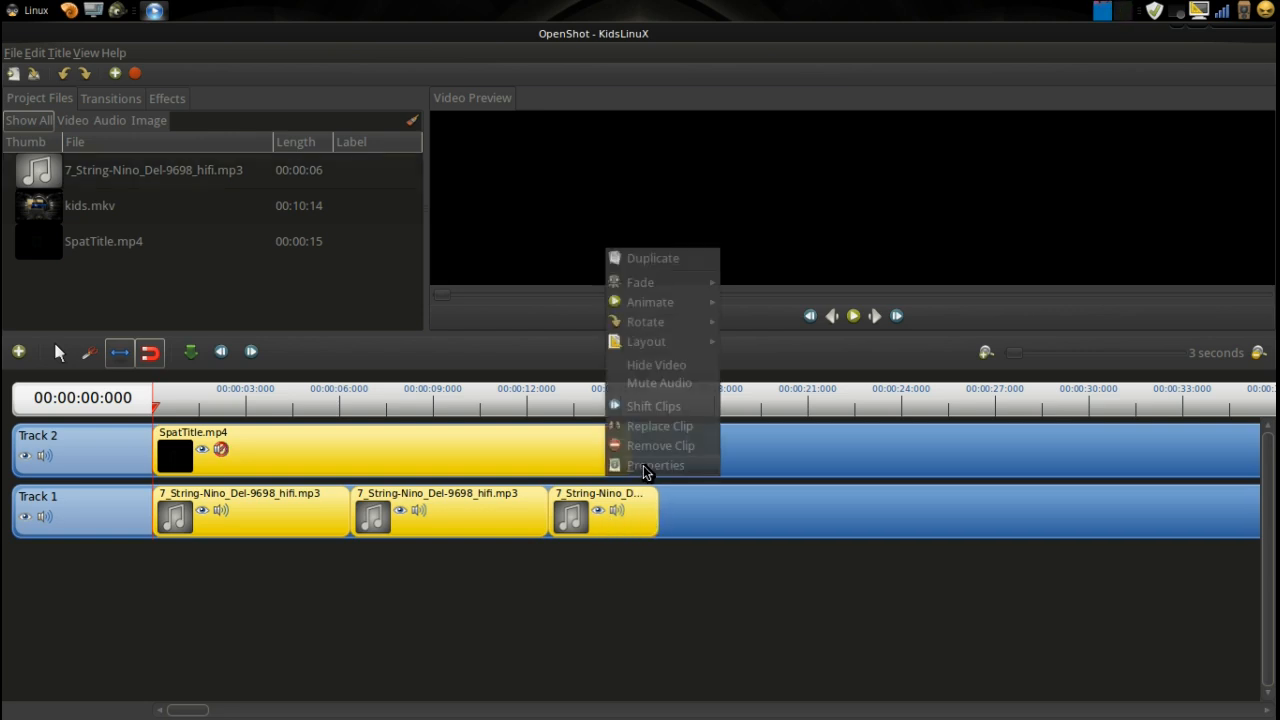
- Enable a 2.00-second Fade Out in the last music clip's audio properties and apply
click(656, 465)
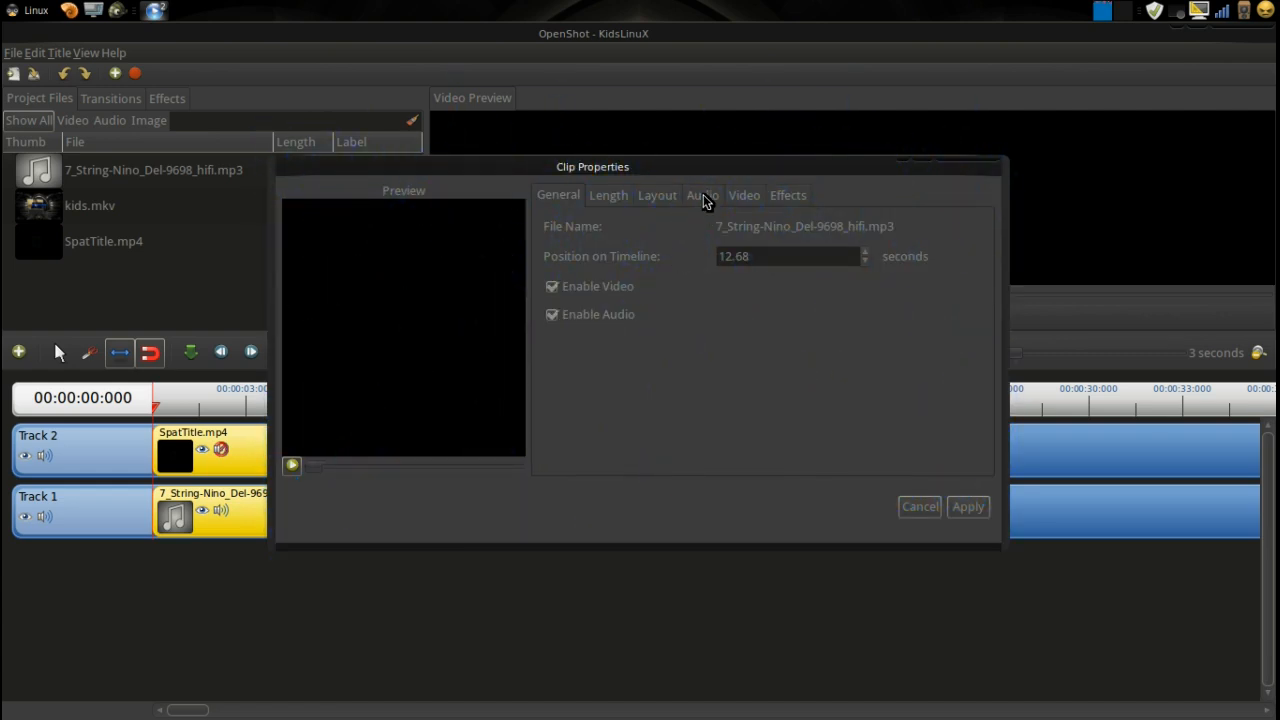
click(702, 195)
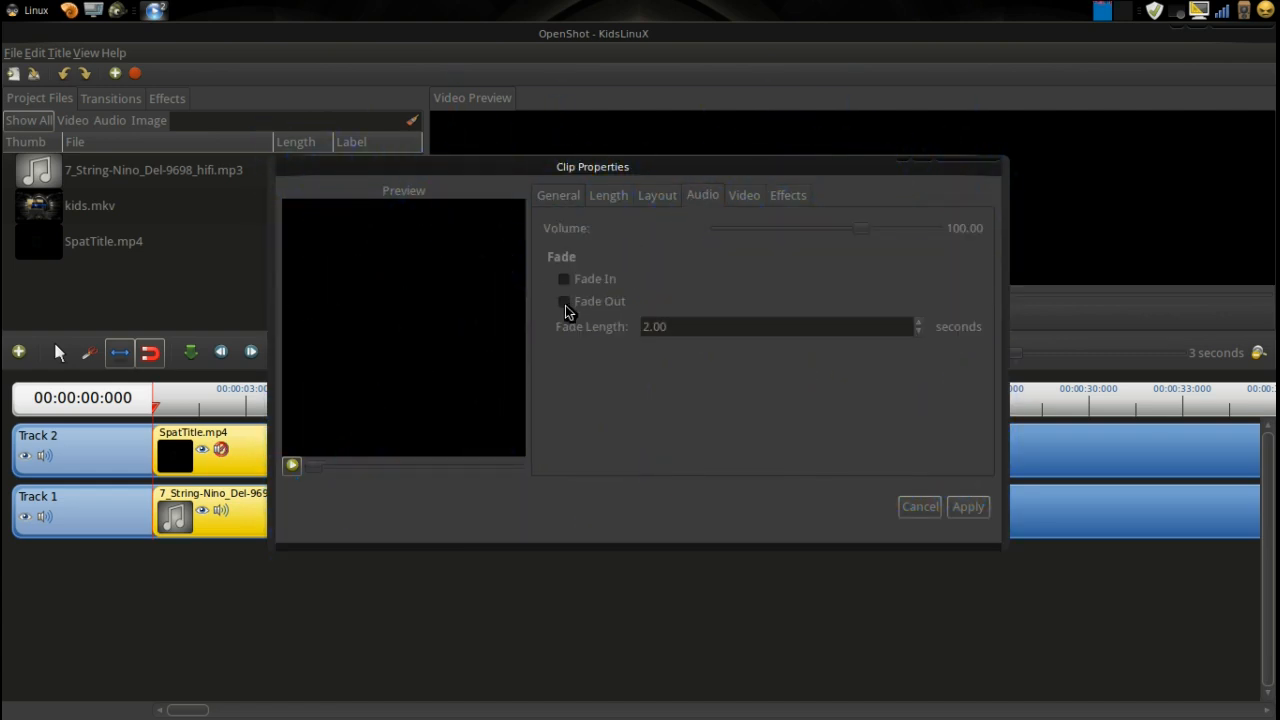
click(564, 301)
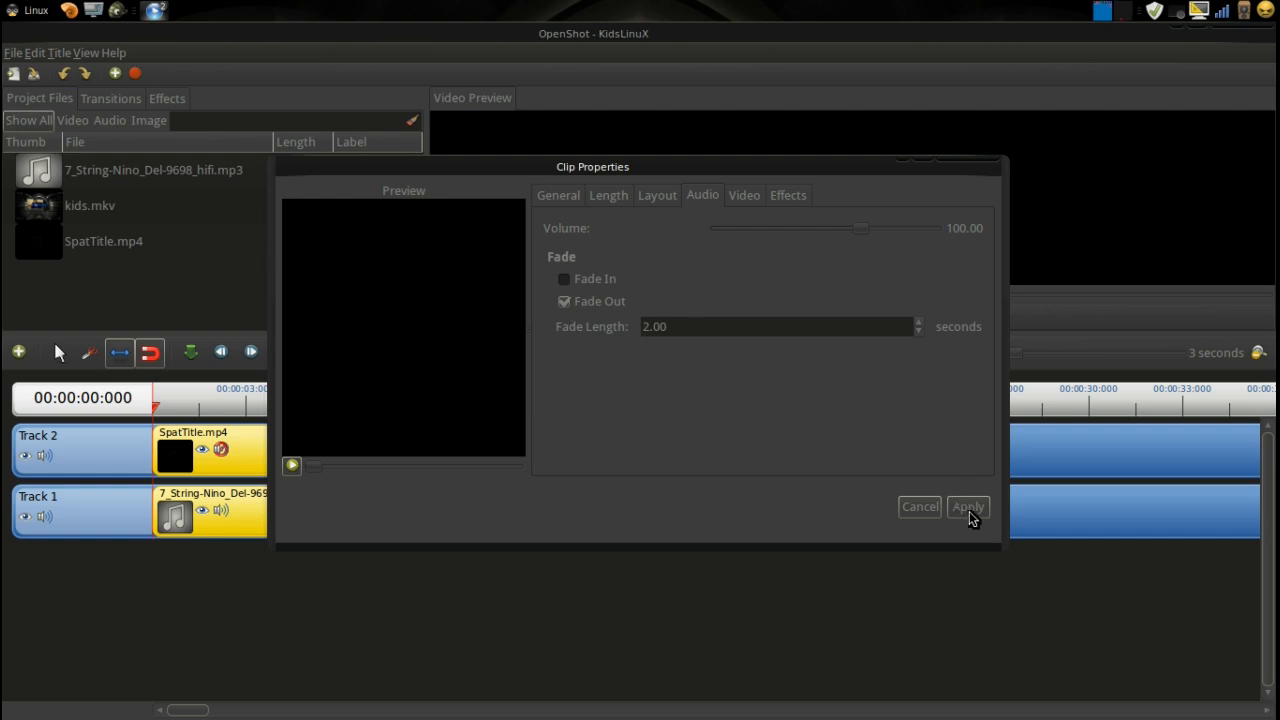
click(967, 506)
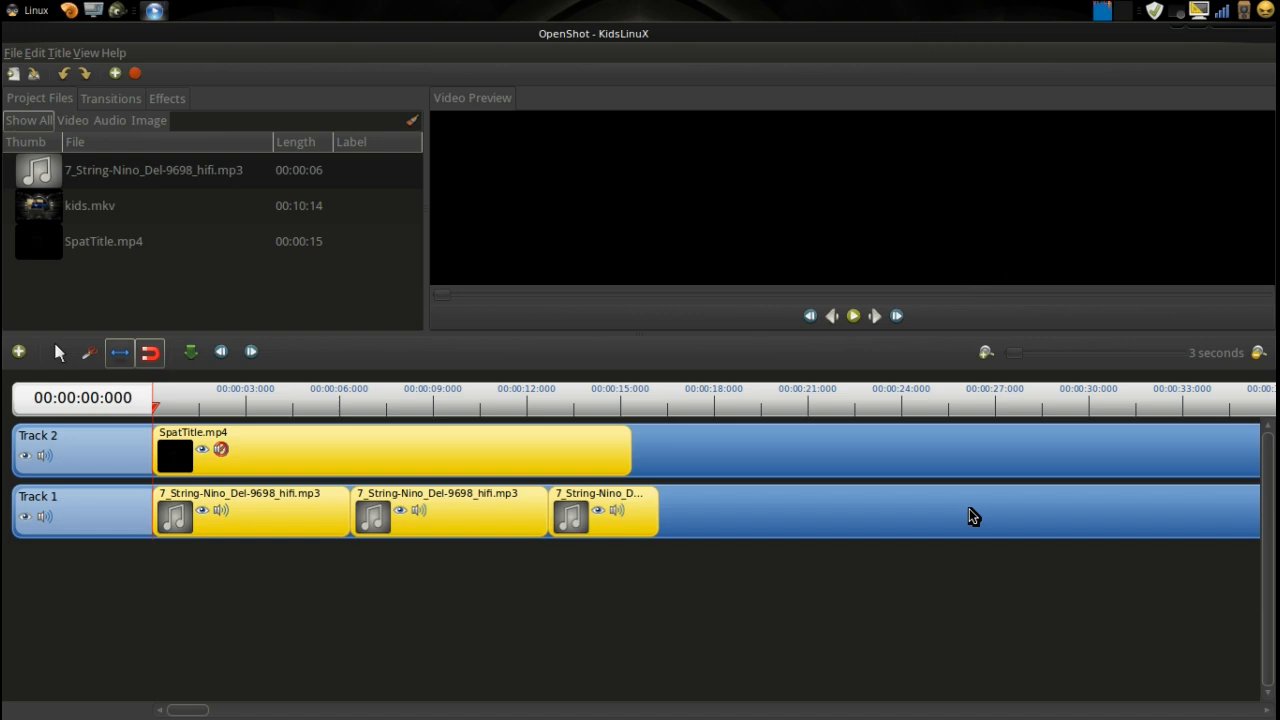
- Play and pause the Video Preview to watch the title over the music
click(853, 316)
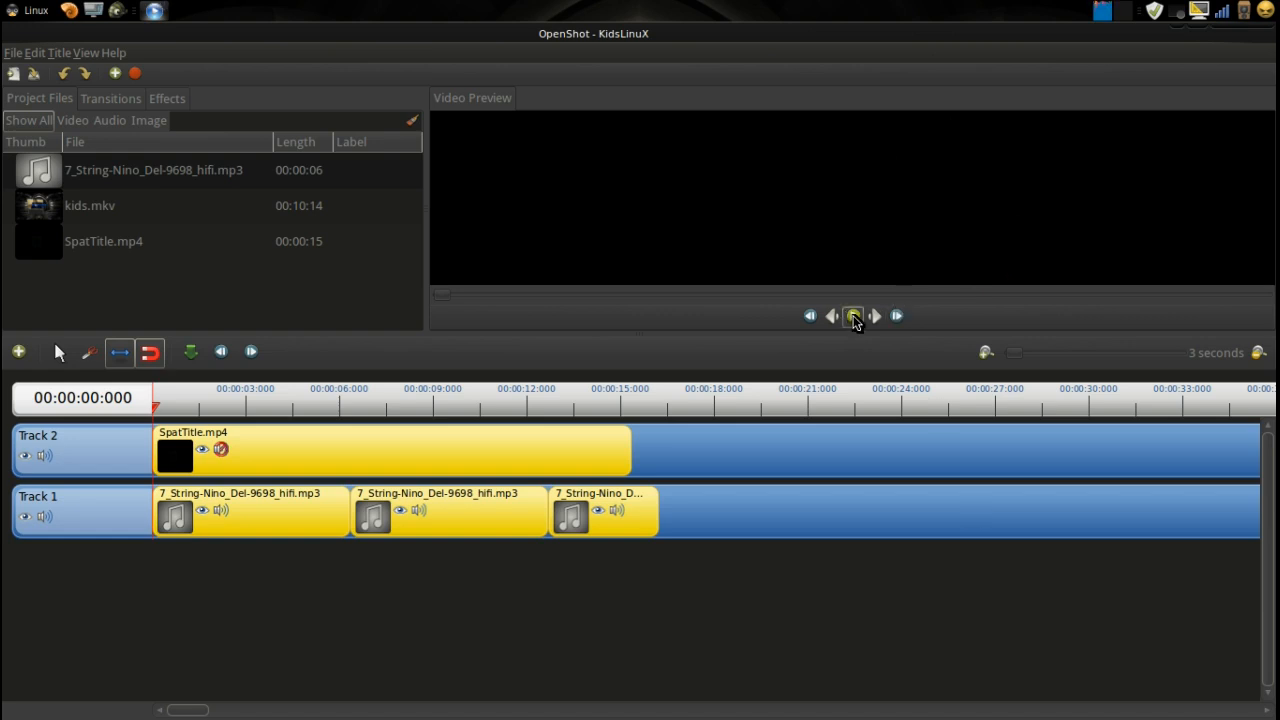
mouse_move(853, 316)
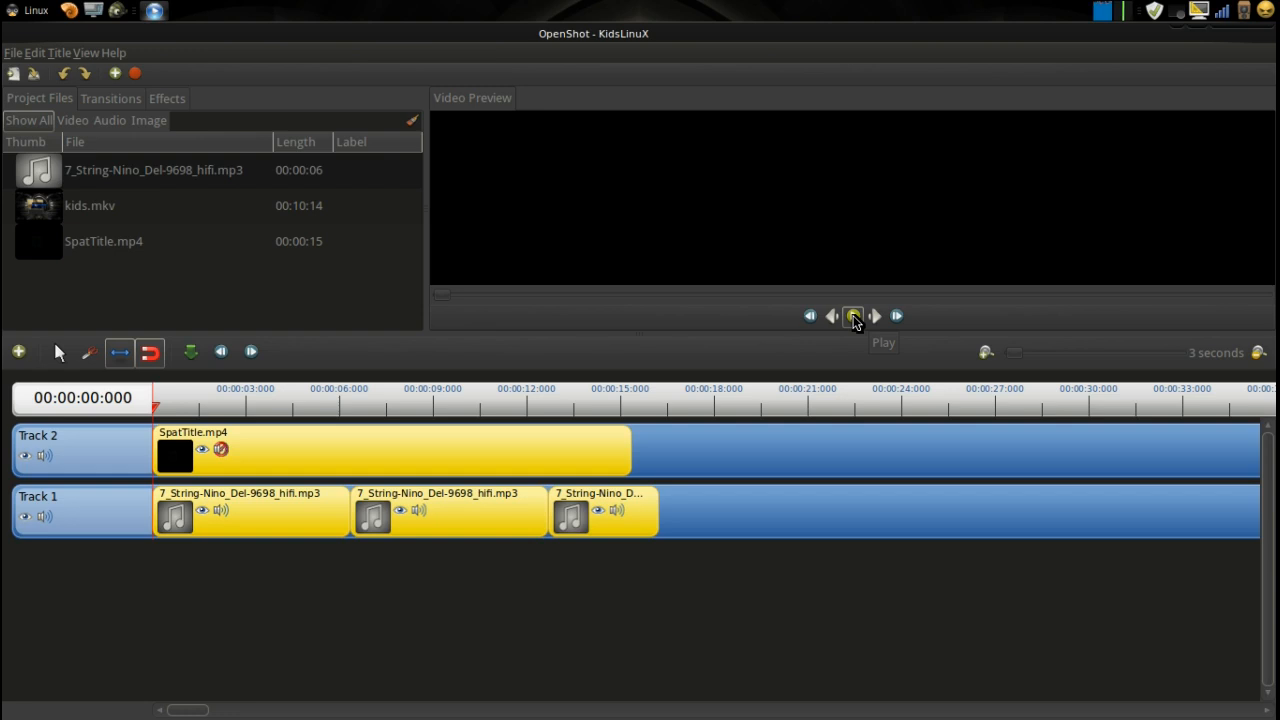
click(853, 316)
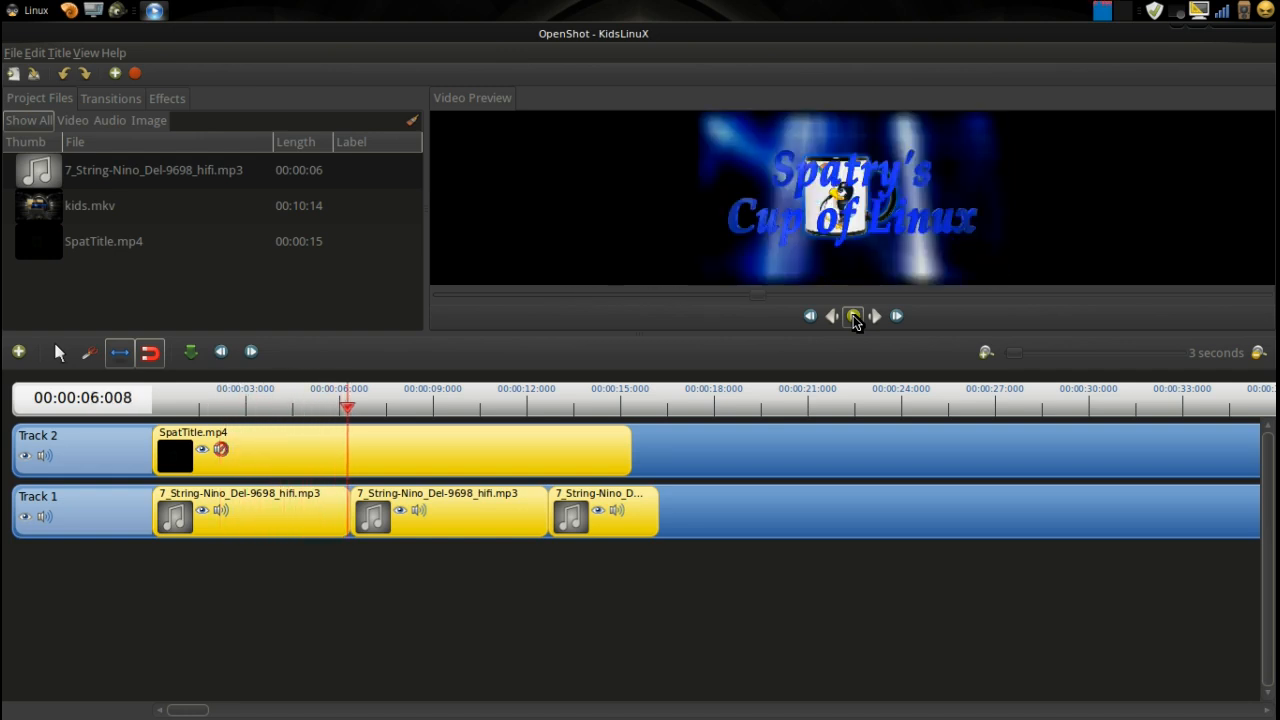
click(852, 316)
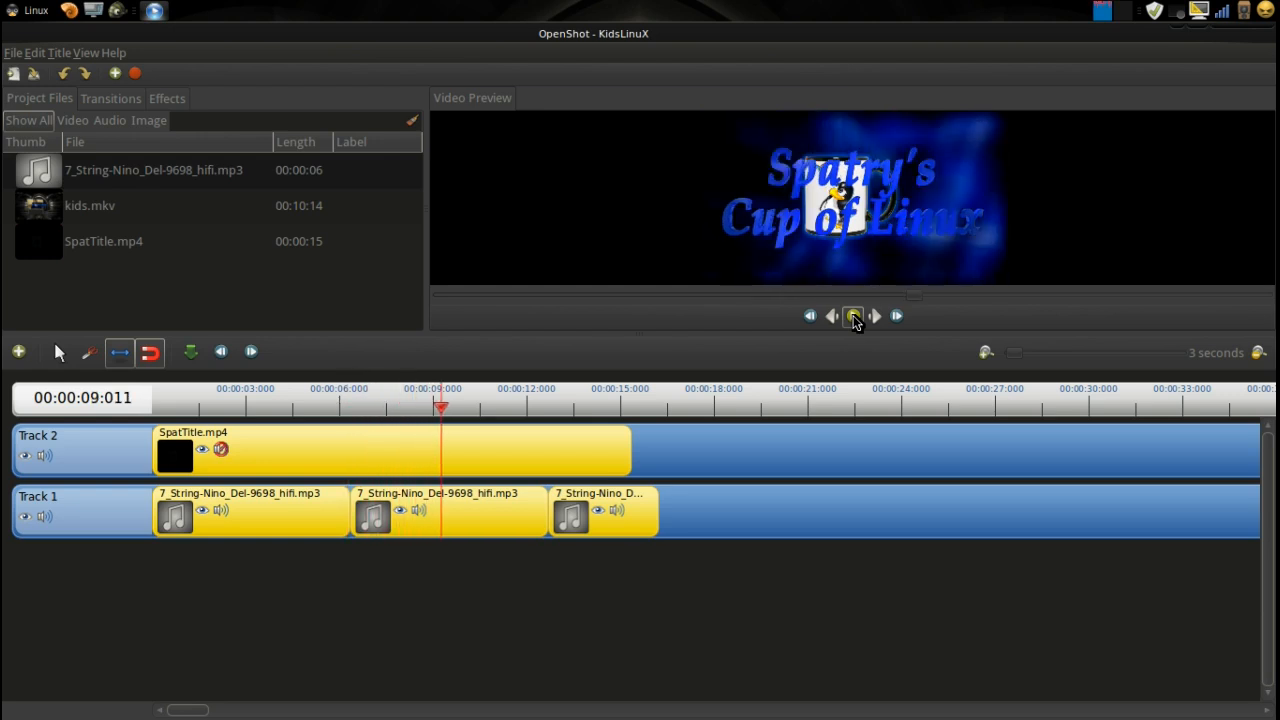
click(853, 316)
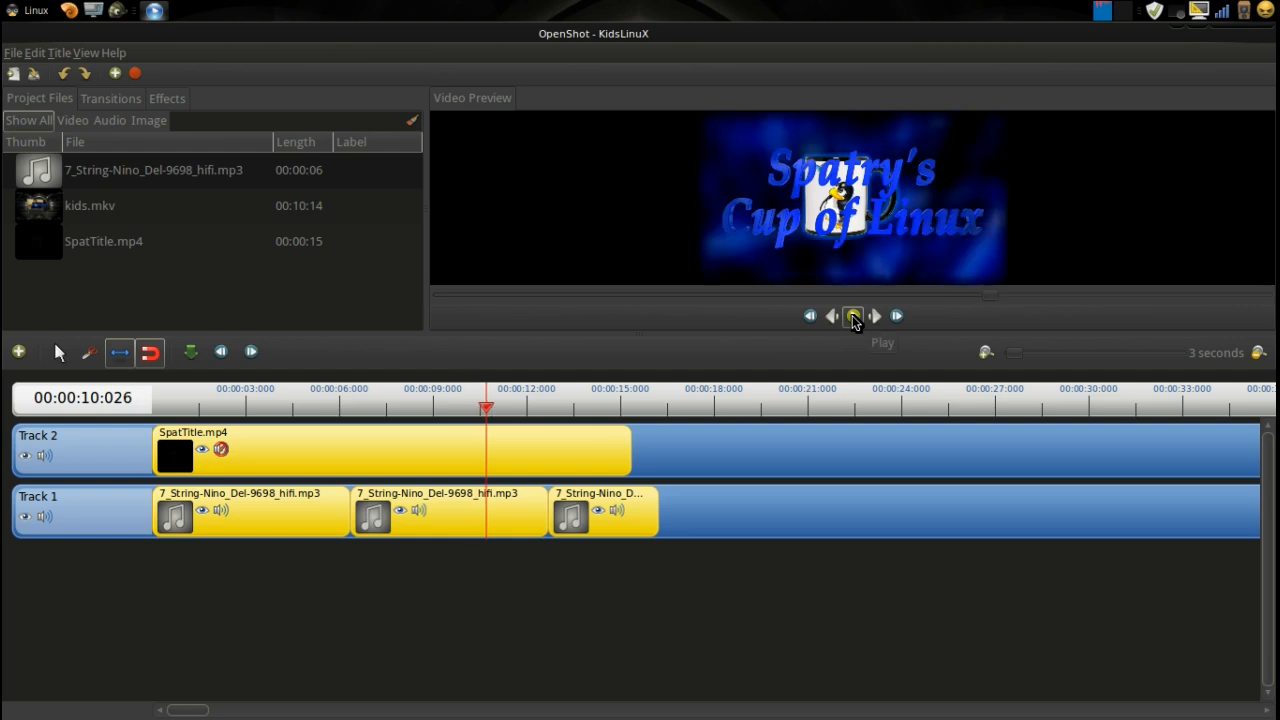
click(852, 316)
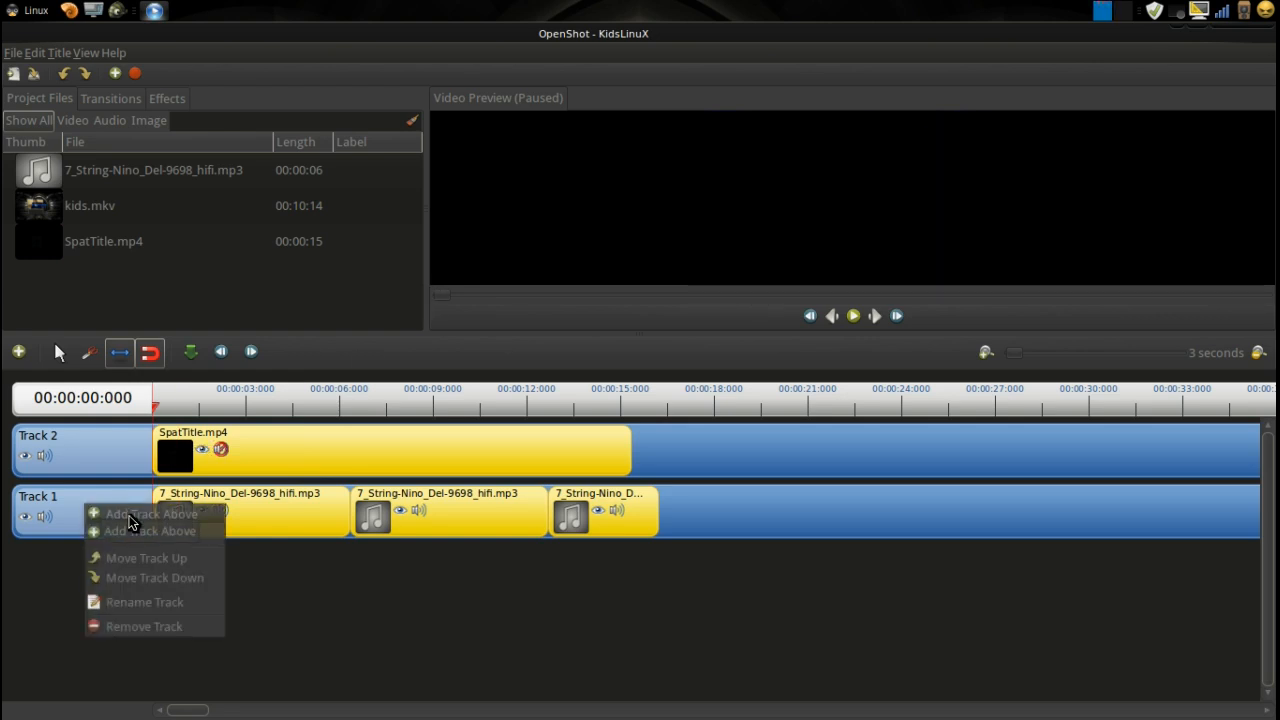
- Add a track above Track 1 and drop kids.mkv on it near 12 seconds
click(152, 513)
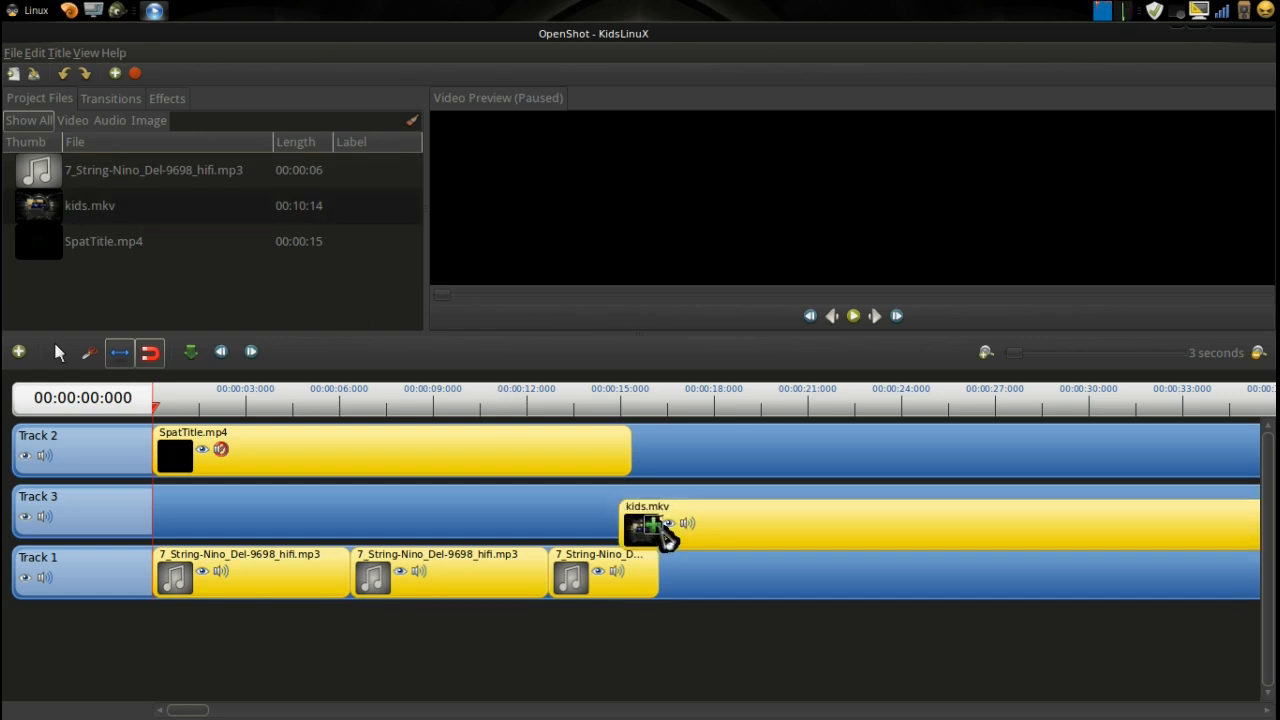
drag(655, 525, 565, 510)
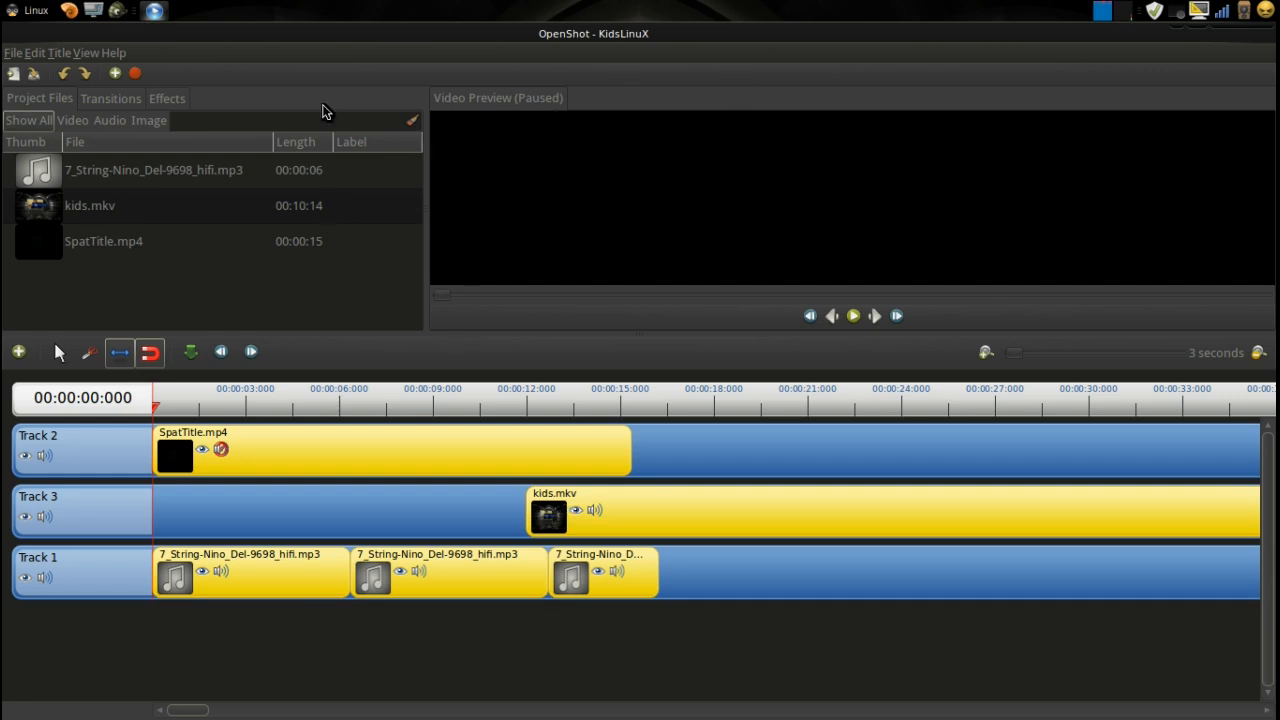
mouse_move(415, 93)
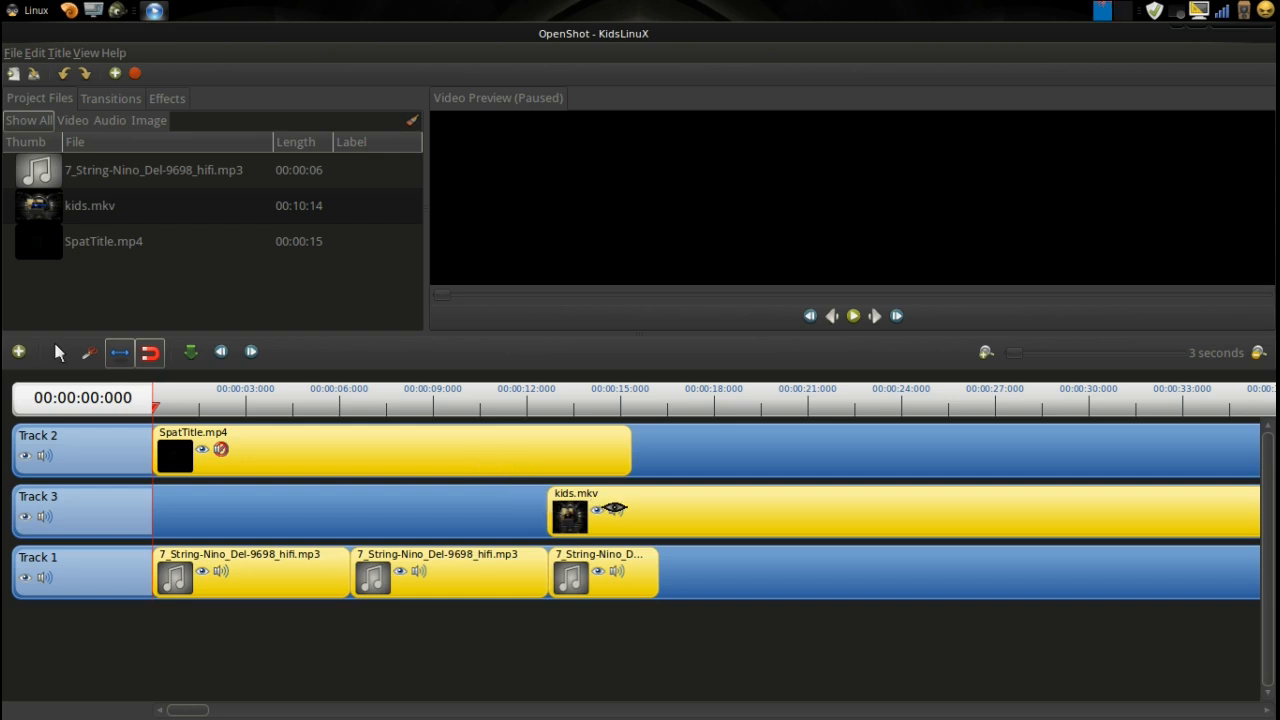
mouse_move(555, 420)
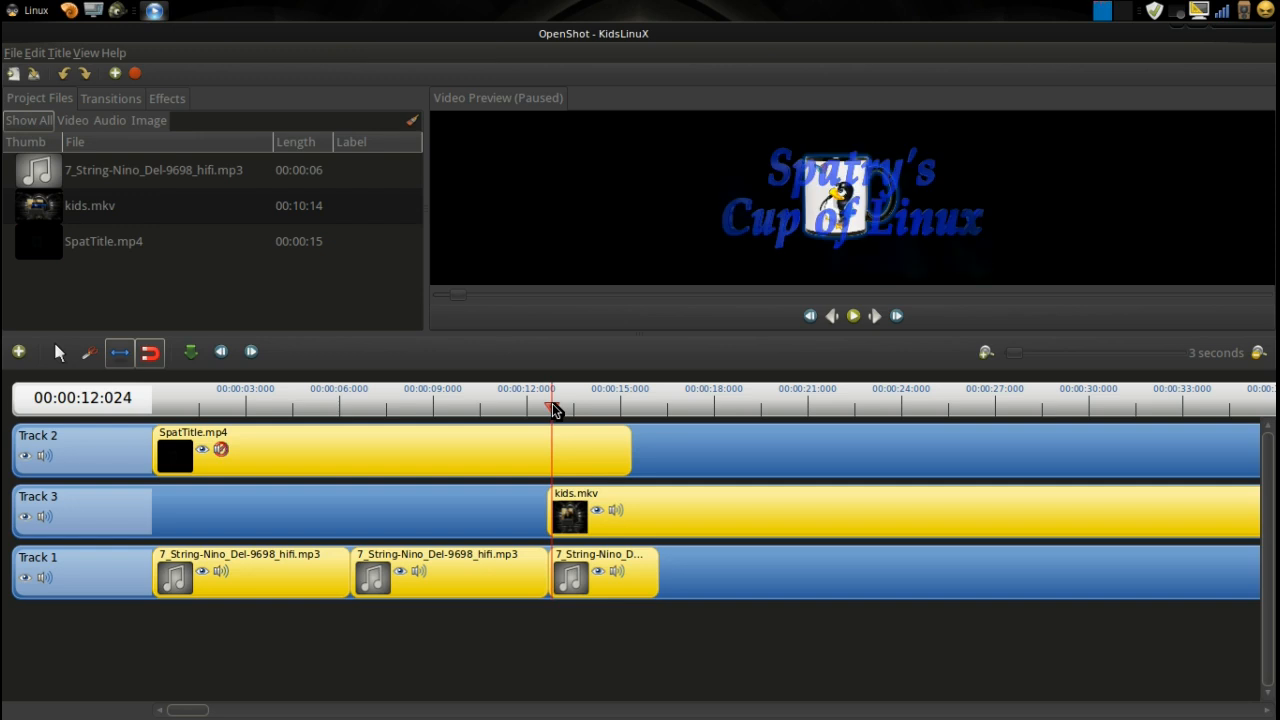
mouse_move(554, 410)
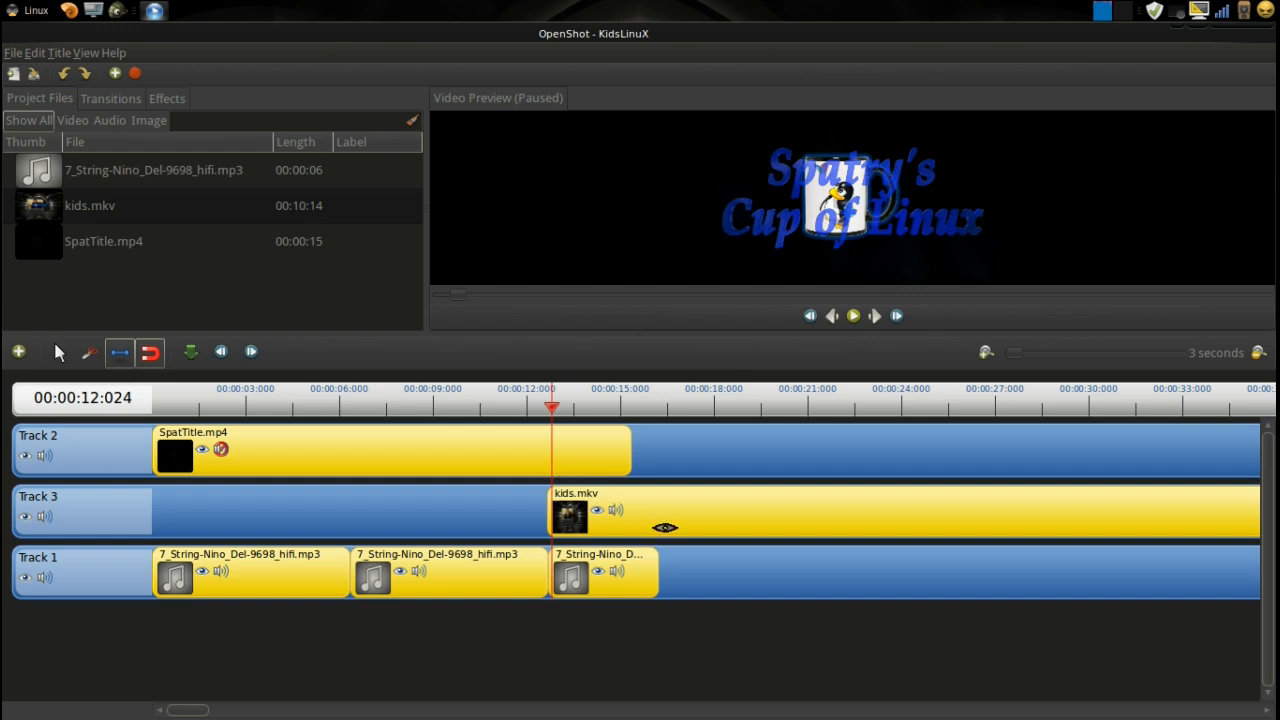
- Show the Transitions list and scroll down to Star 2
click(110, 98)
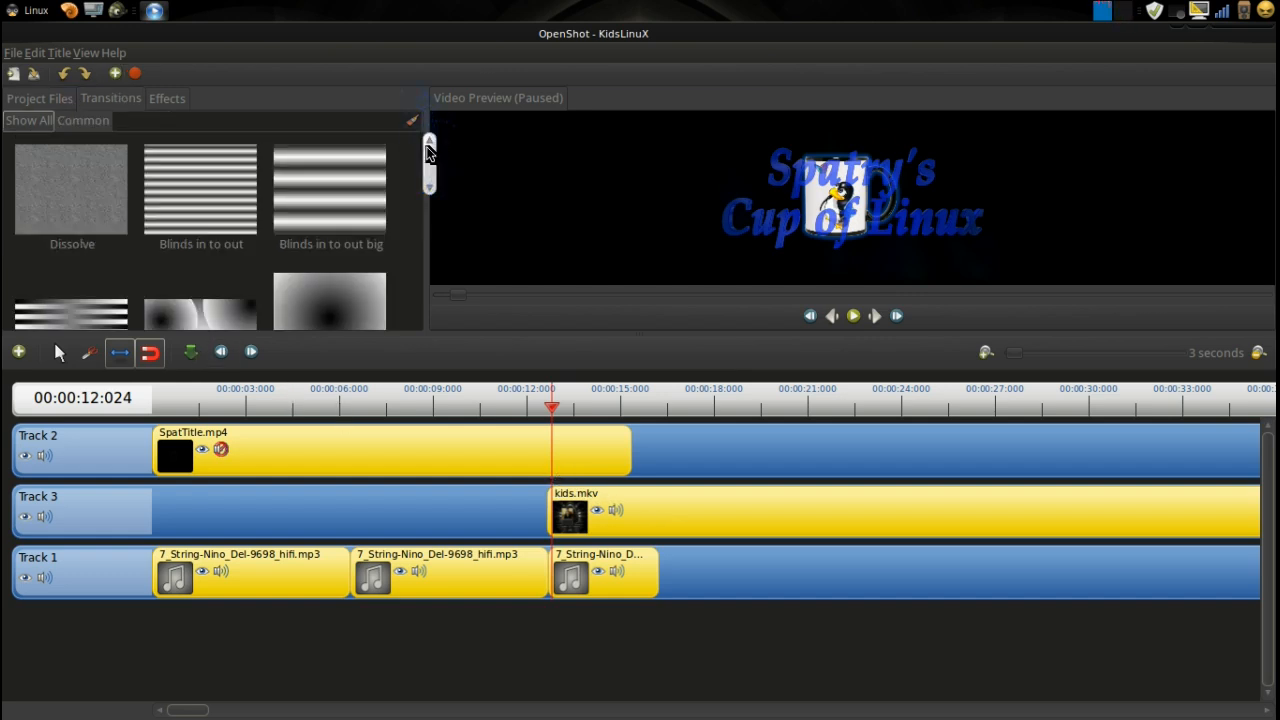
scroll(down, 3)
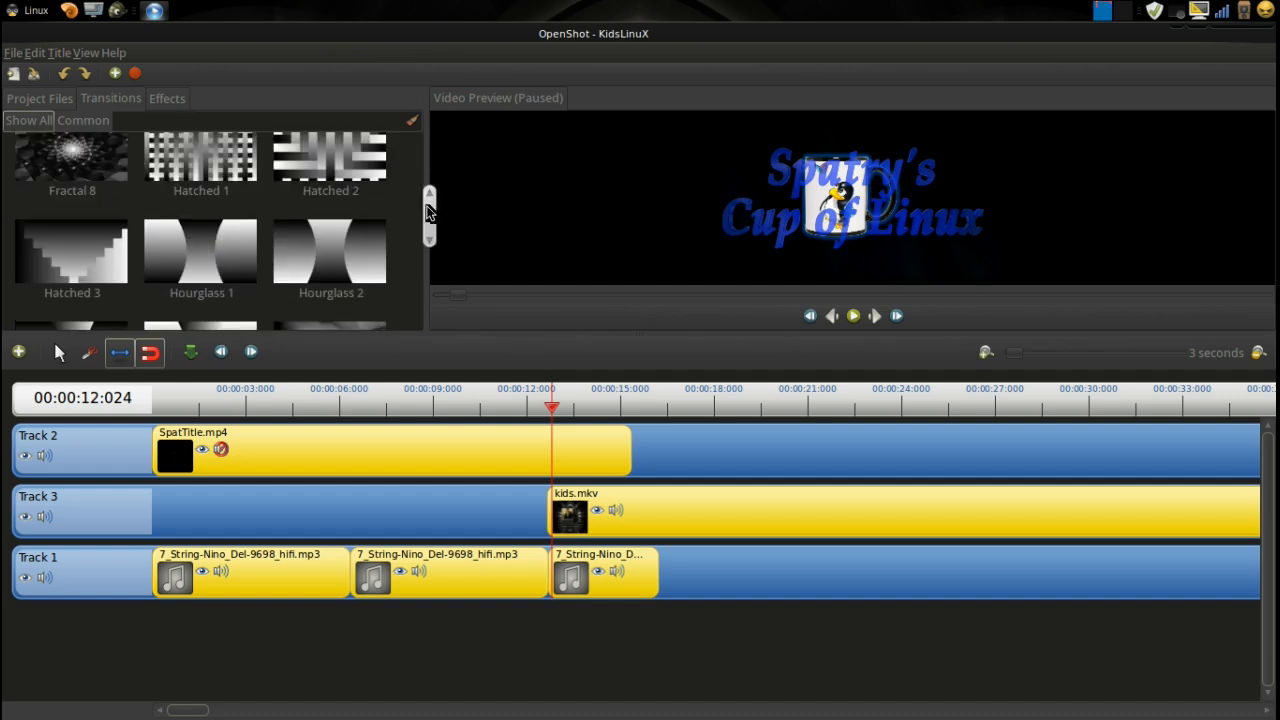
scroll(down, 3)
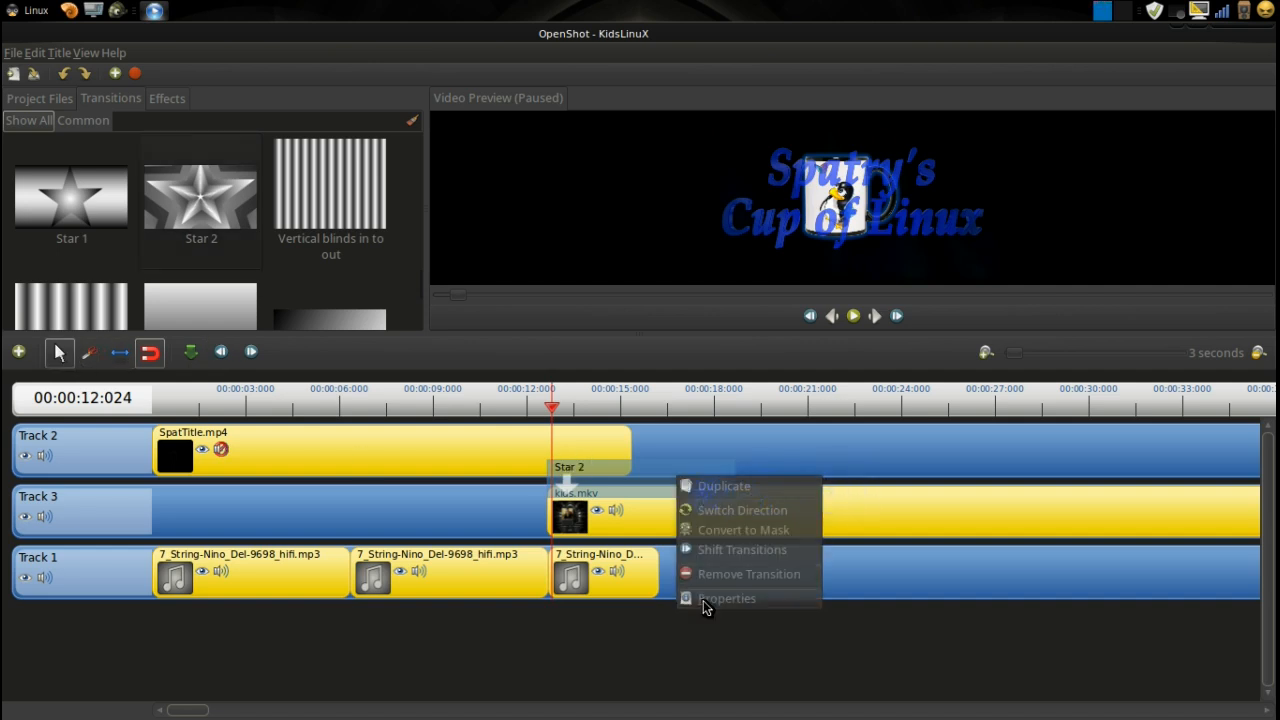
- Open the Star 2 transition's properties, shorten its length and apply
click(727, 598)
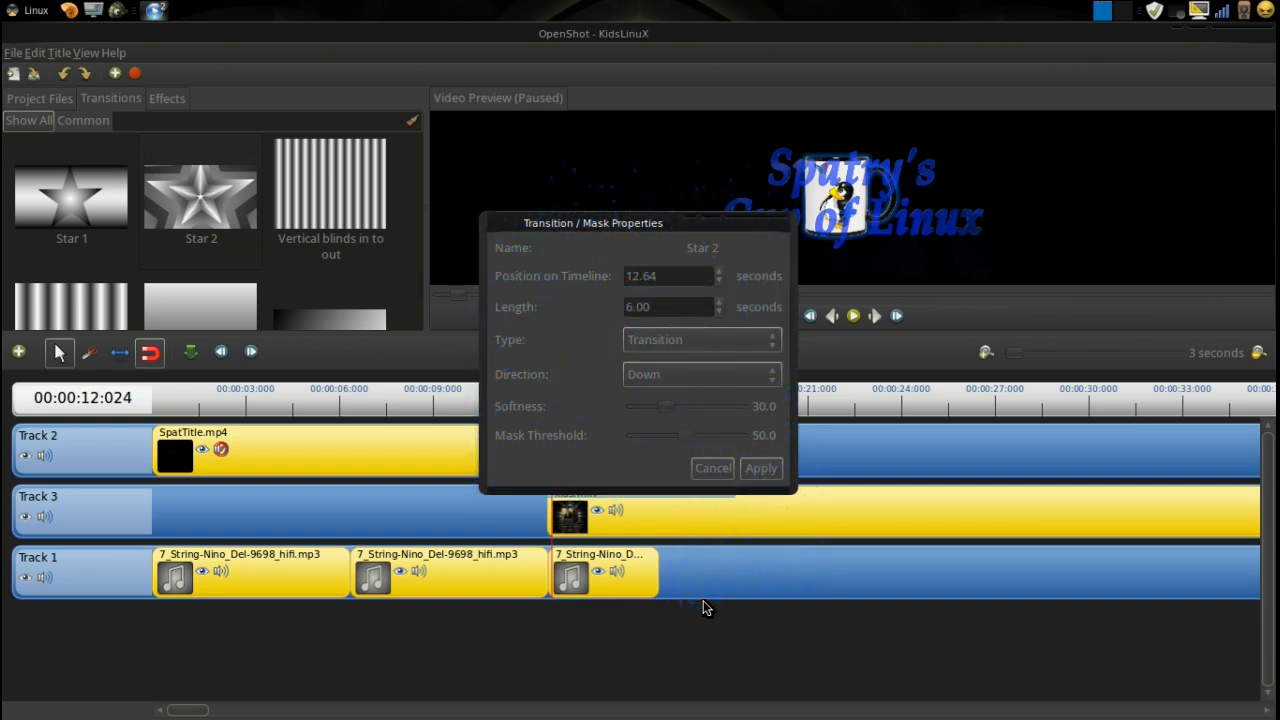
mouse_move(688, 217)
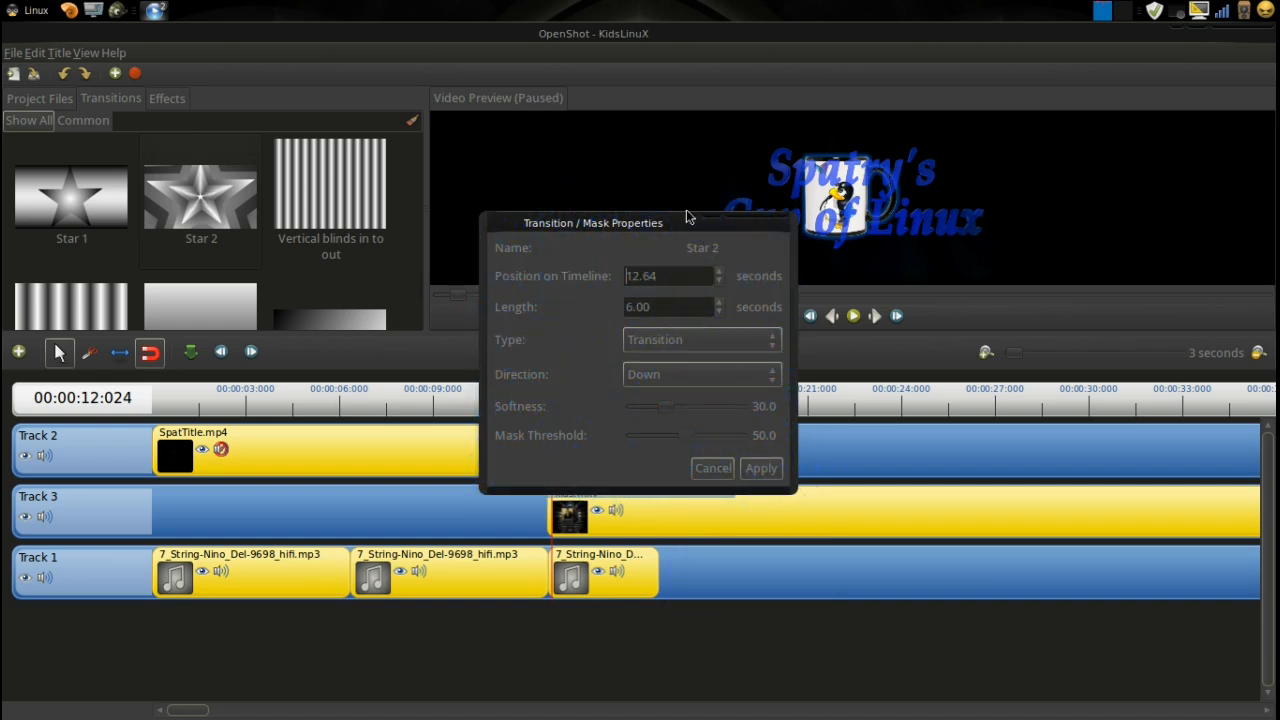
drag(593, 222, 862, 142)
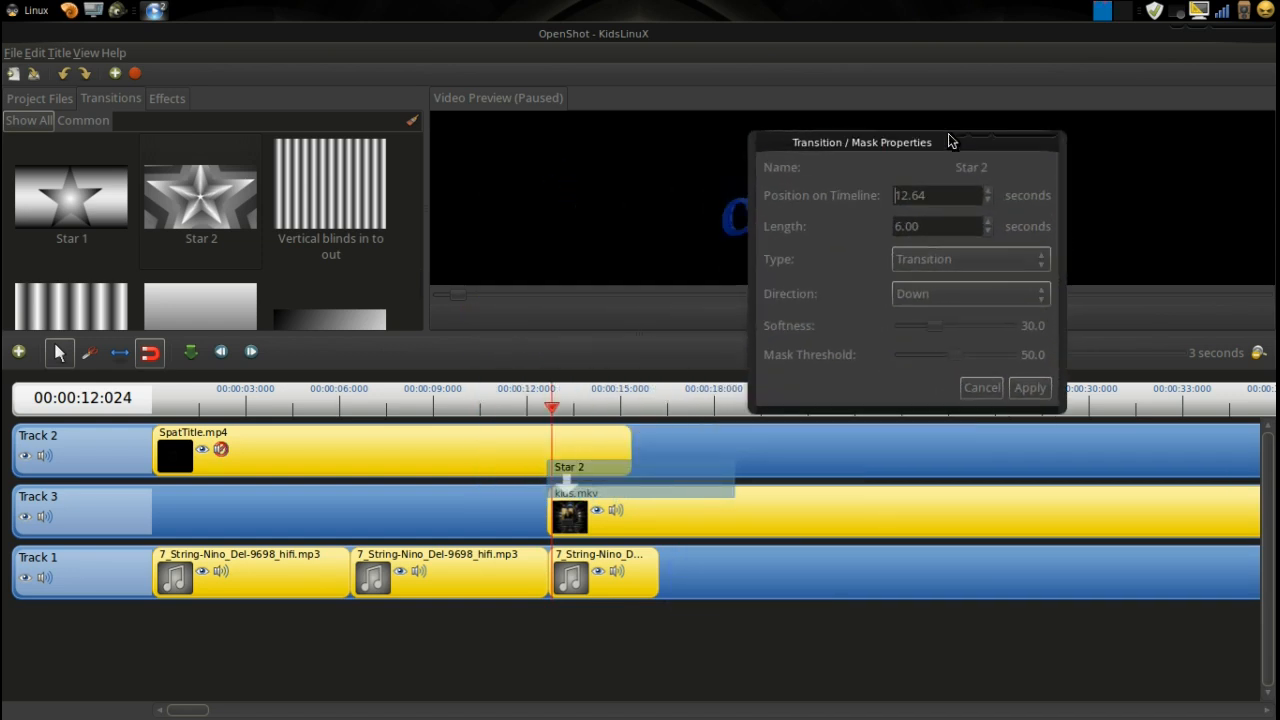
click(987, 231)
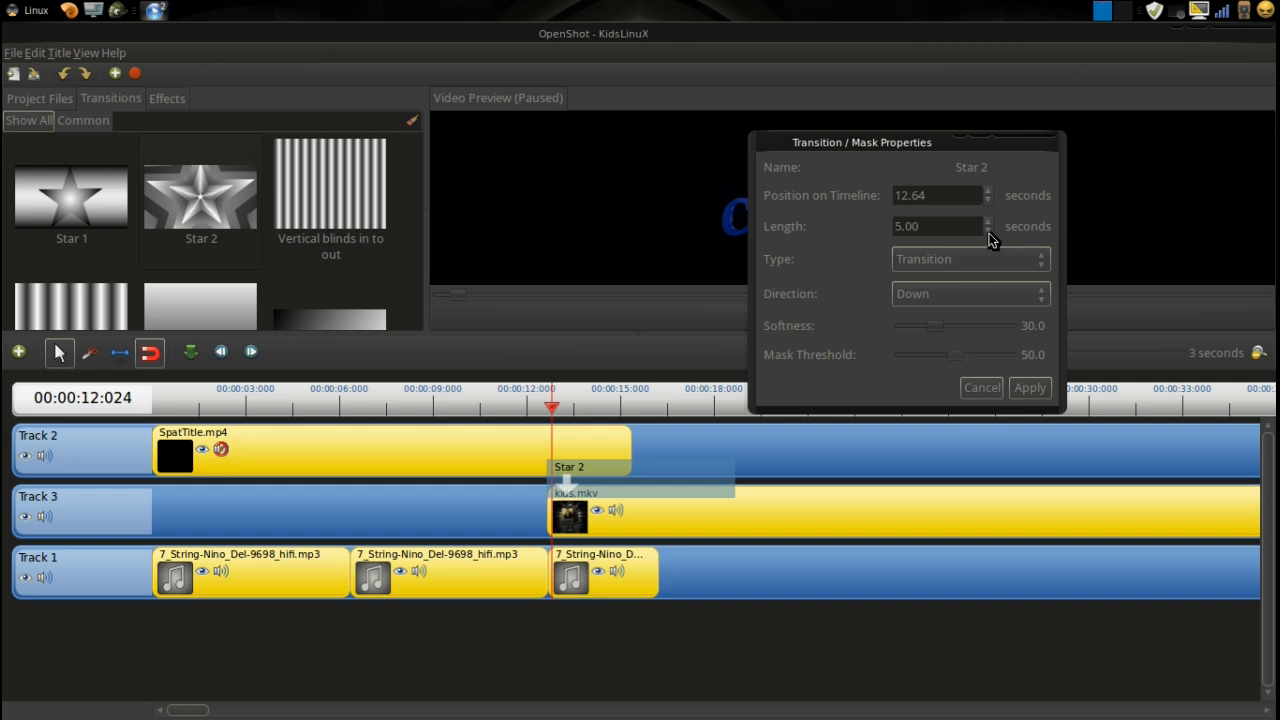
click(988, 231)
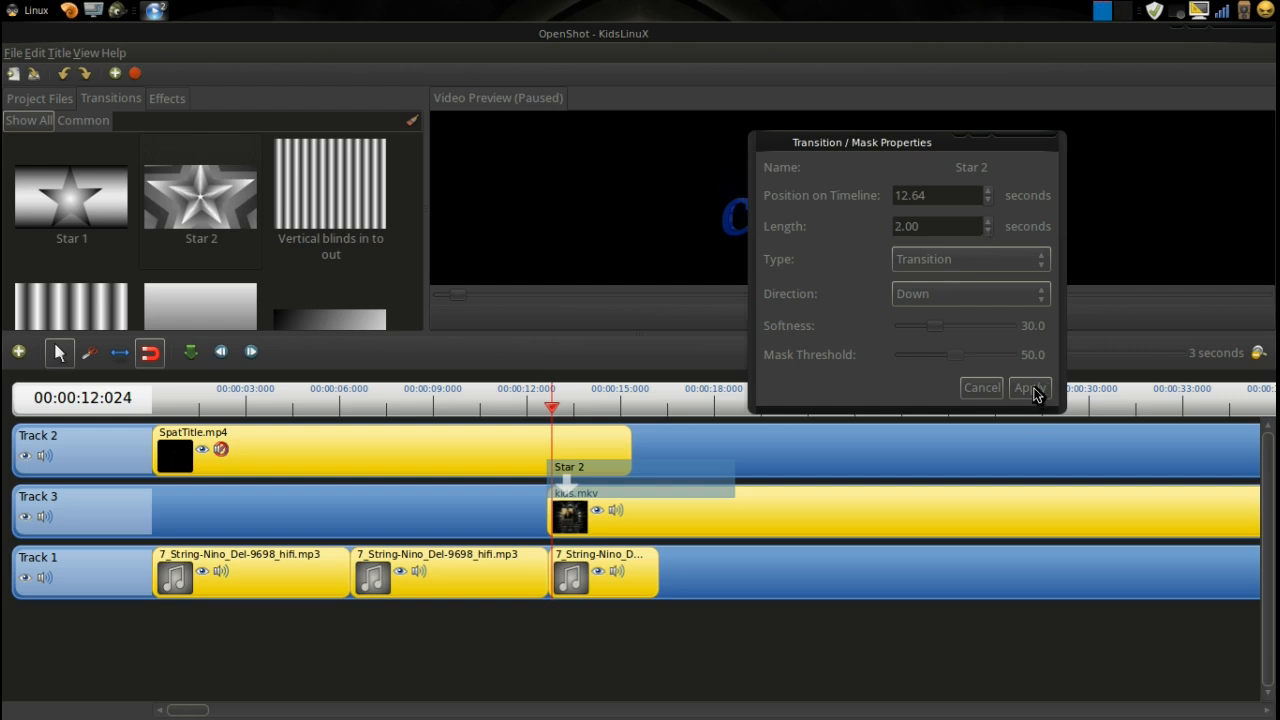
click(1028, 388)
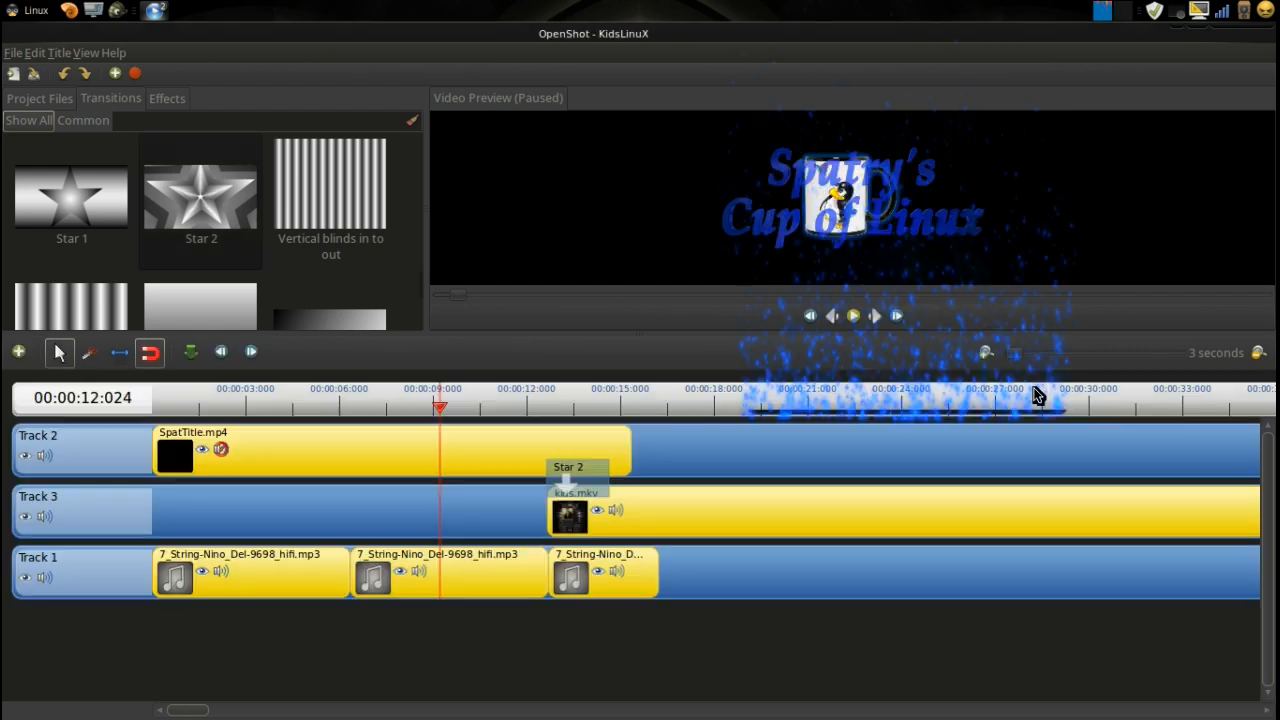
click(552, 405)
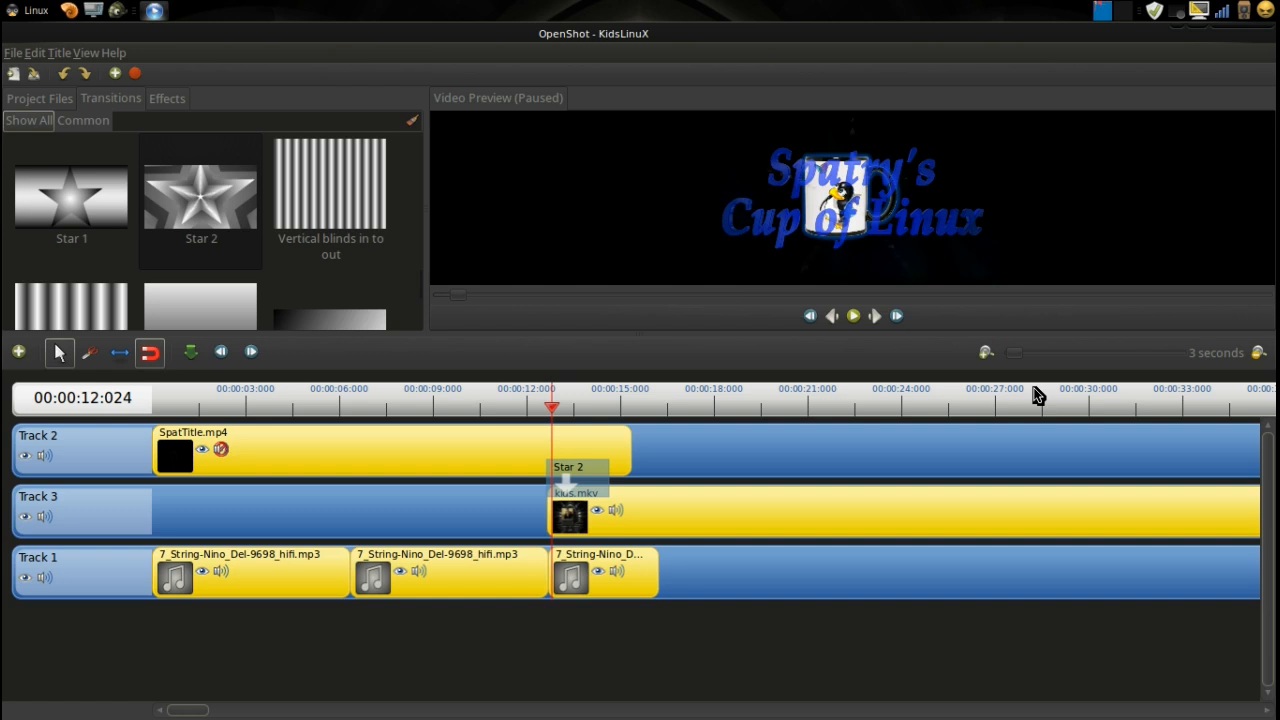
mouse_move(773, 483)
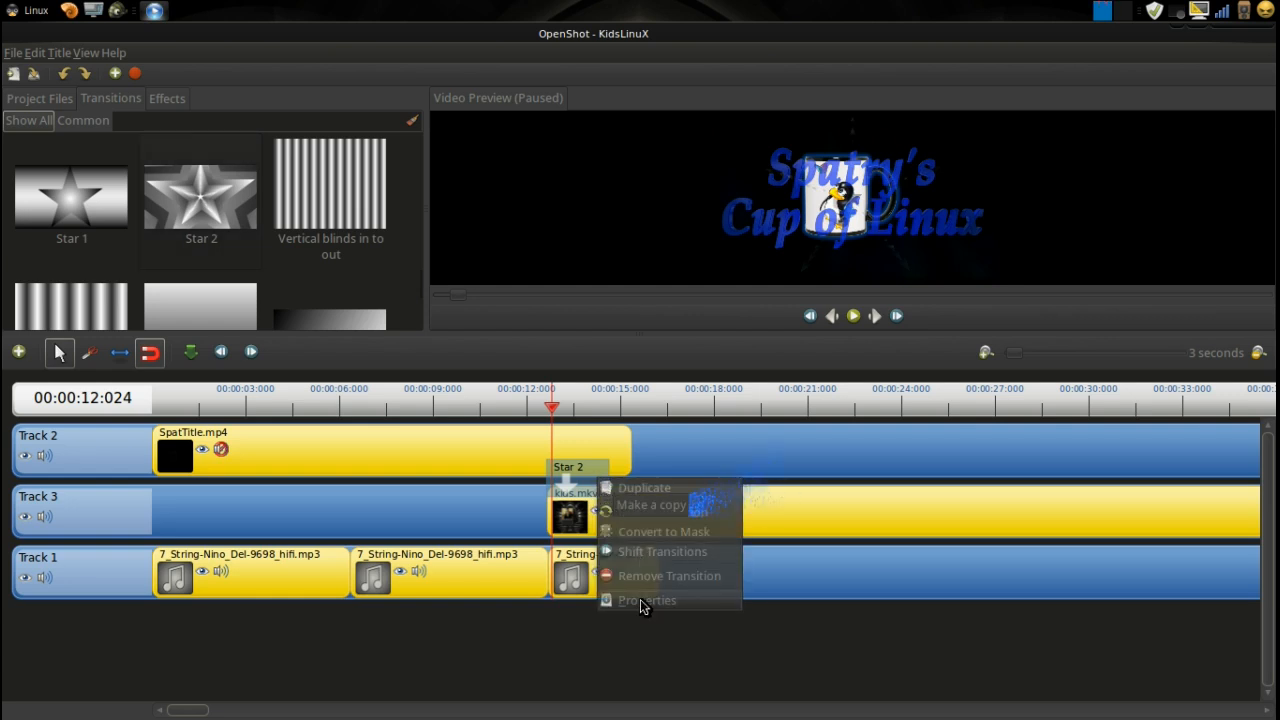
- Reopen the transition properties, set Length to 2.70 seconds and apply
click(646, 600)
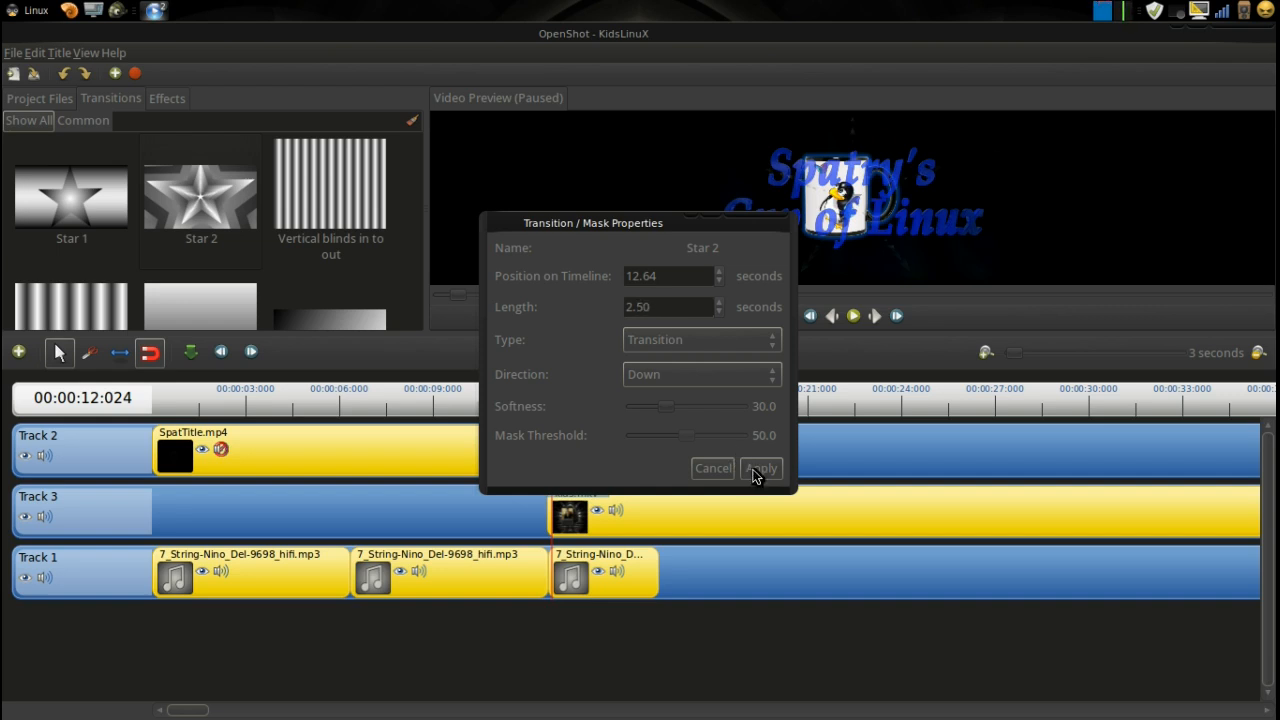
click(761, 468)
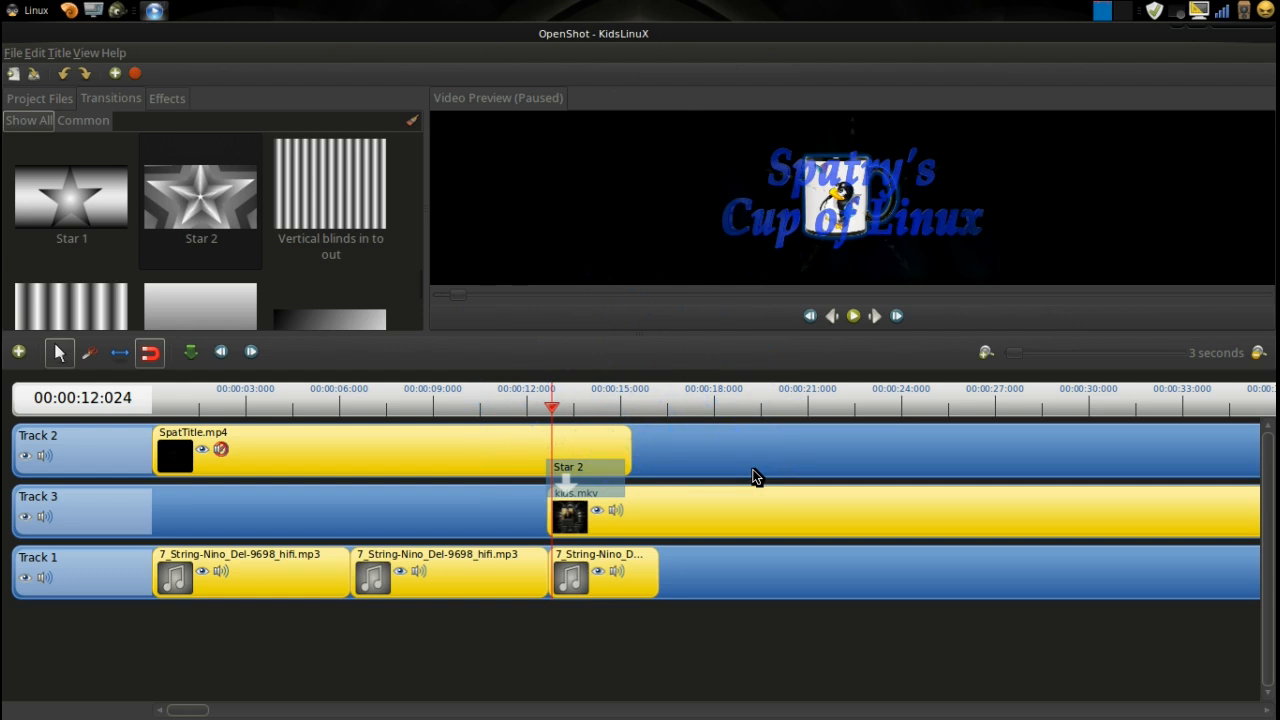
right_click(585, 470)
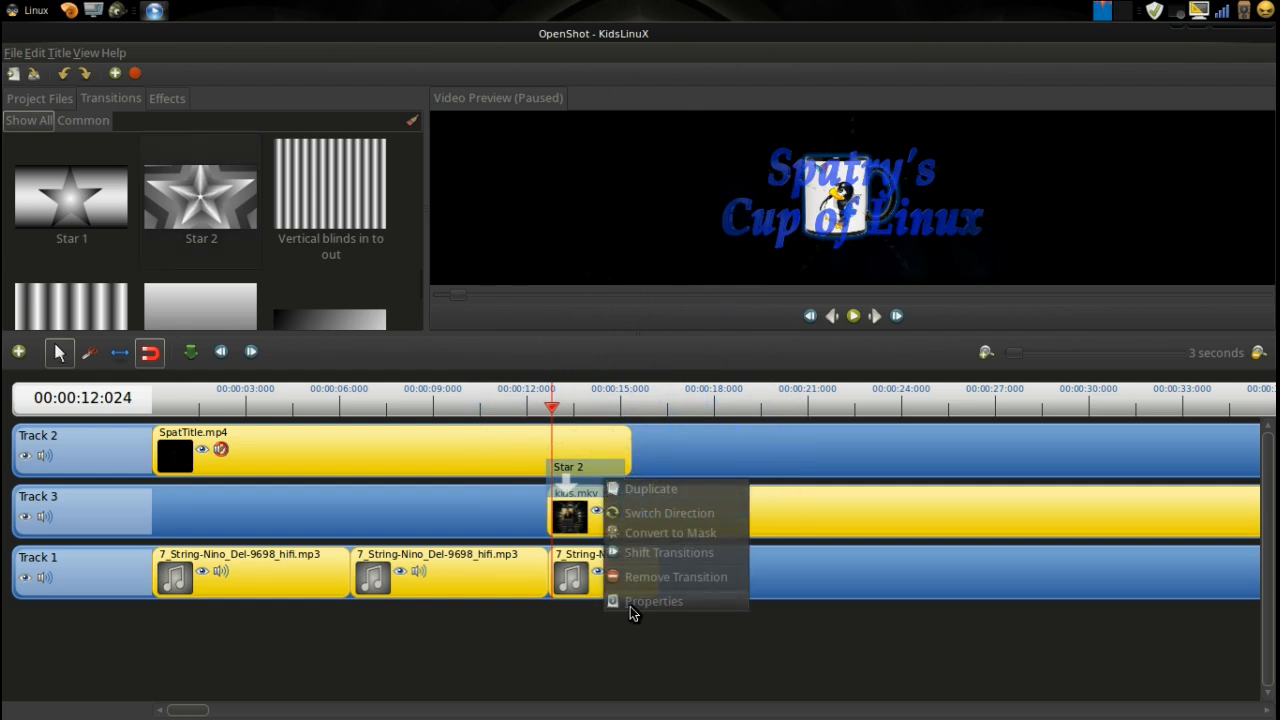
click(654, 601)
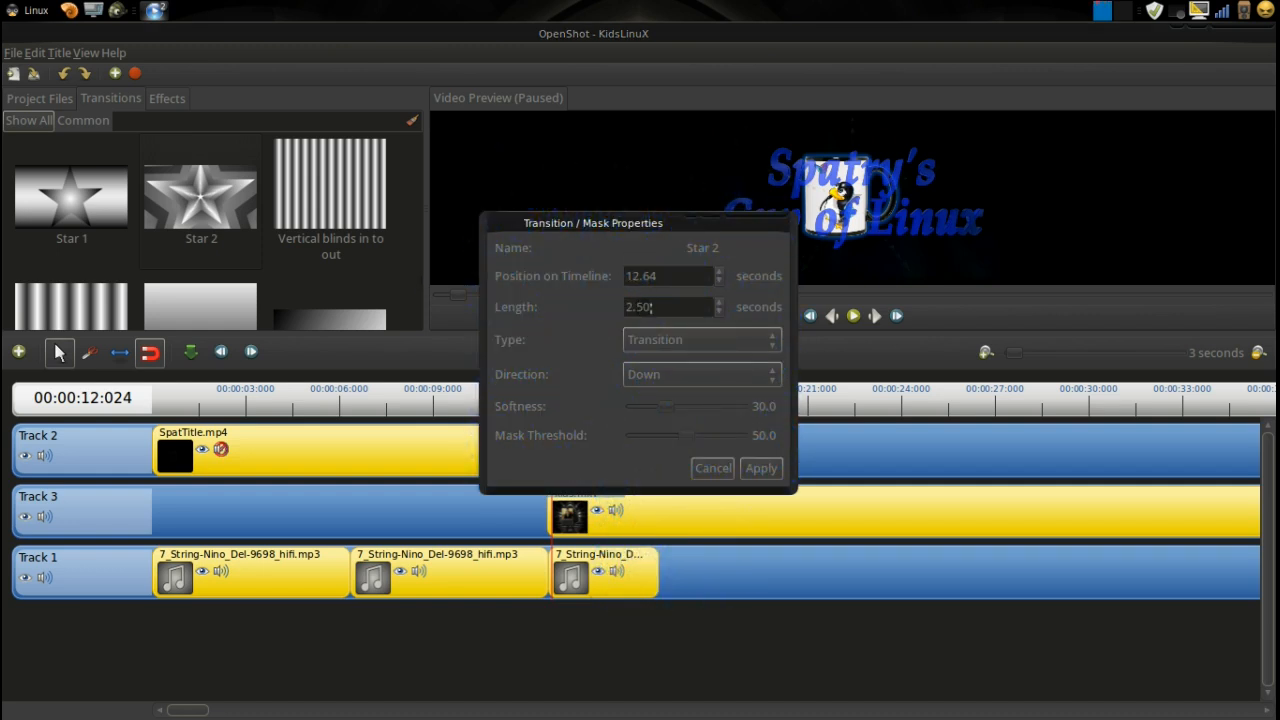
text(2.7)
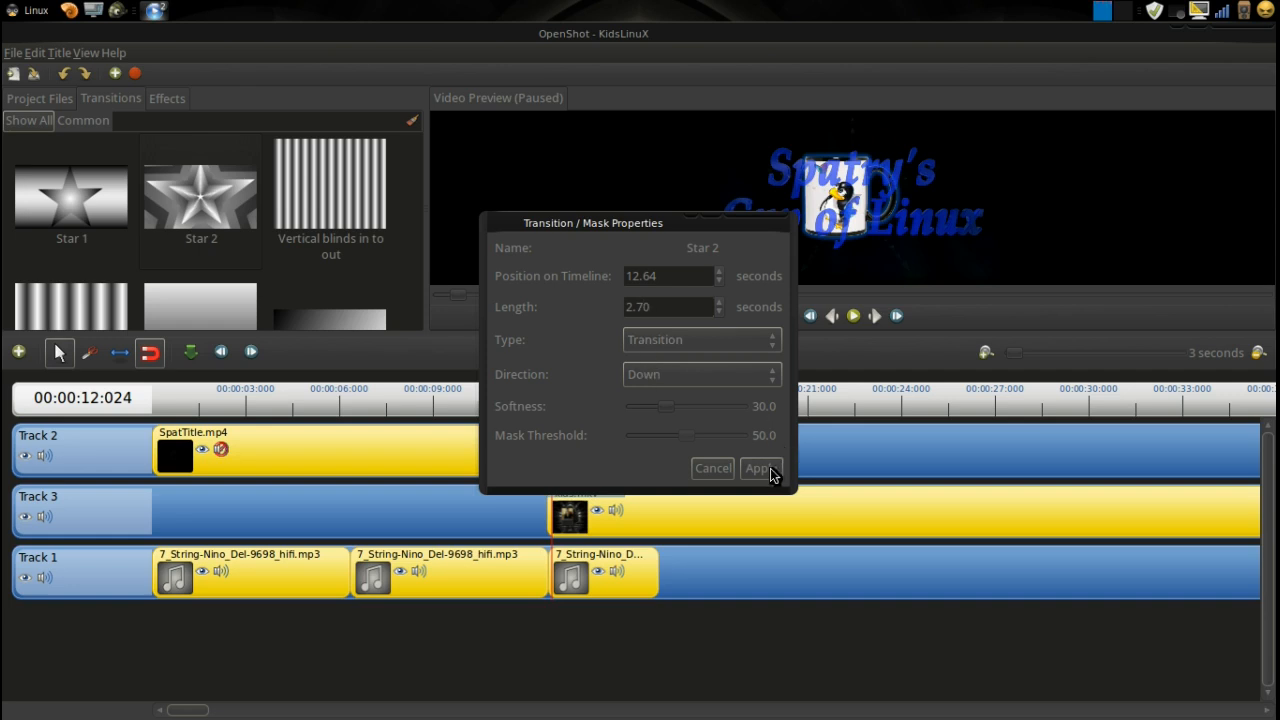
click(760, 468)
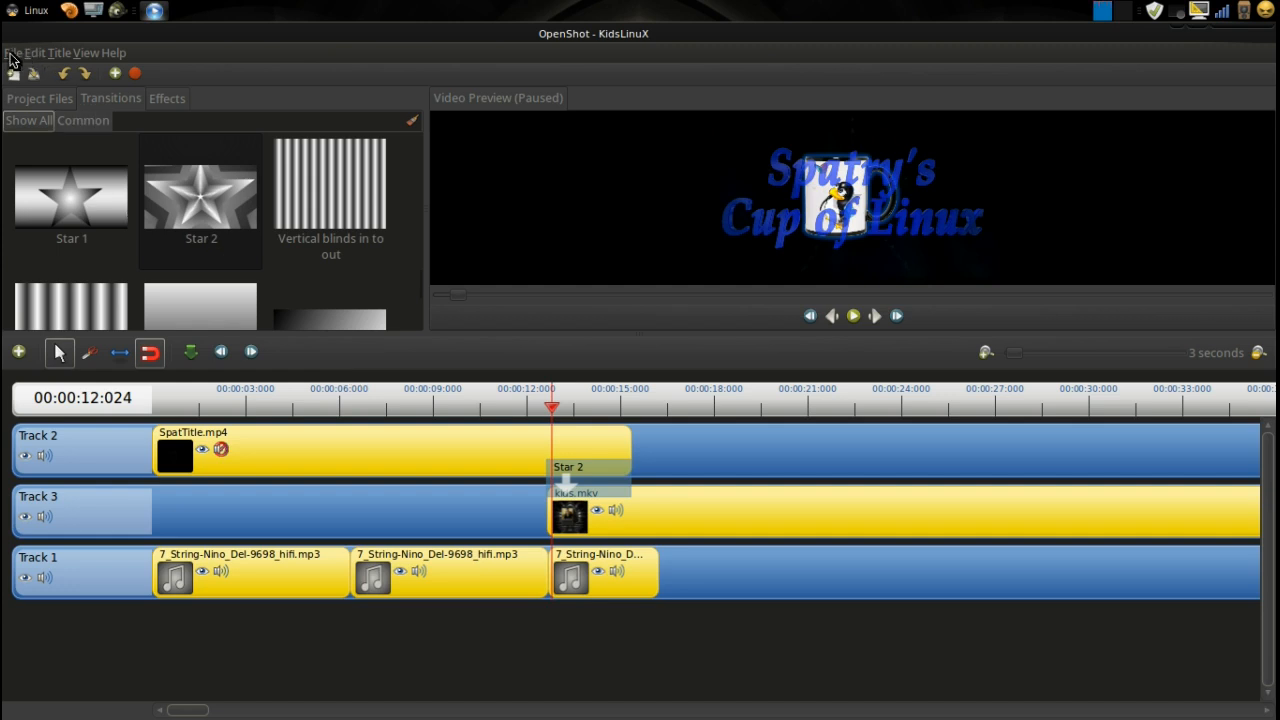
click(12, 53)
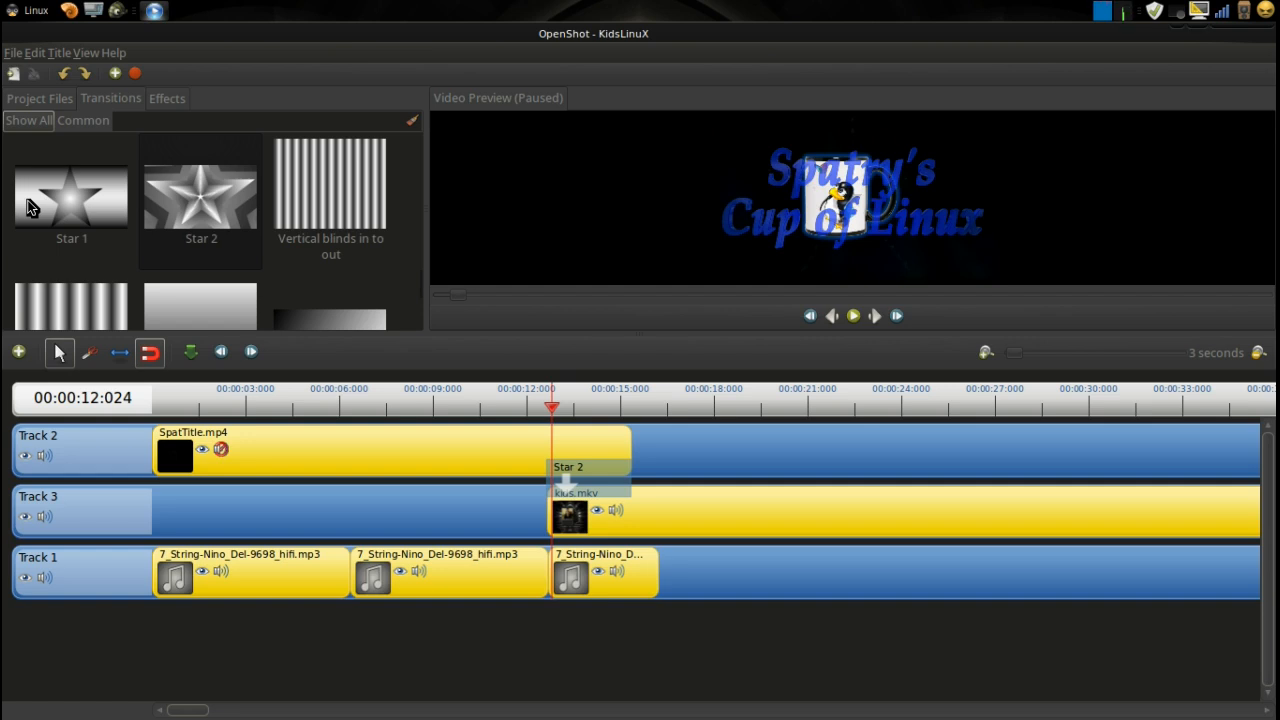
mouse_move(78, 154)
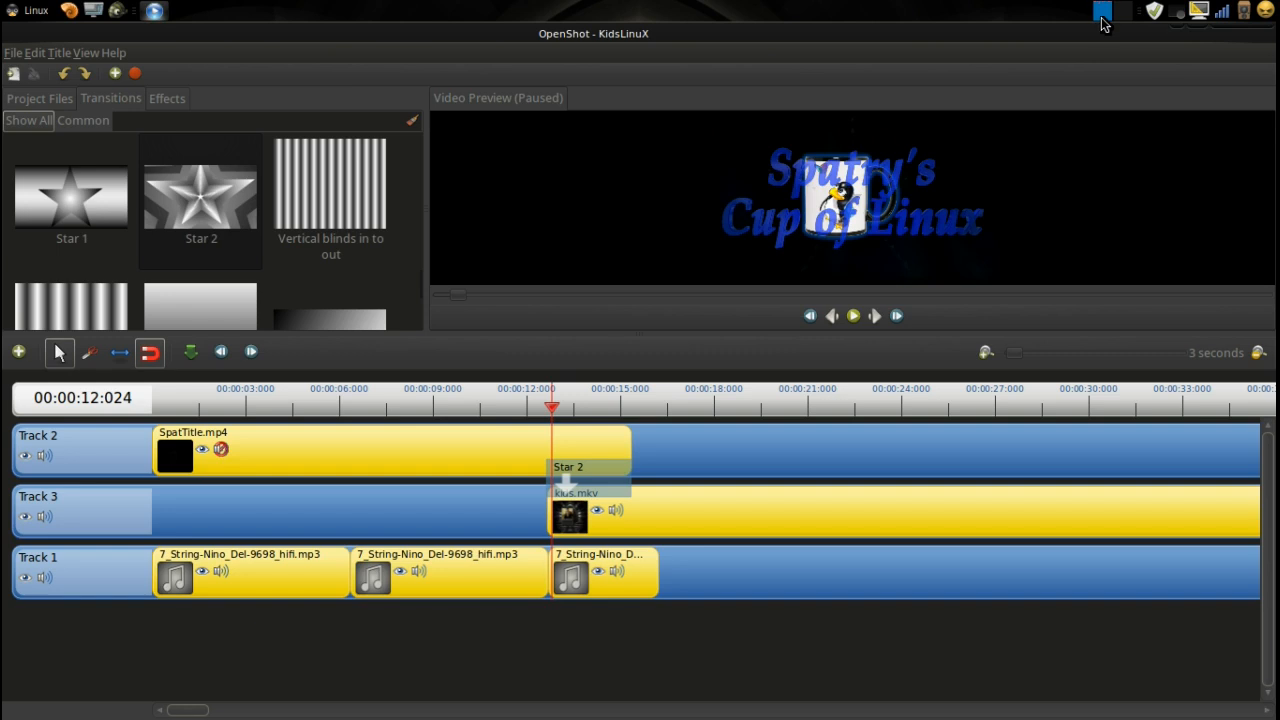
mouse_move(1050, 182)
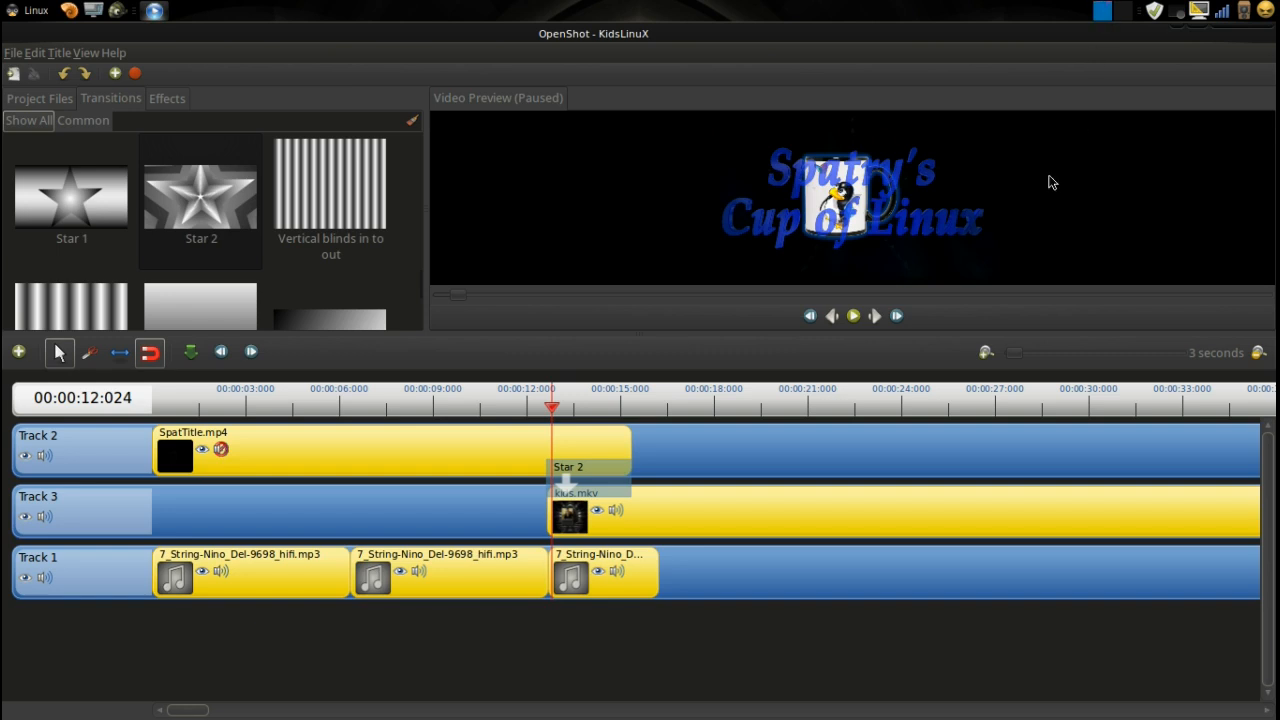
mouse_move(610, 555)
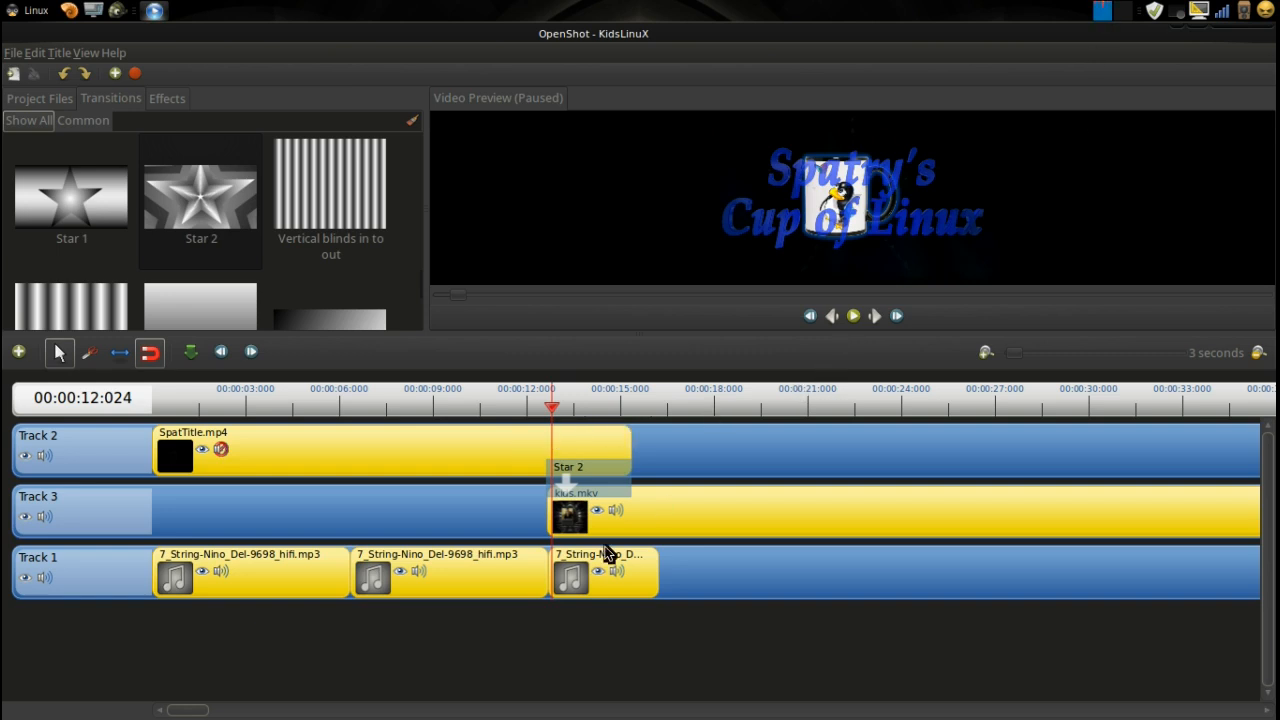
mouse_move(373, 716)
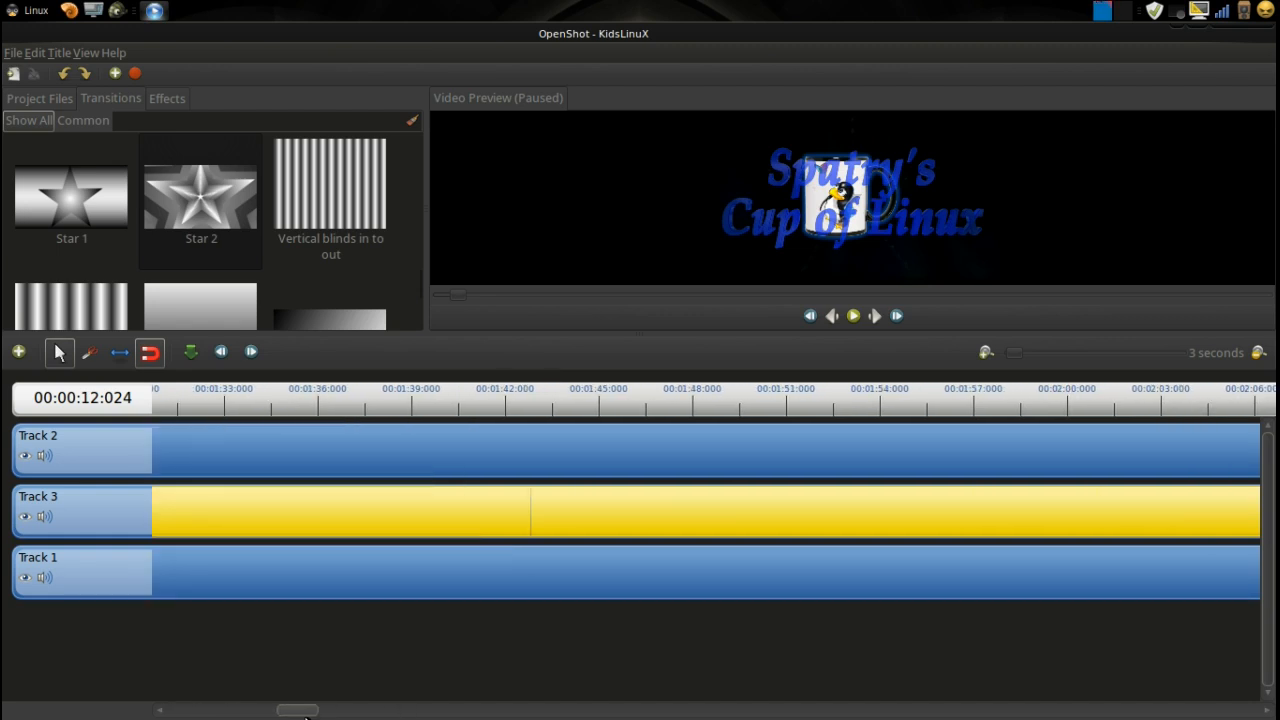
- Trim the tail of Kids.mkv on Track 3 so the clip ends at 00:10:24
drag(297, 710, 652, 710)
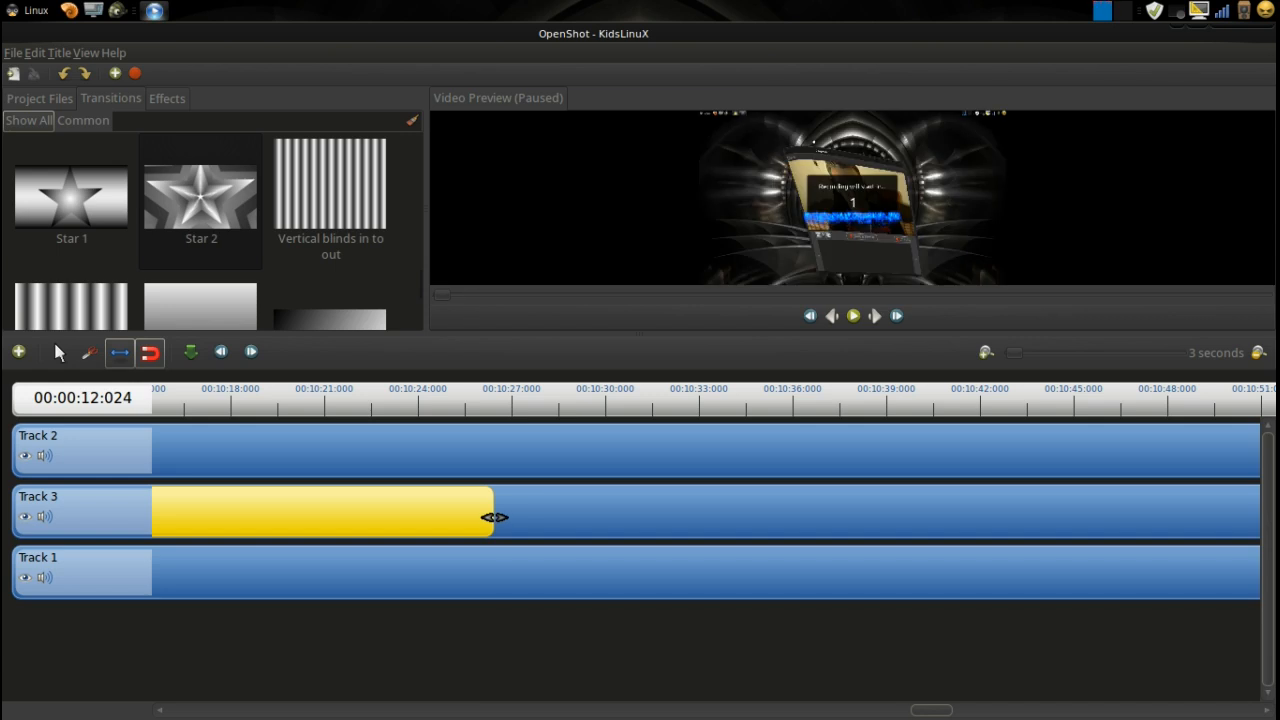
drag(493, 517, 480, 517)
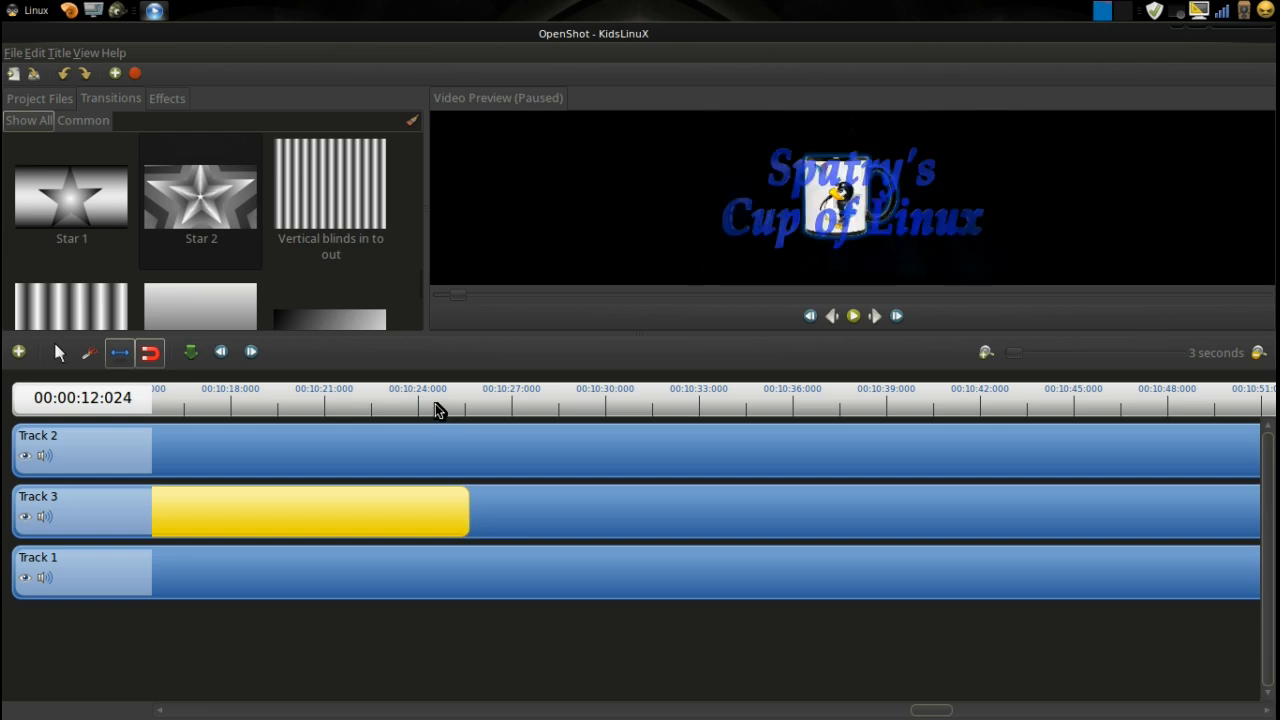
click(435, 405)
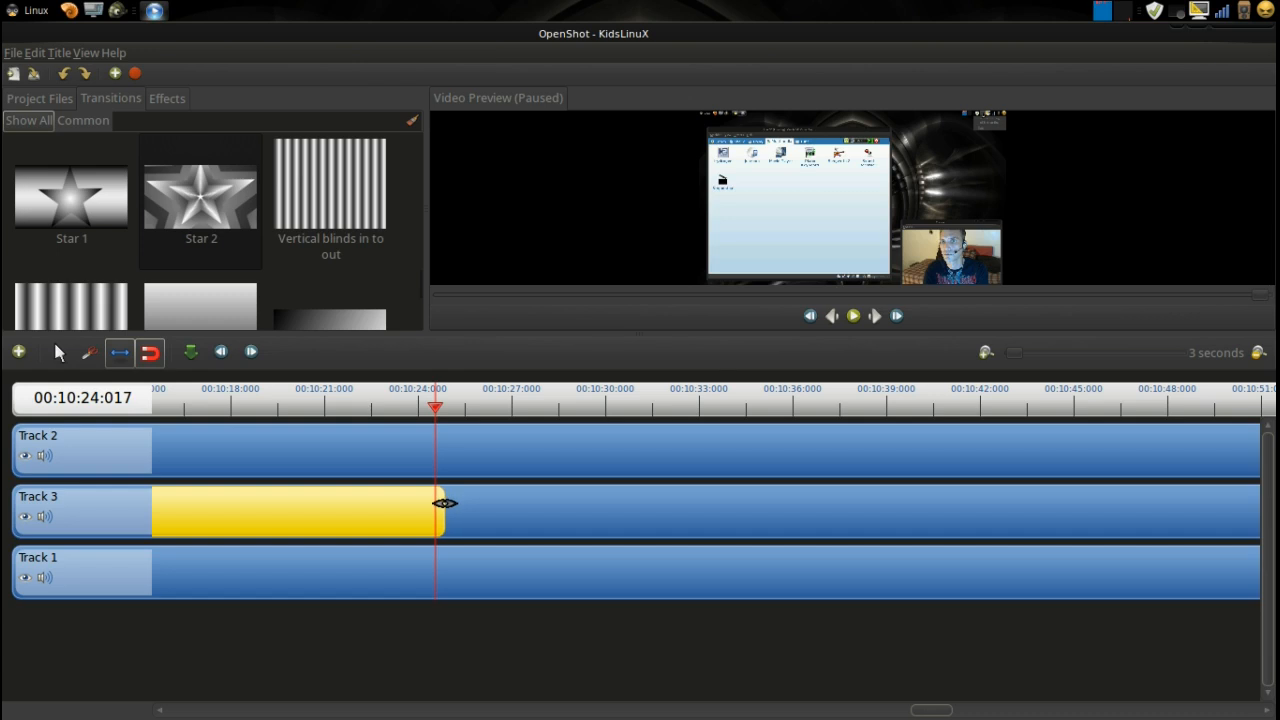
drag(445, 505, 438, 505)
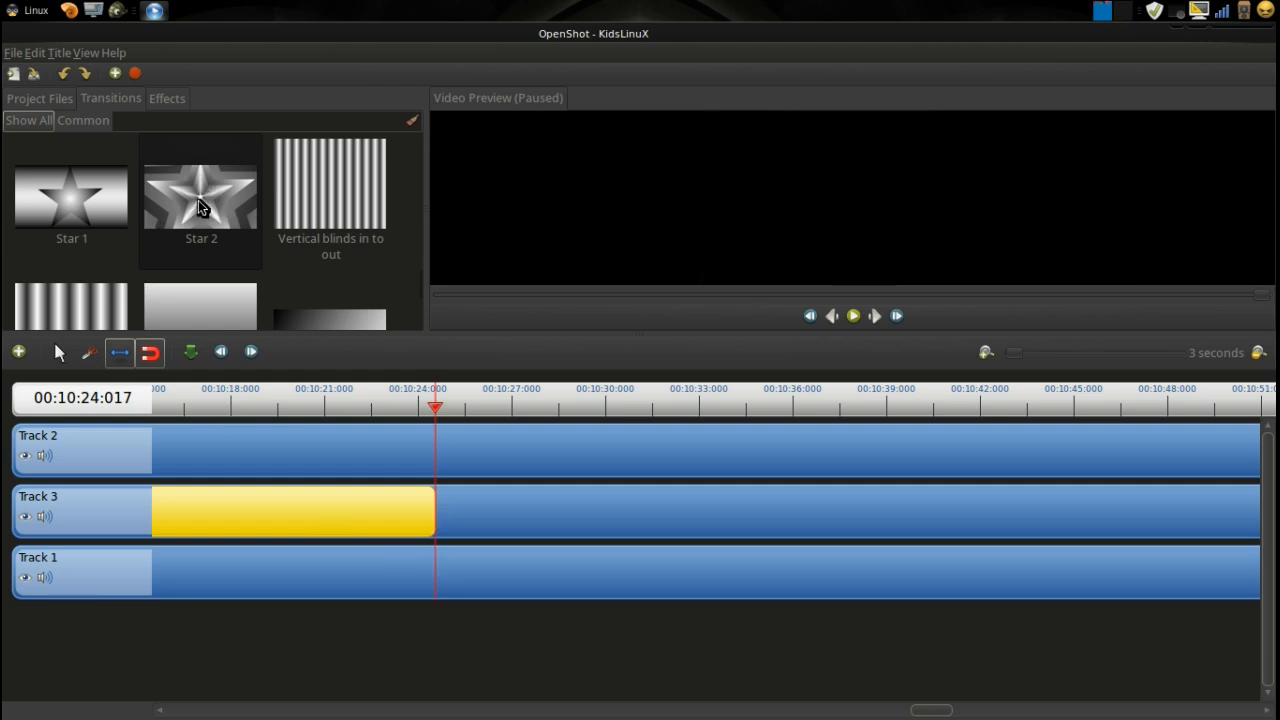
mouse_move(197, 196)
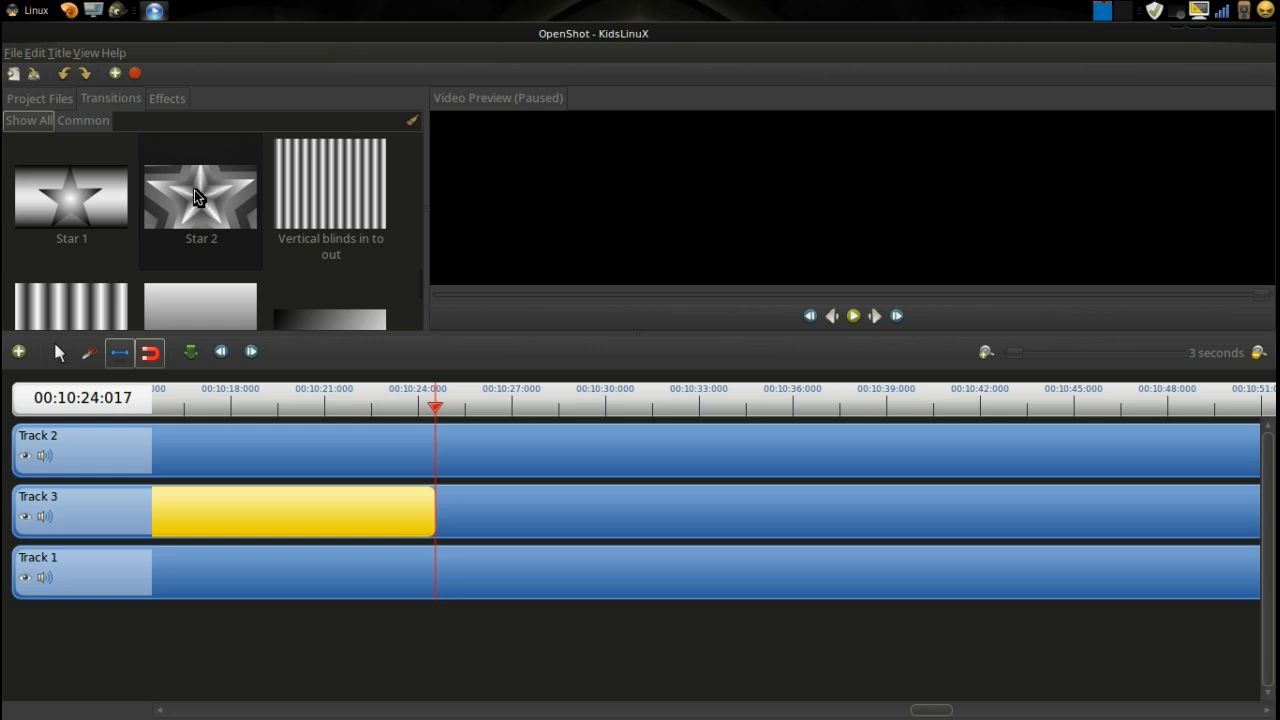
- Drop Star 2 onto kids.mkv, set its Length to 3.00, and align it to end at 10:24
drag(201, 195, 360, 470)
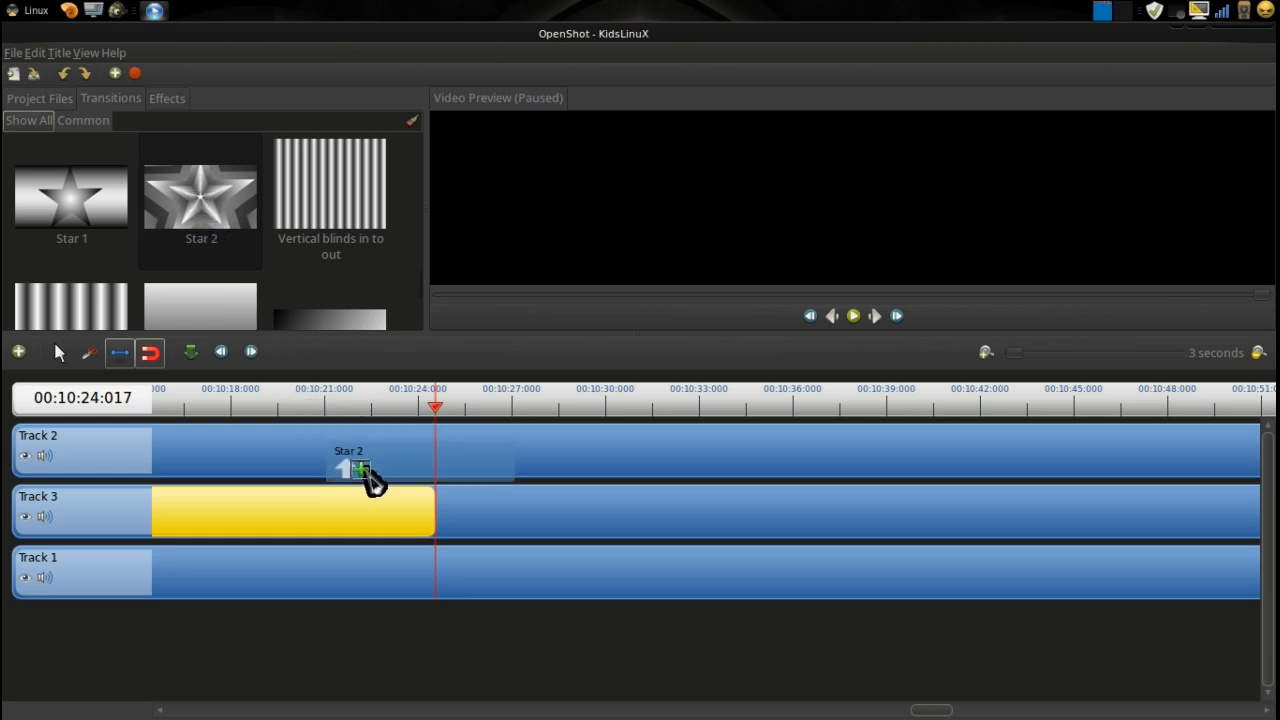
drag(370, 475, 305, 485)
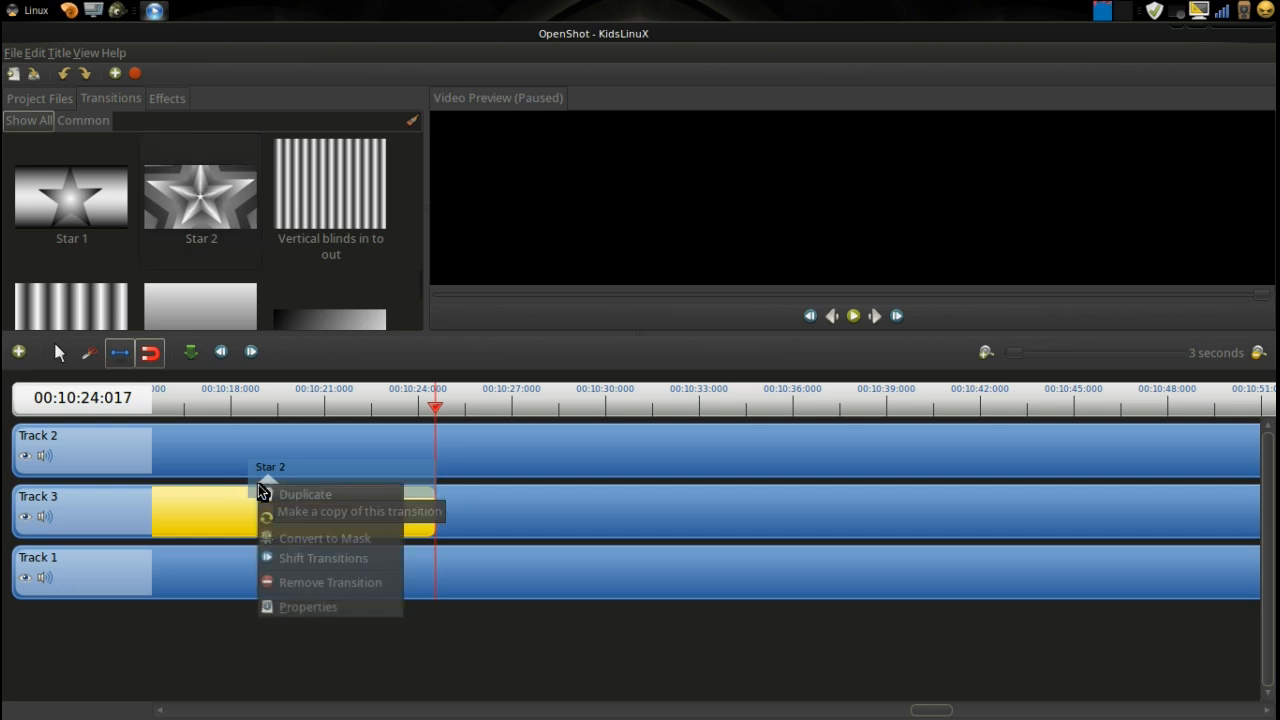
mouse_move(290, 612)
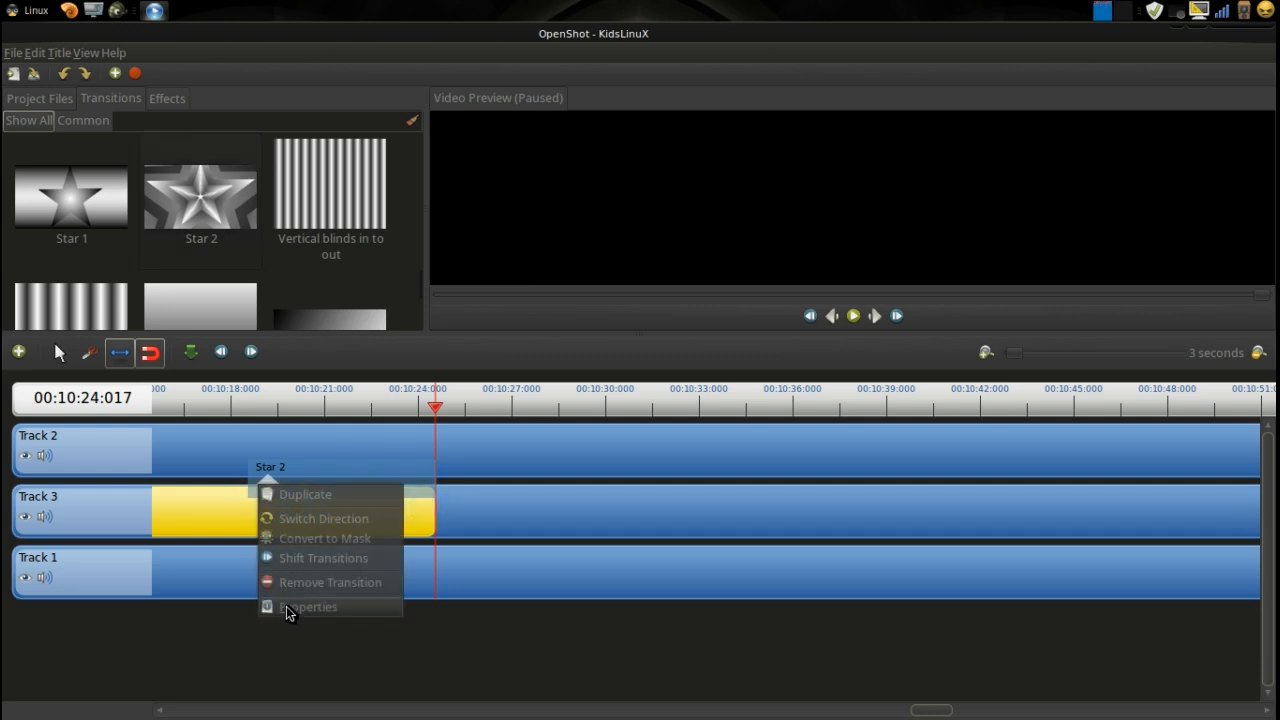
click(309, 606)
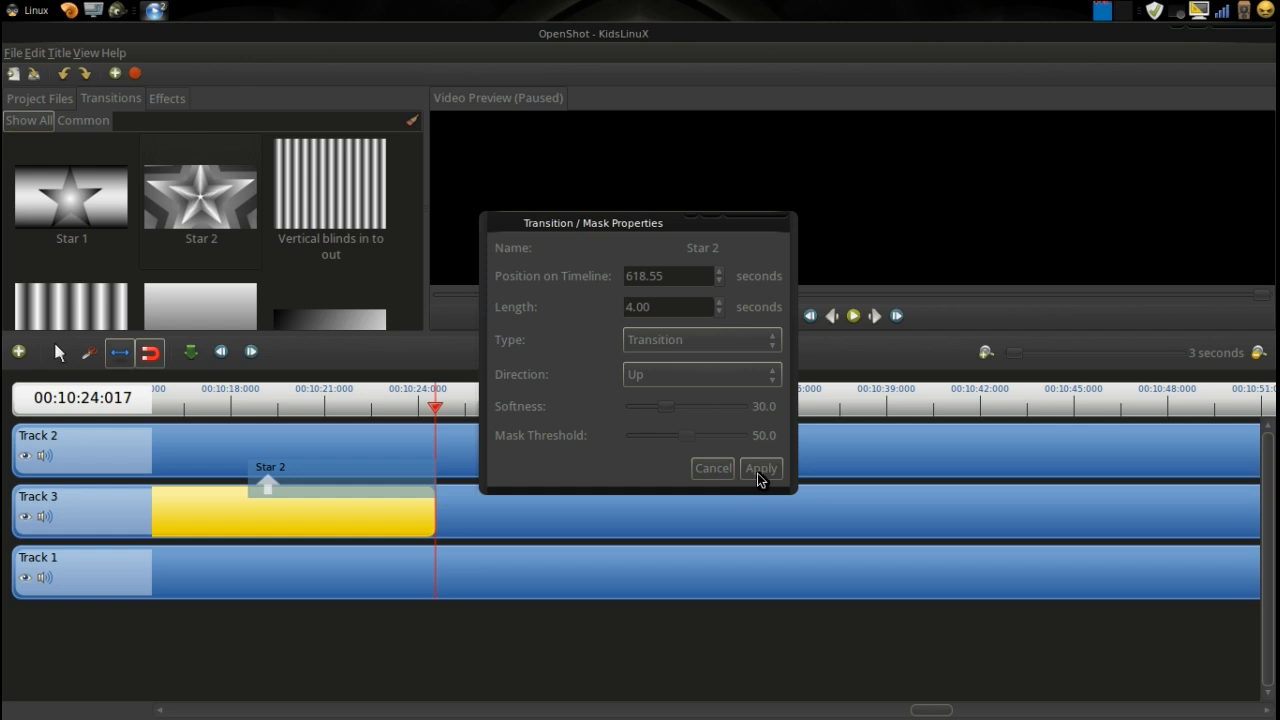
click(760, 468)
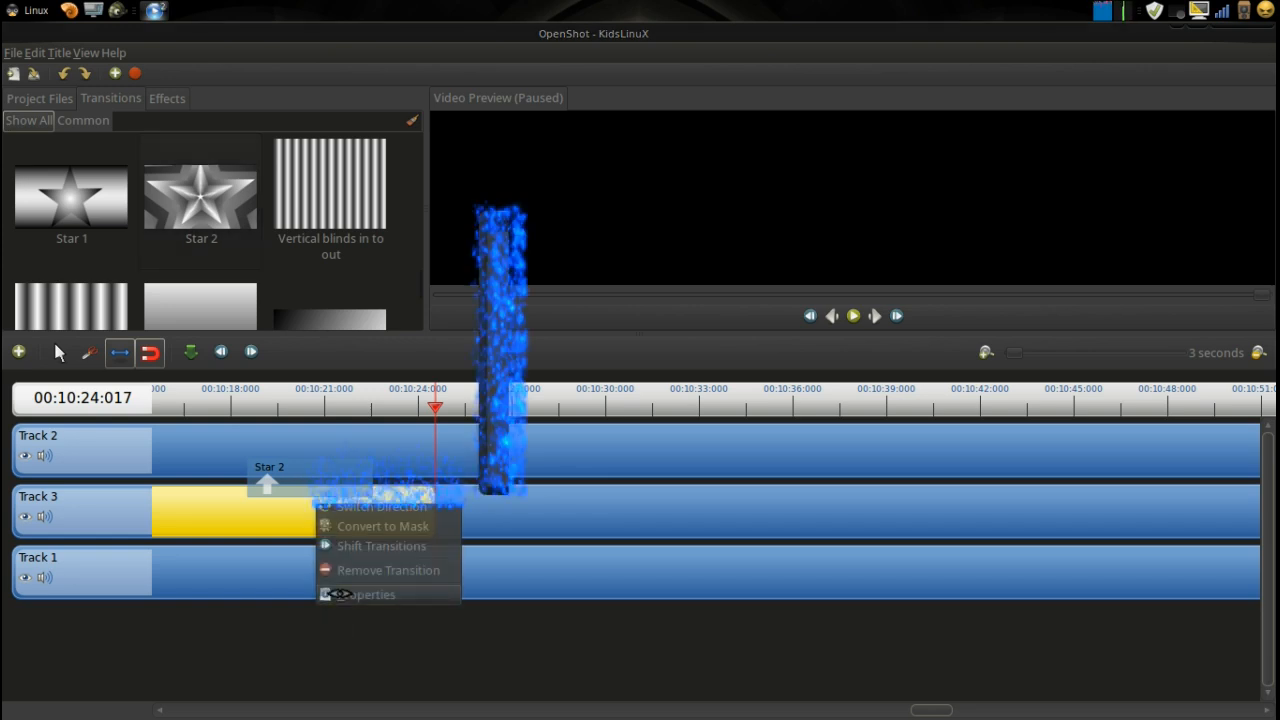
click(371, 594)
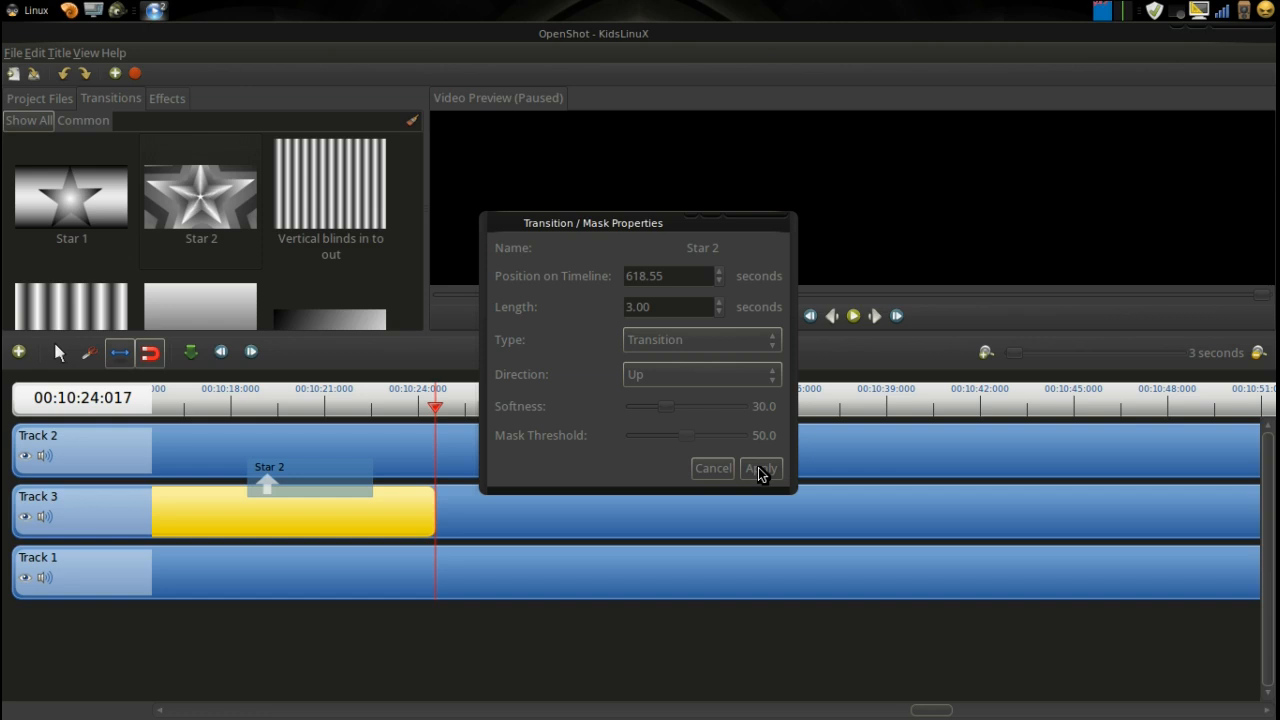
click(760, 468)
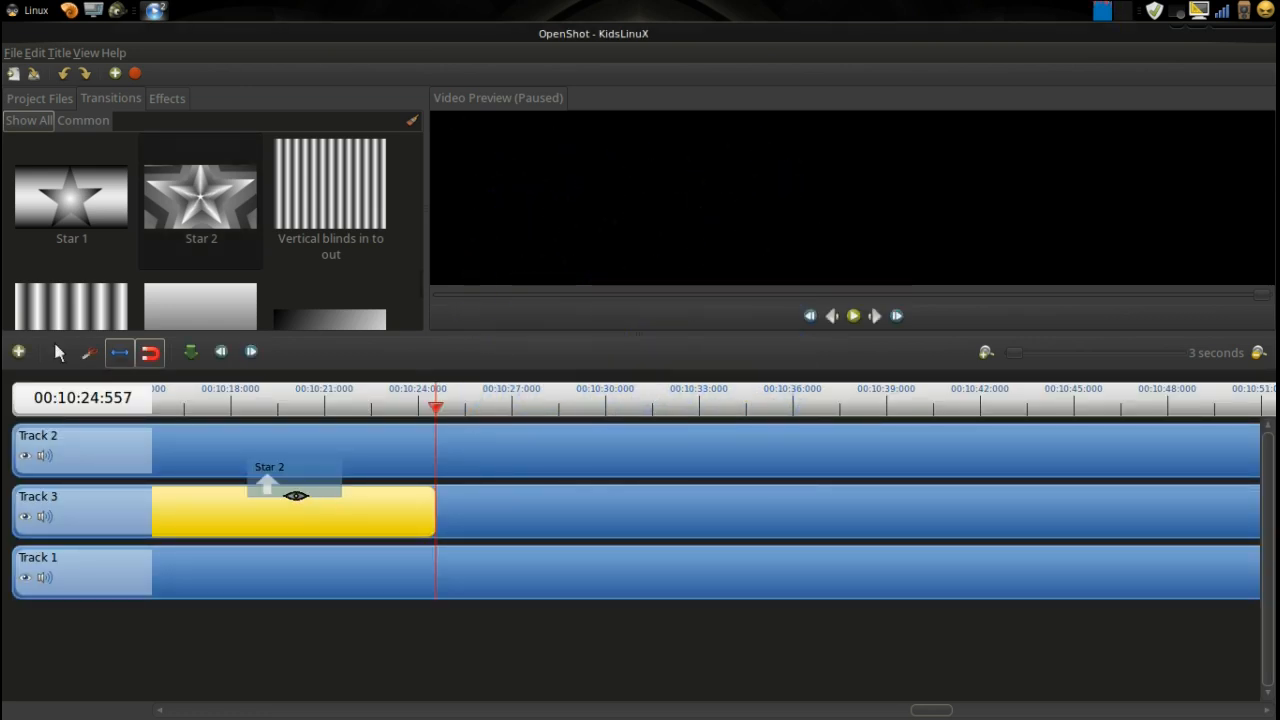
click(58, 351)
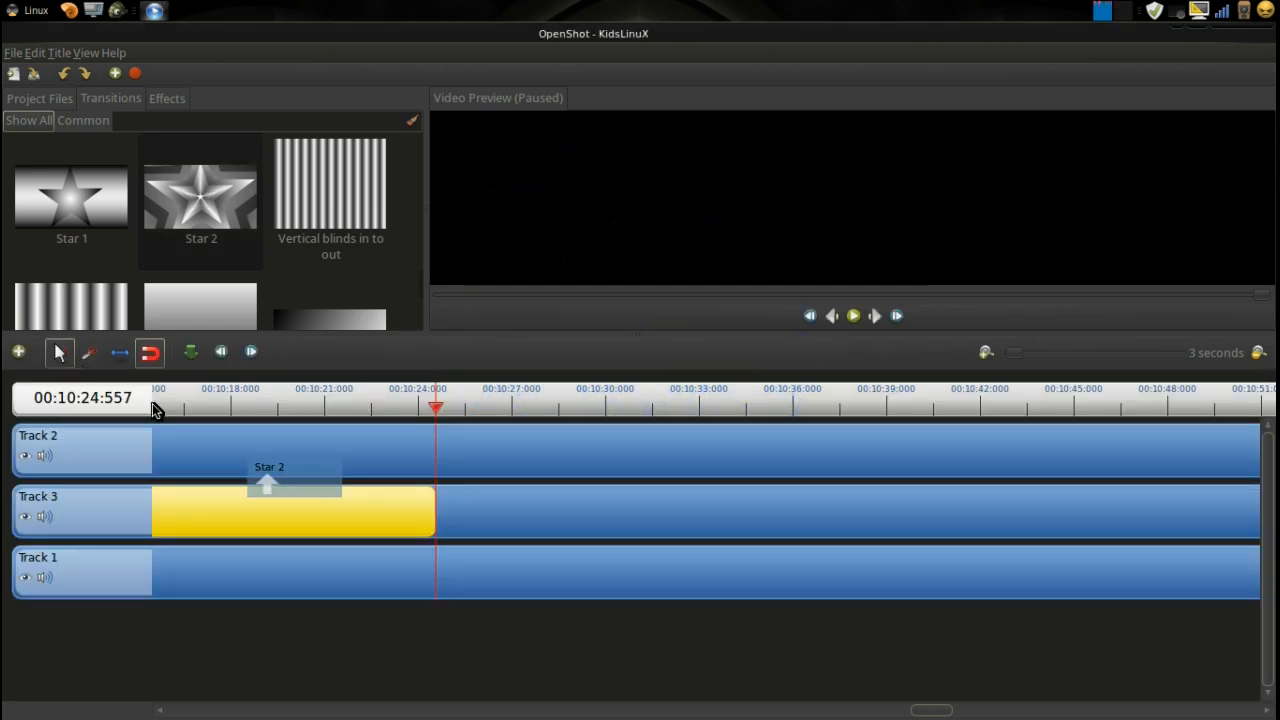
drag(269, 475, 355, 475)
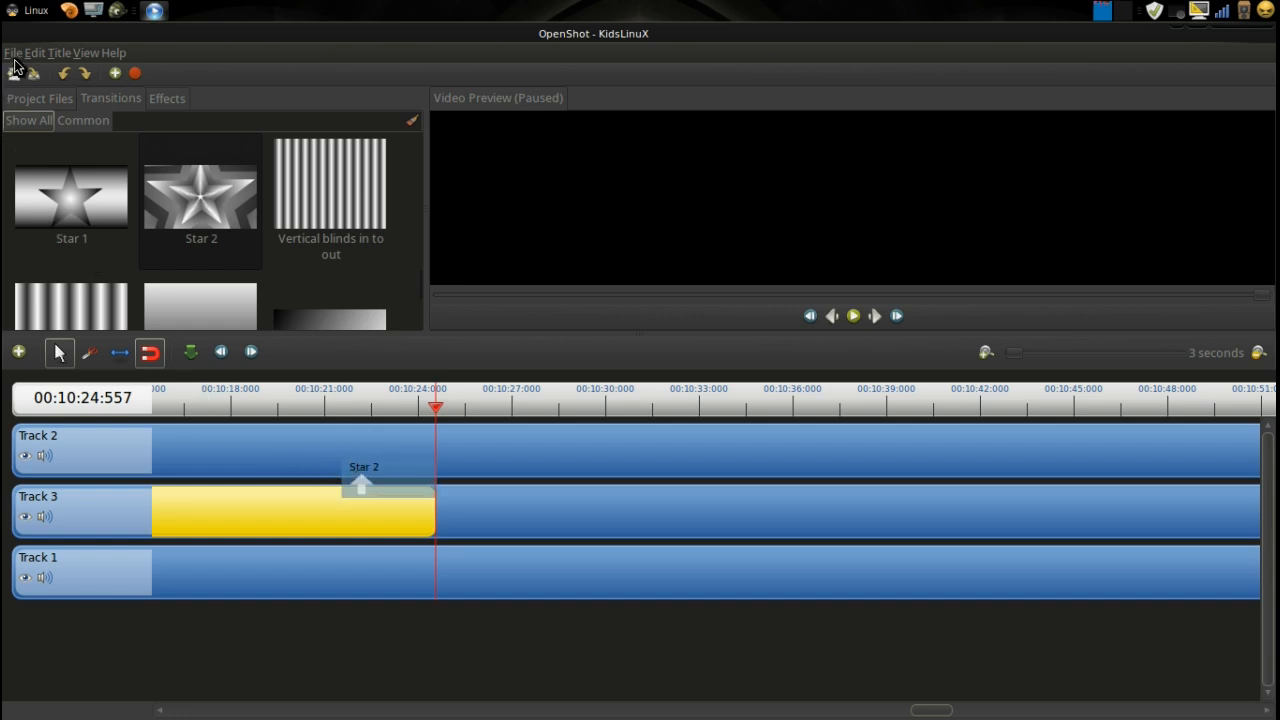
click(13, 52)
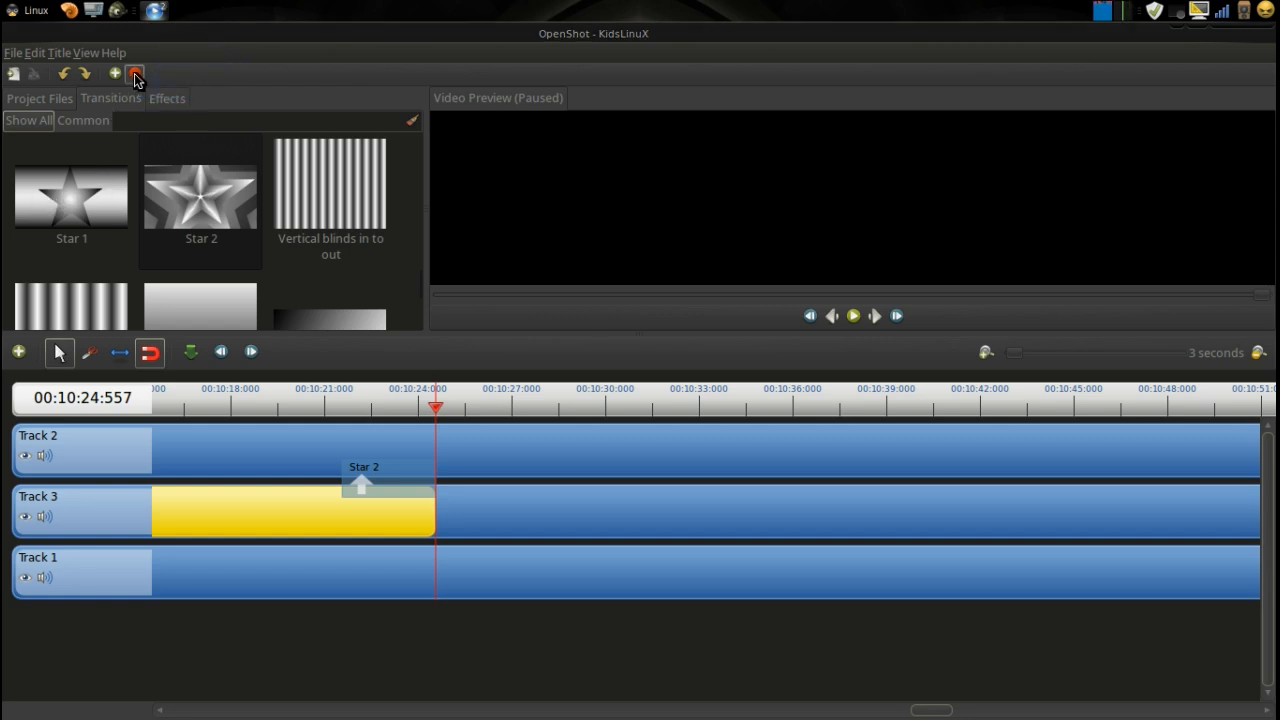
click(135, 74)
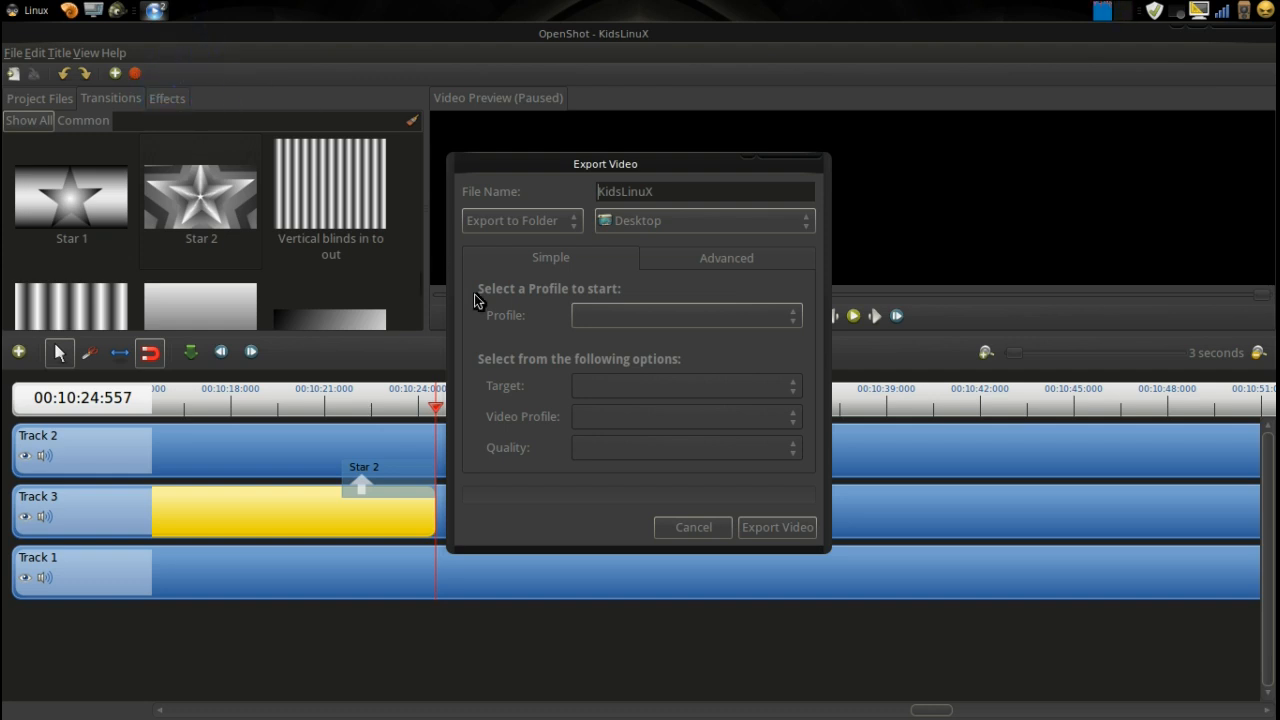
mouse_move(503, 308)
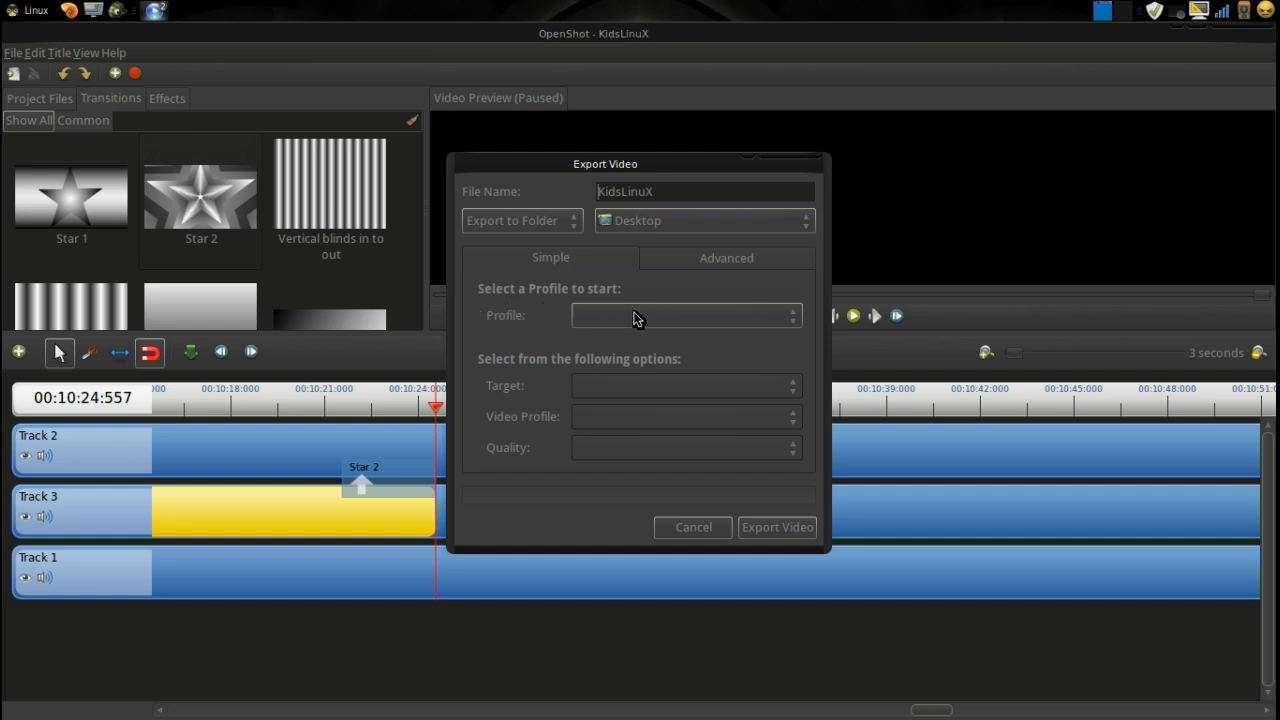
- In Export Video, choose Web profile, YouTube-HD target, HD 720p 29.97 fps, and High quality
click(685, 315)
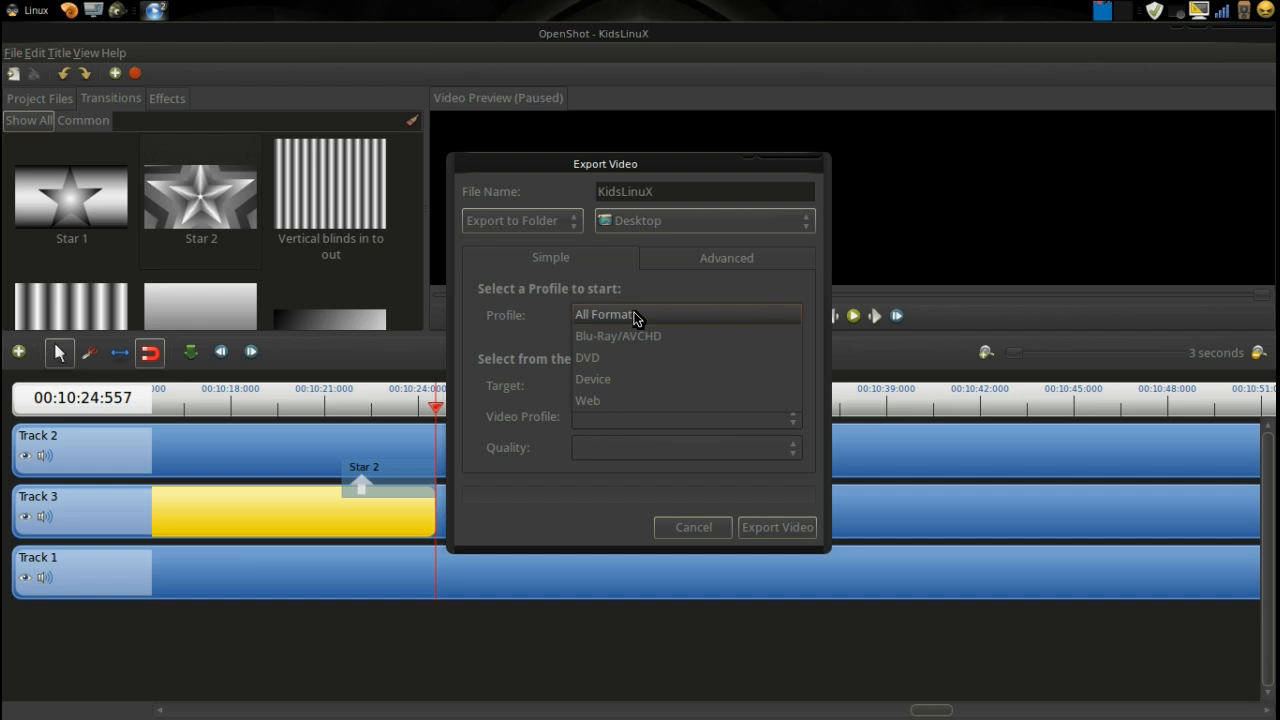
click(587, 400)
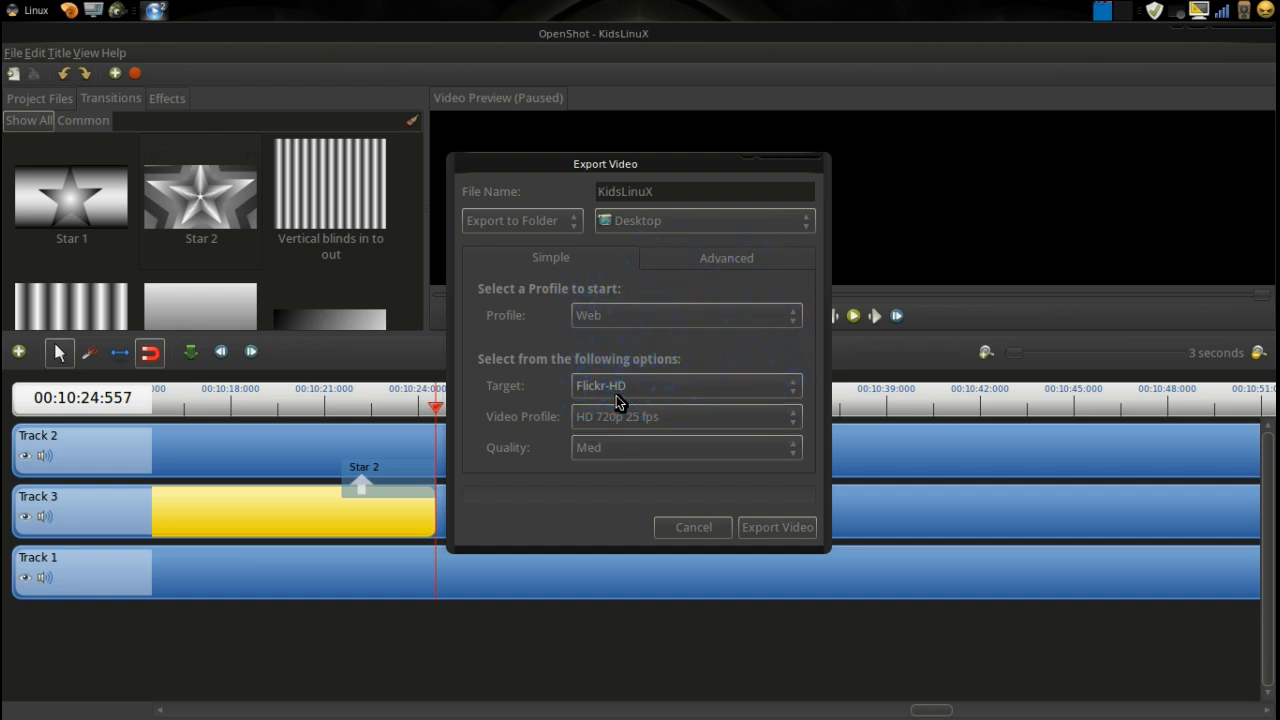
click(685, 385)
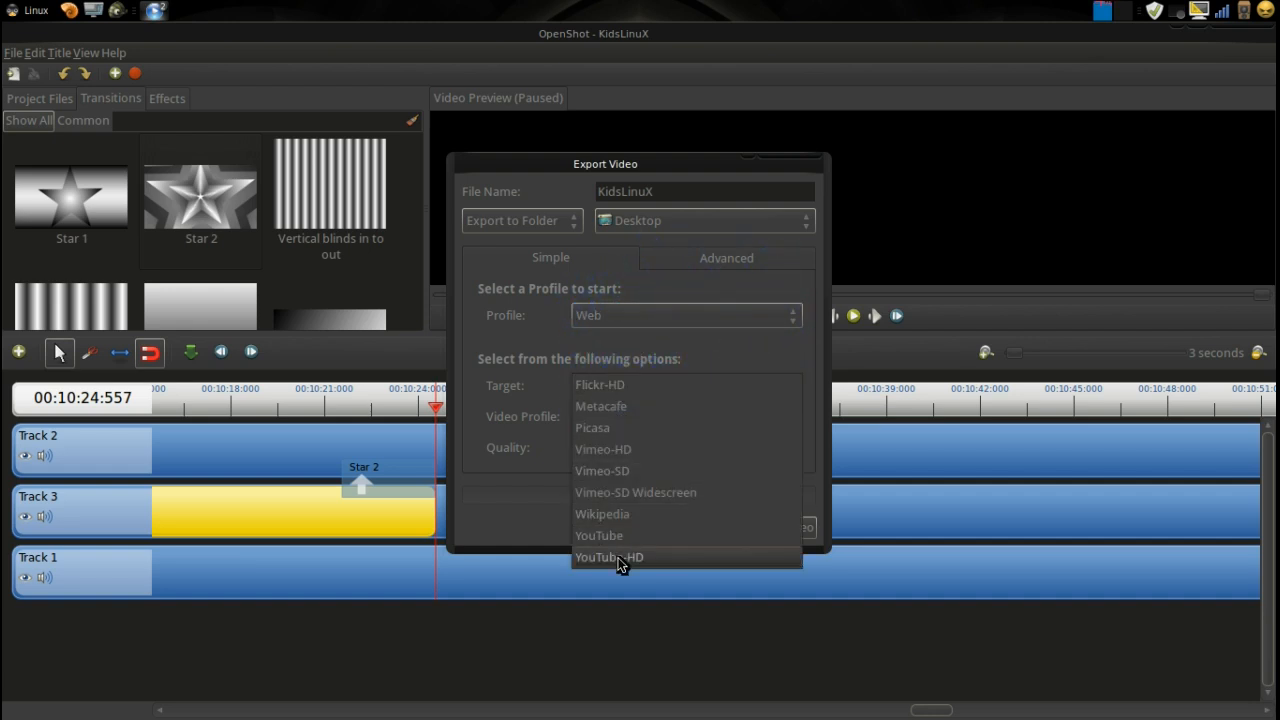
click(609, 557)
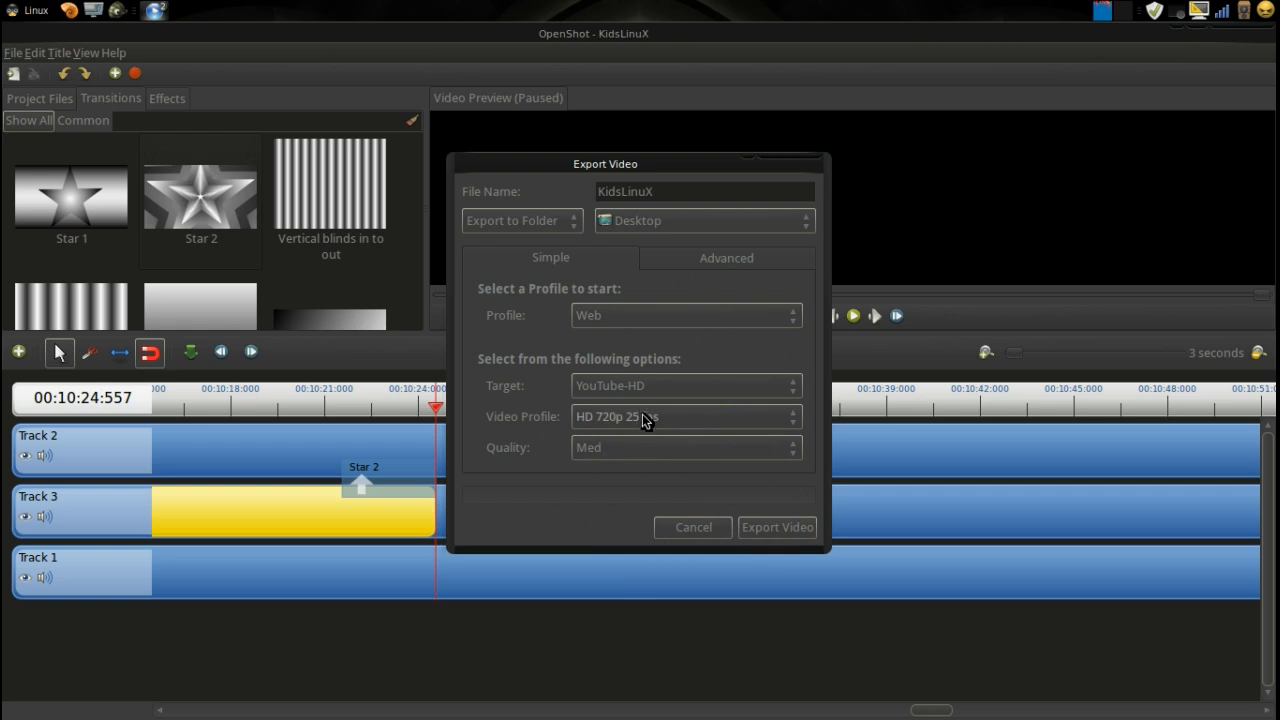
click(687, 416)
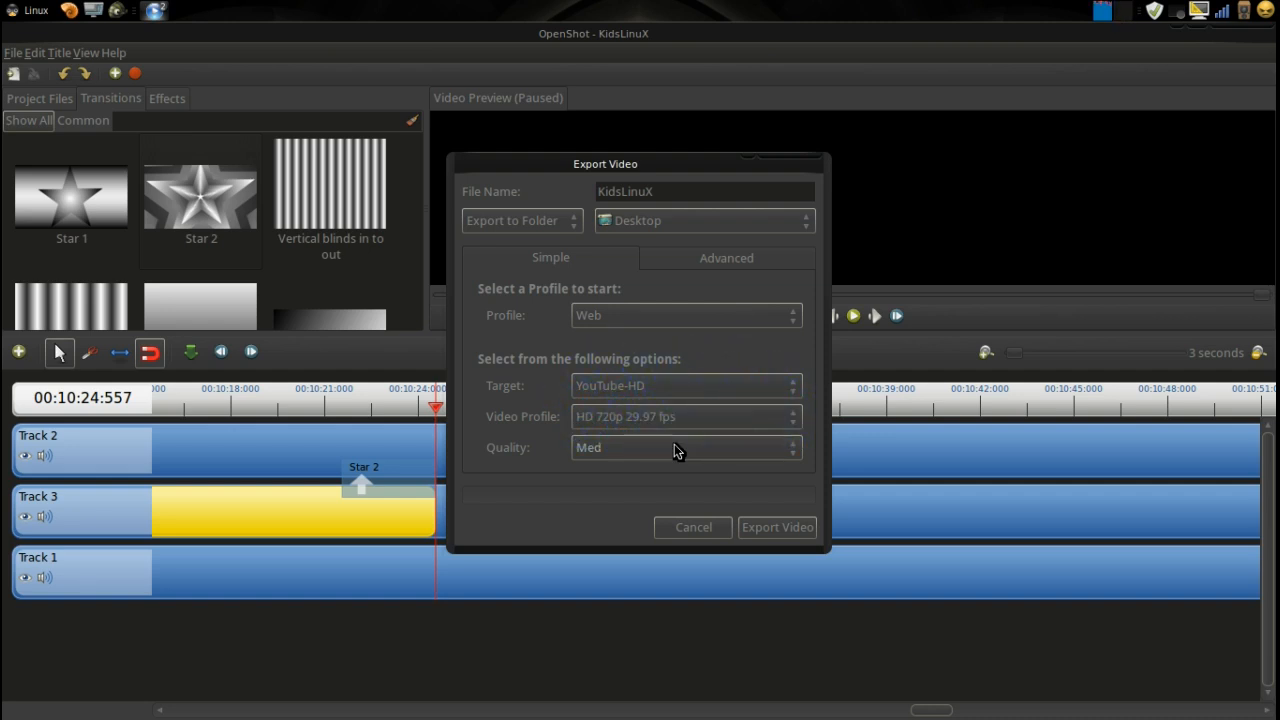
click(685, 447)
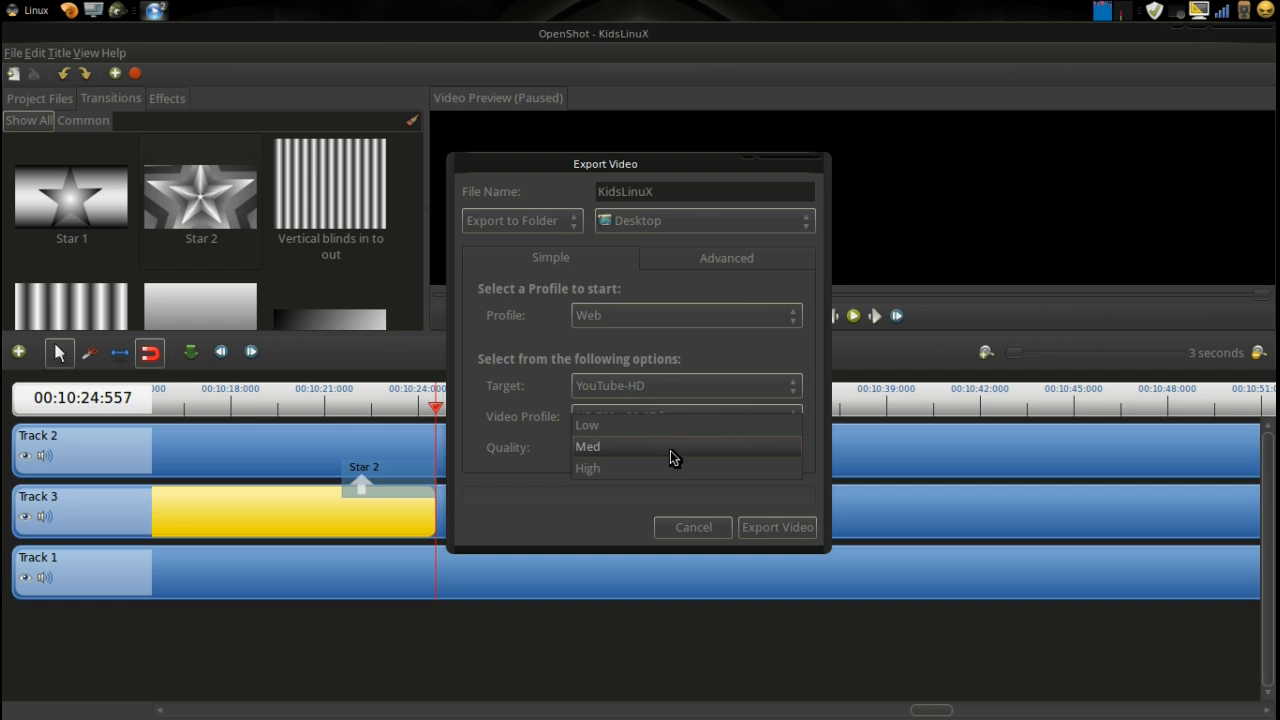
click(588, 468)
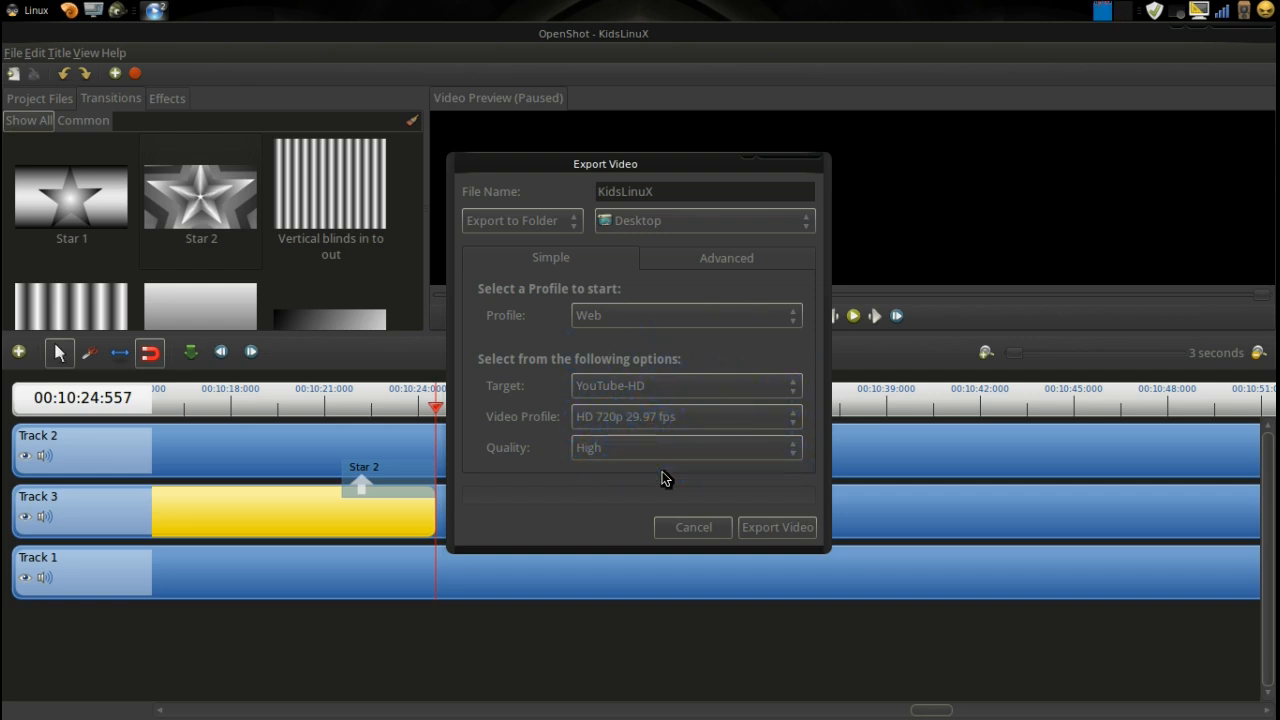
mouse_move(763, 537)
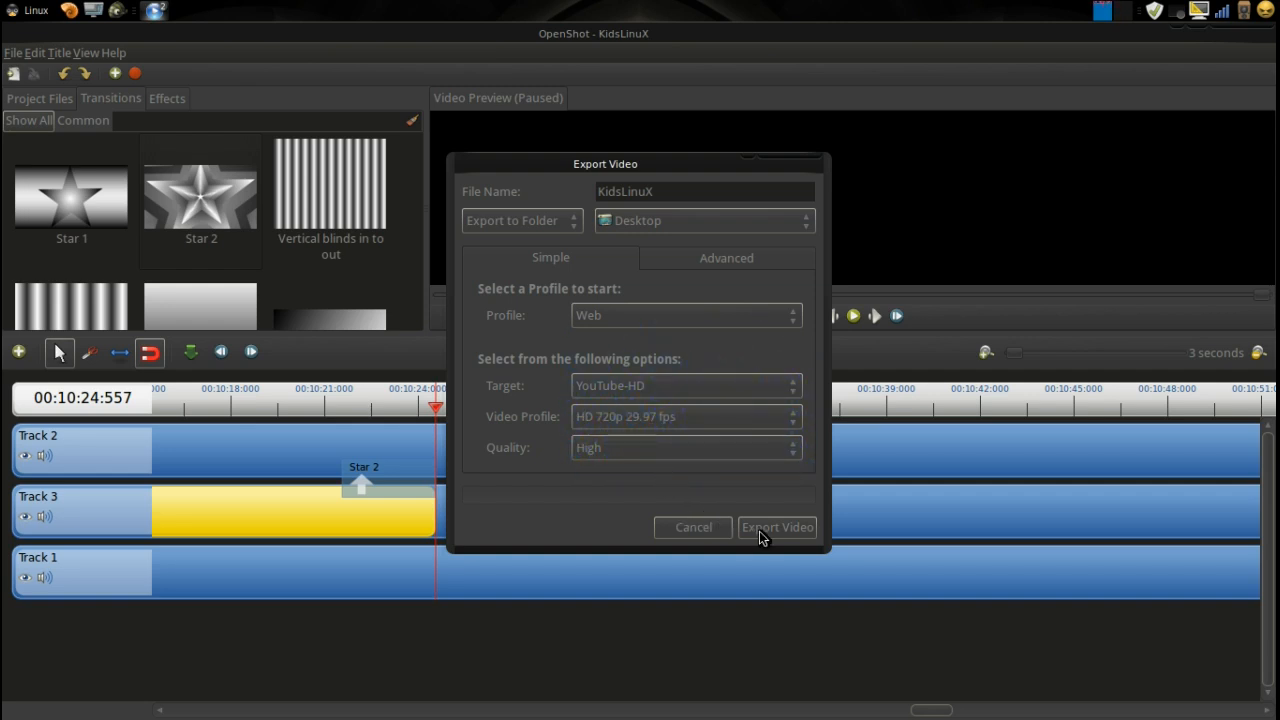
mouse_move(520, 497)
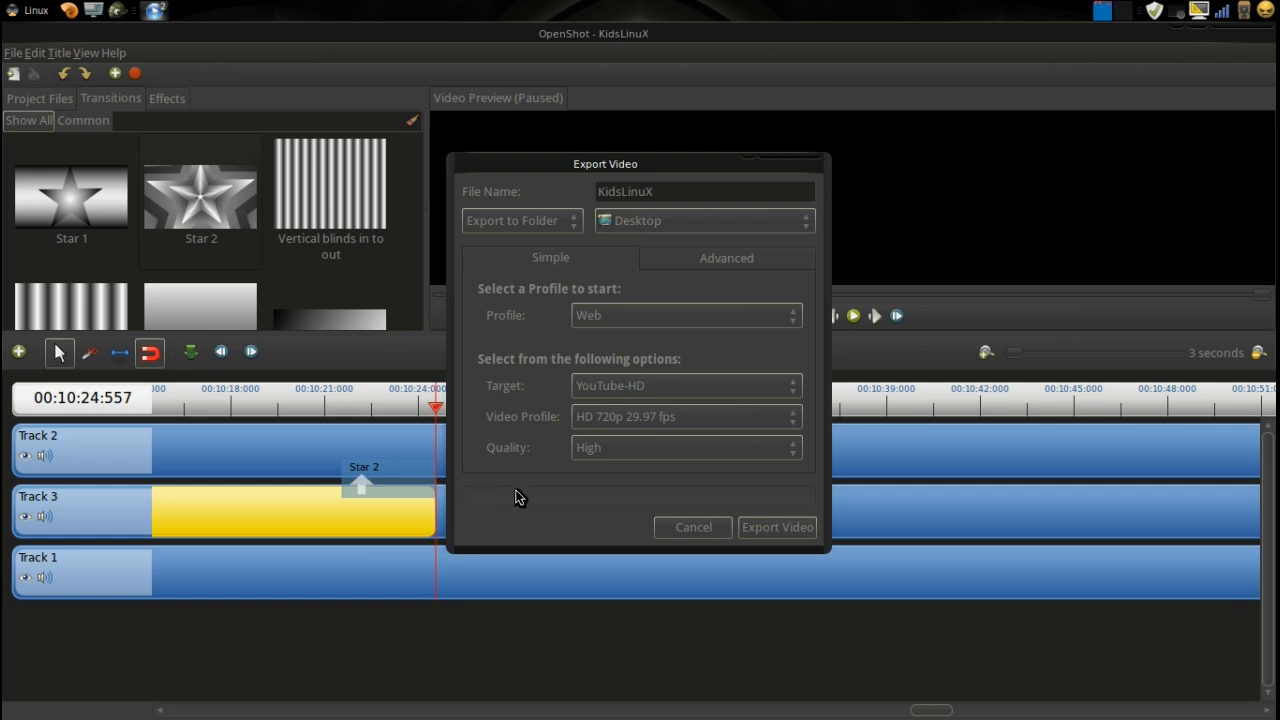
mouse_move(815, 504)
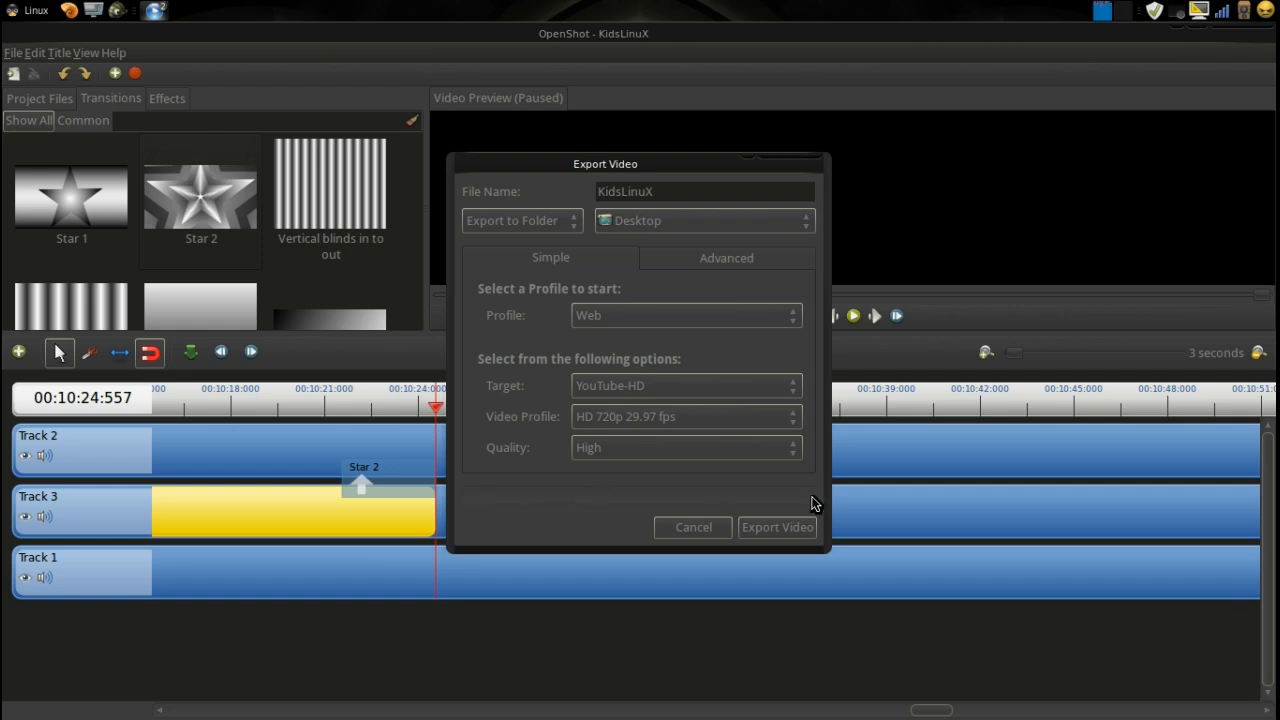
mouse_move(771, 513)
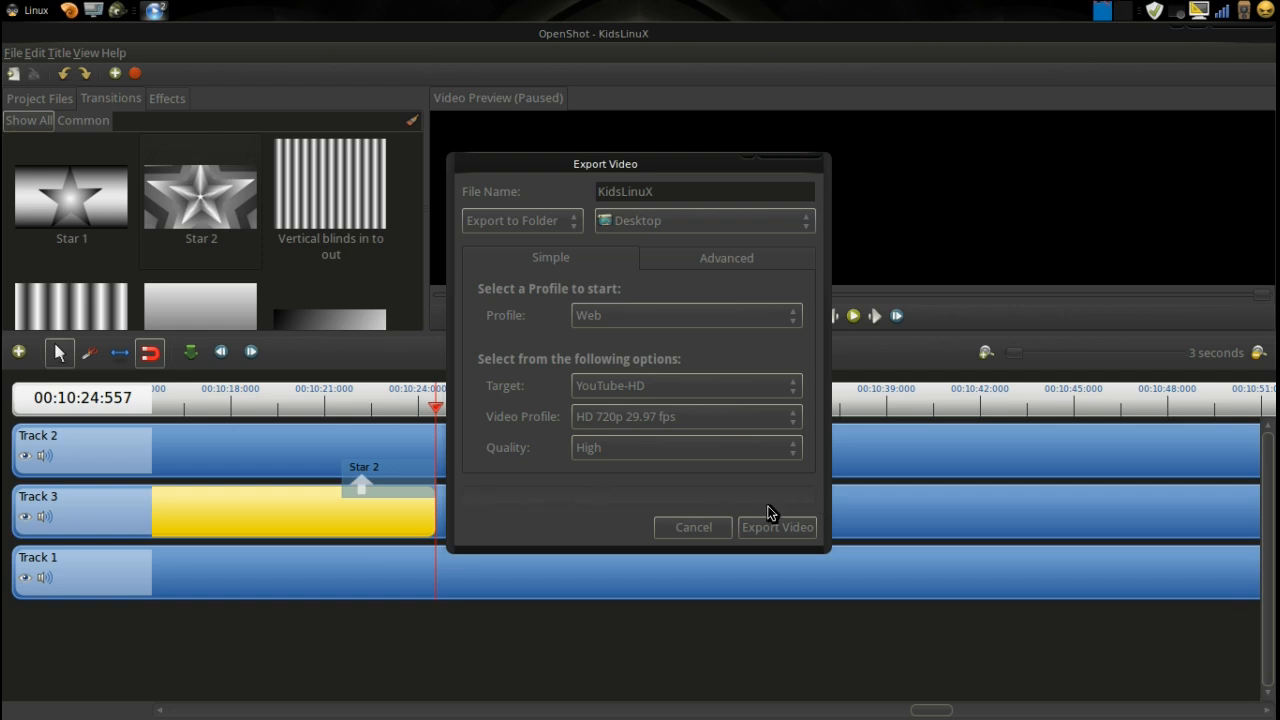